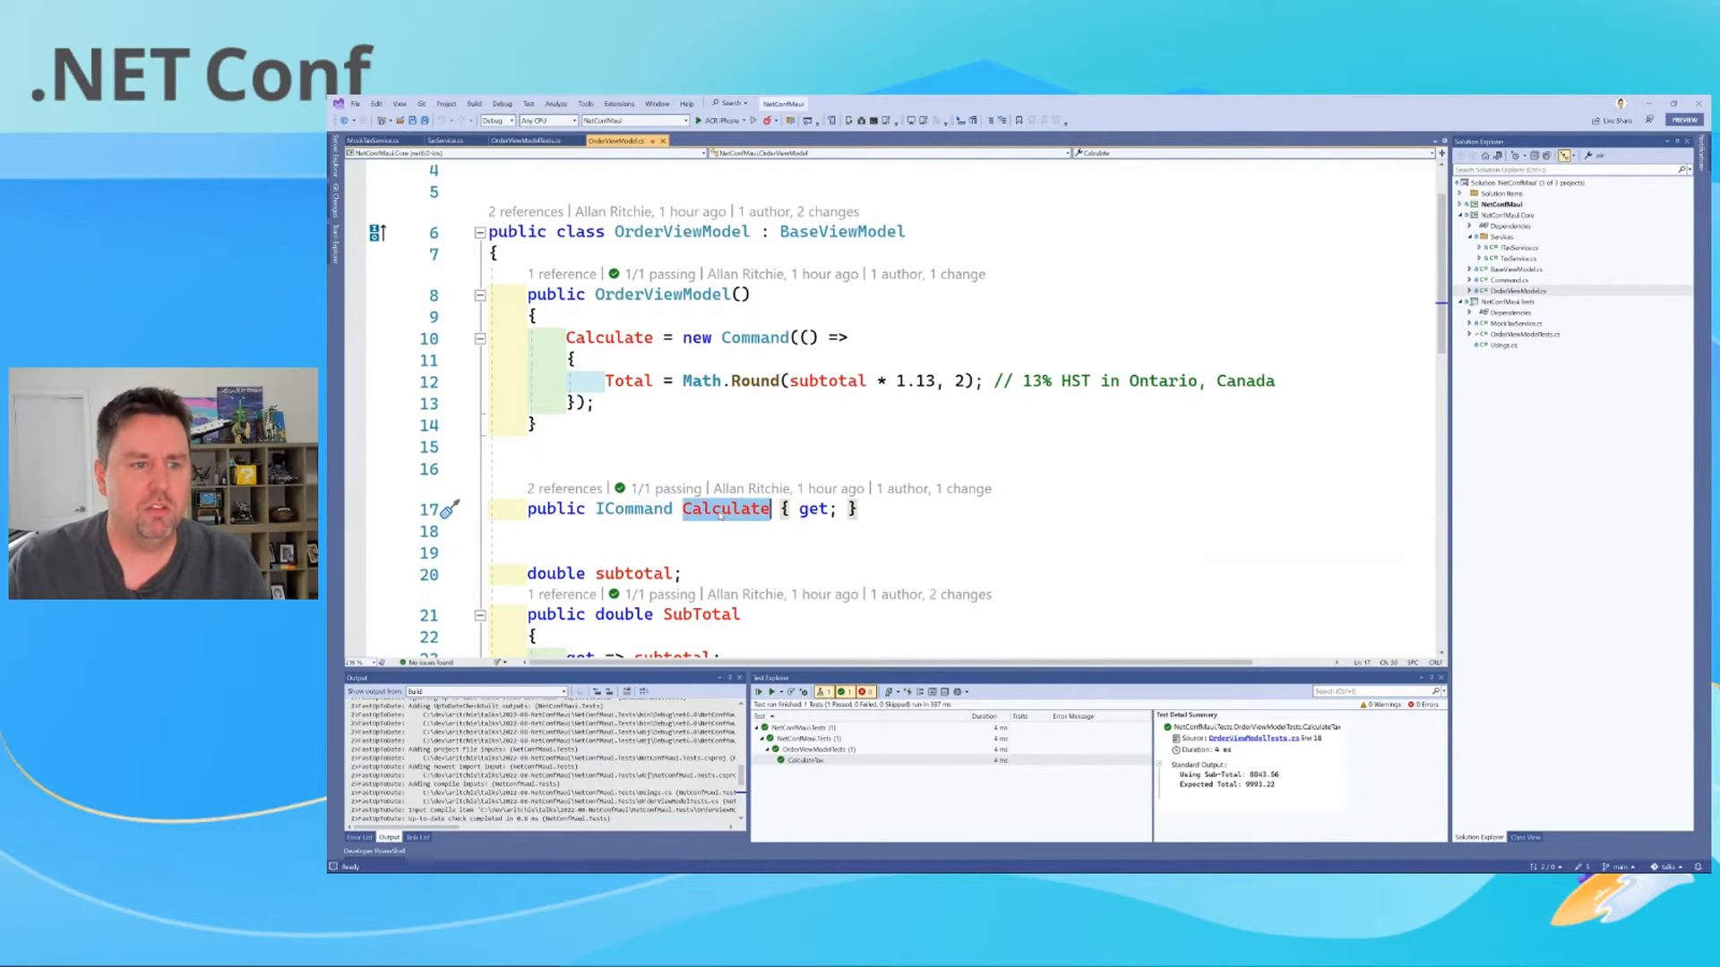
{"action": "mouse_move", "coordinate": [788, 487]}
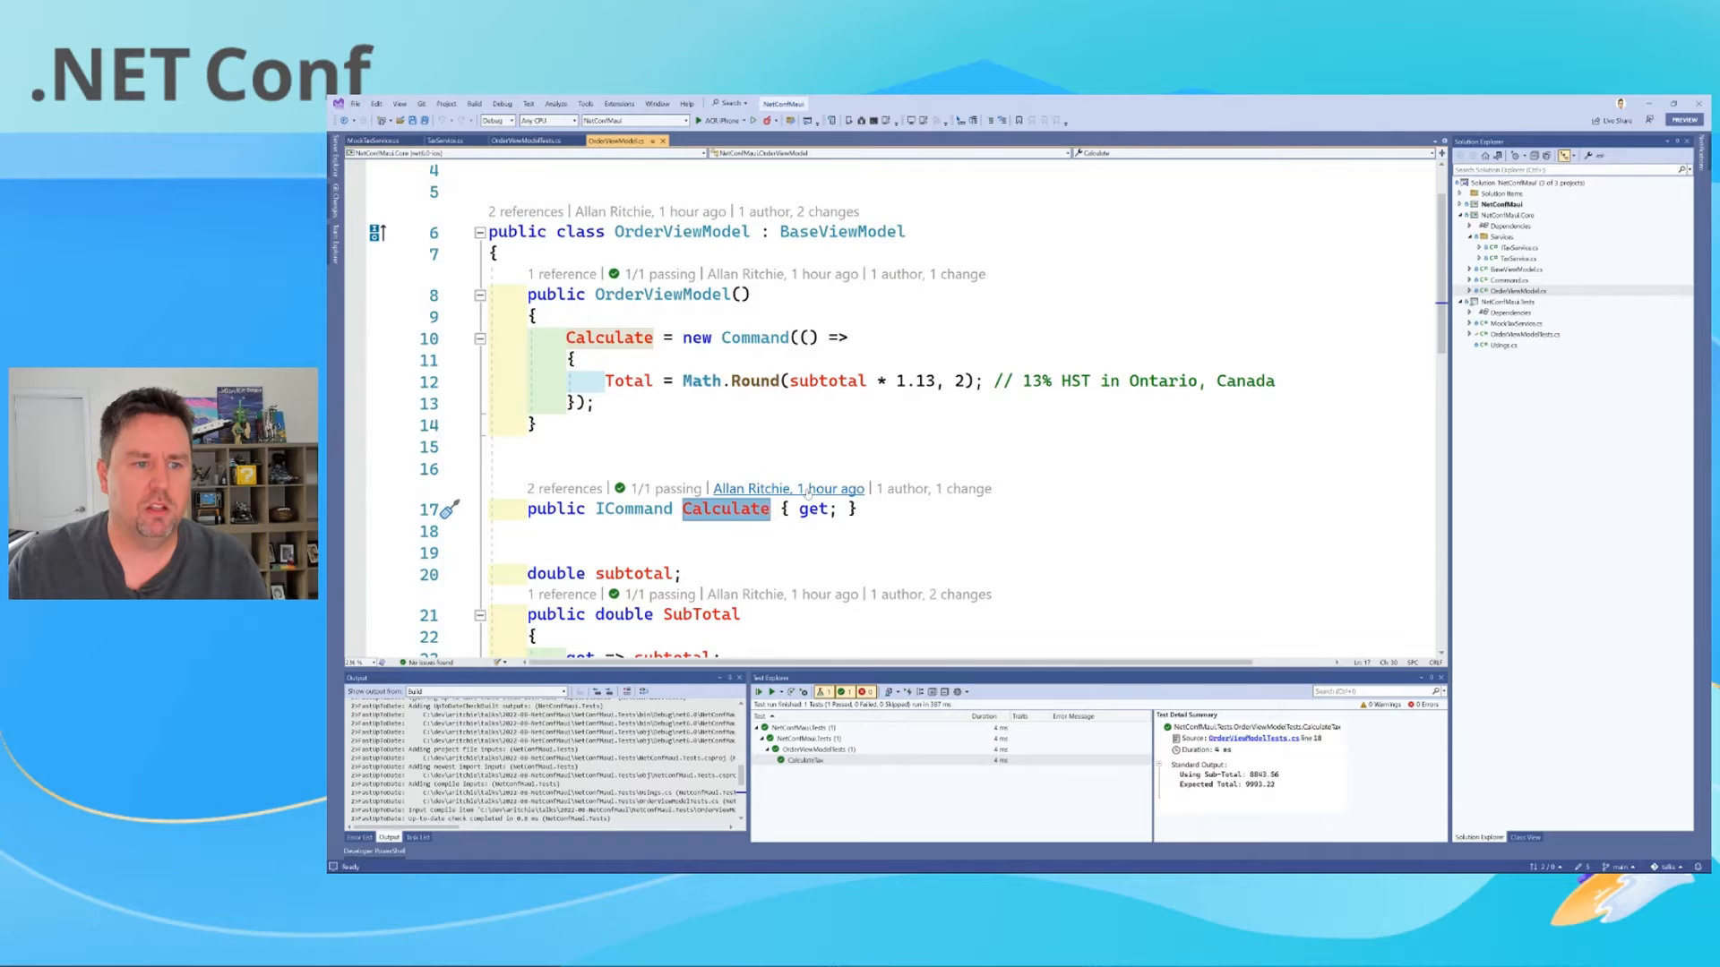
Step: Bring up OrderViewModelTests.cs and the test project's xunit package reference in Solution Explorer
{"action": "scroll", "scroll_direction": "down", "scroll_amount": 3}
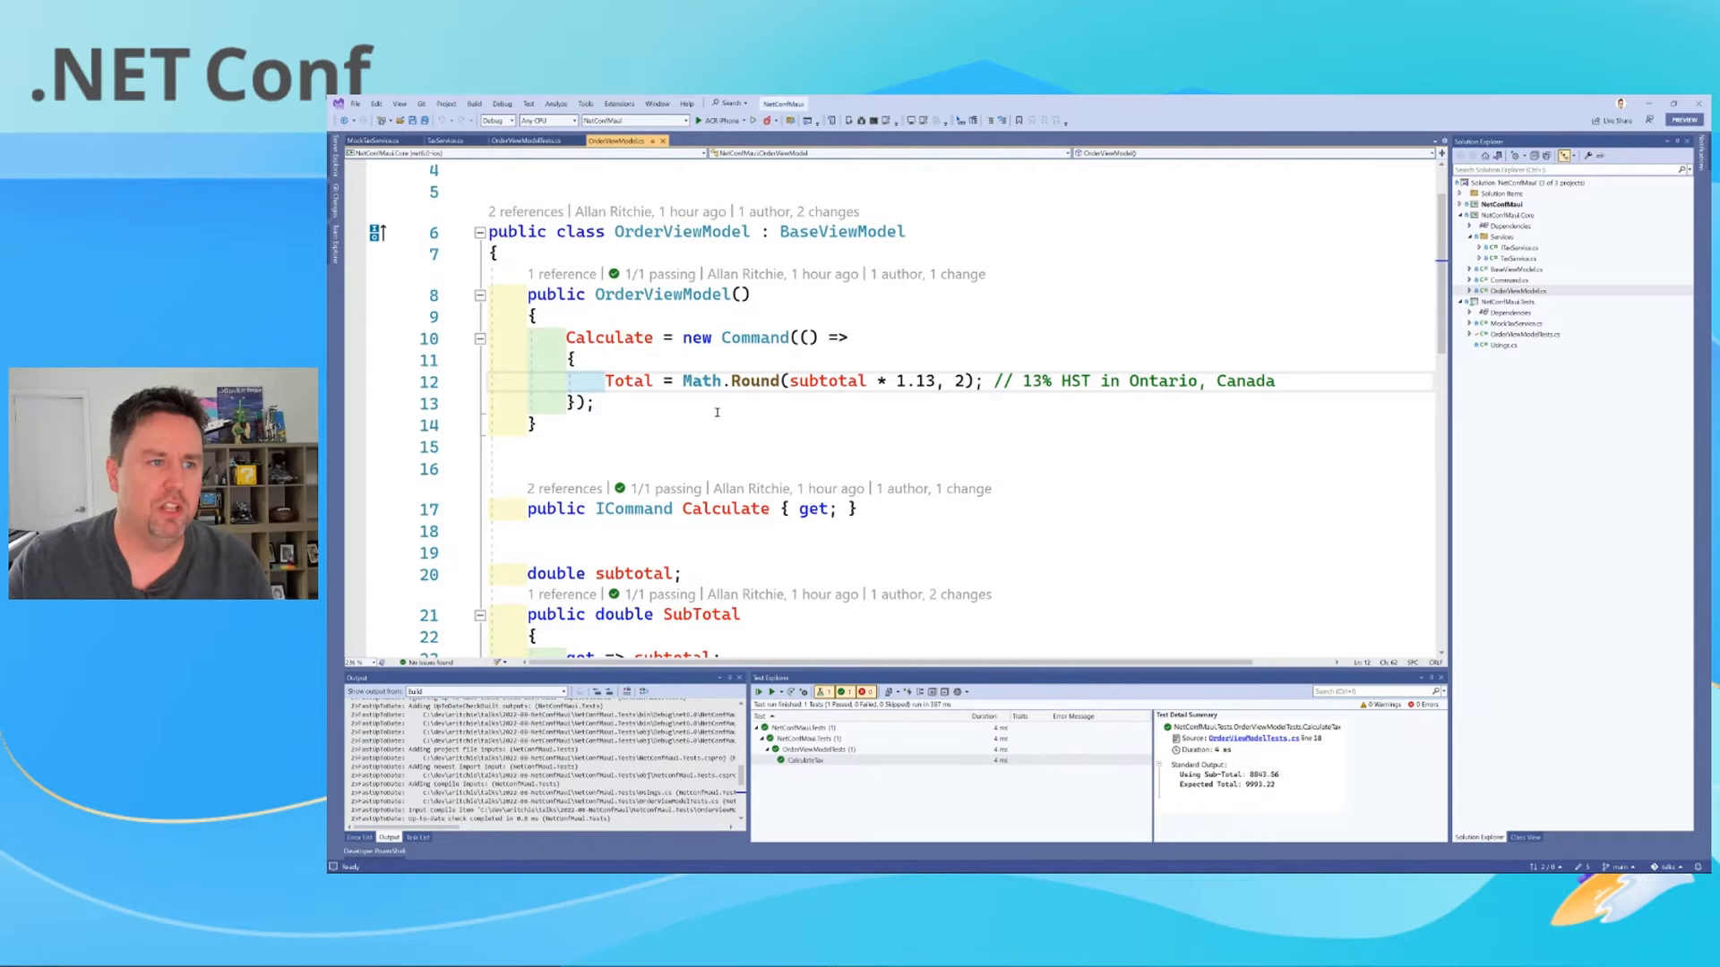
{"action": "left_click_drag", "start_coordinate": [567, 336], "coordinate": [593, 403]}
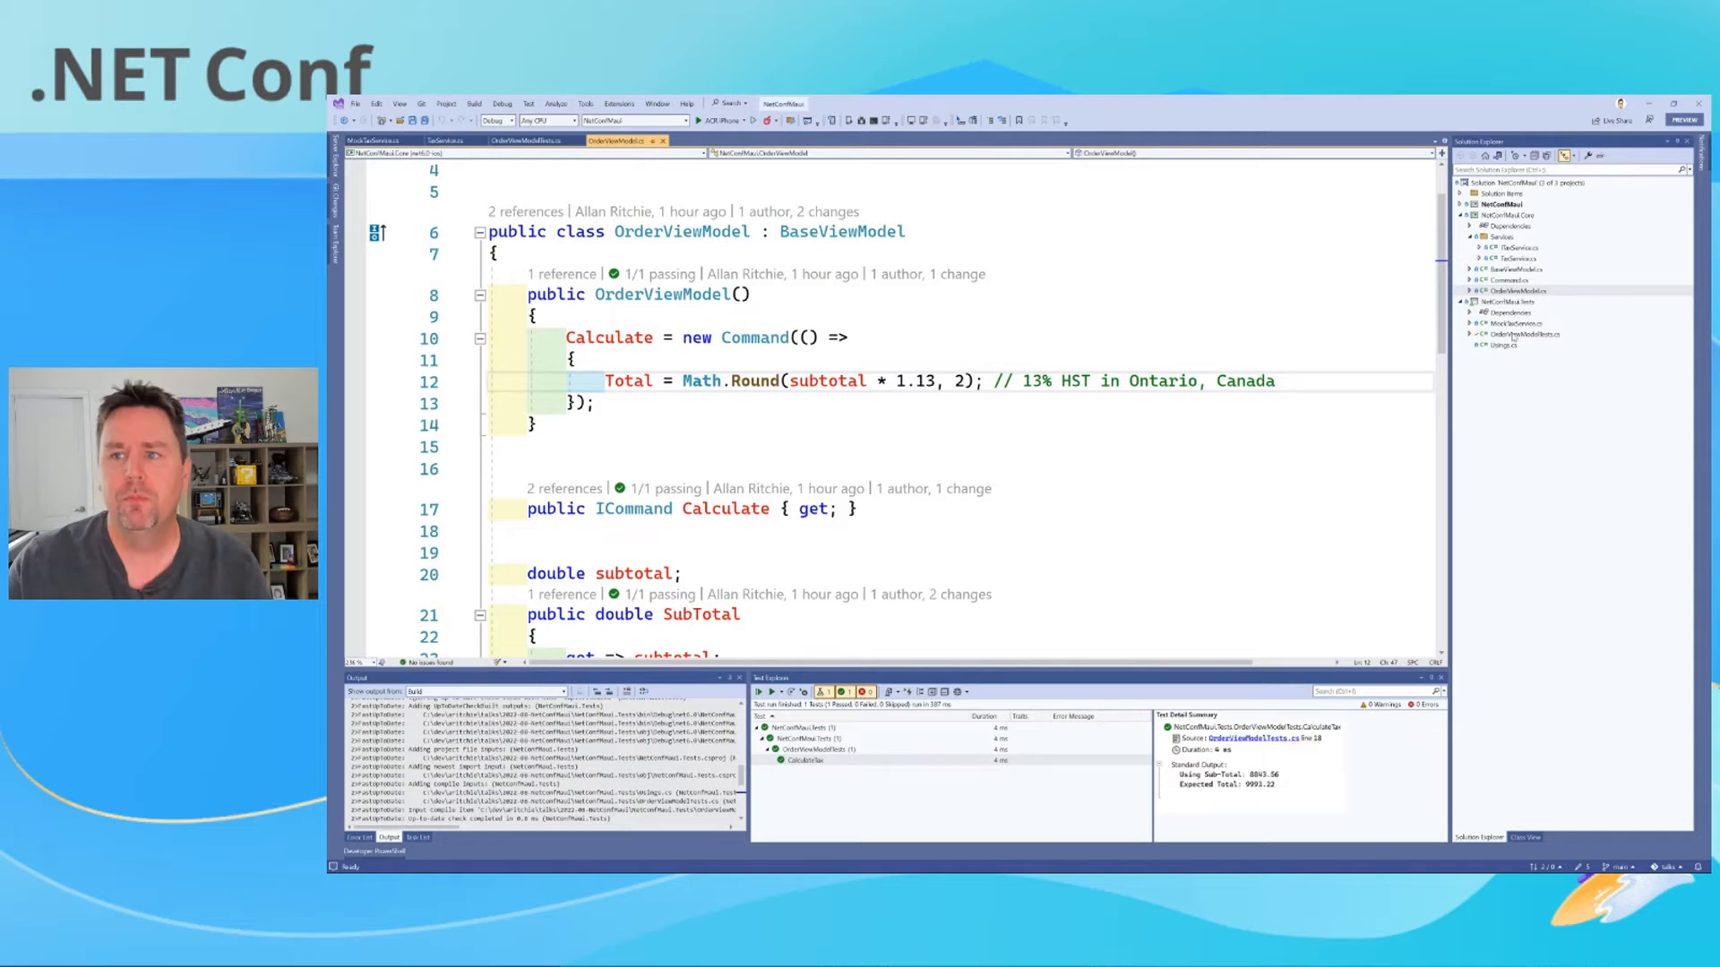
{"action": "left_click", "coordinate": [1524, 335]}
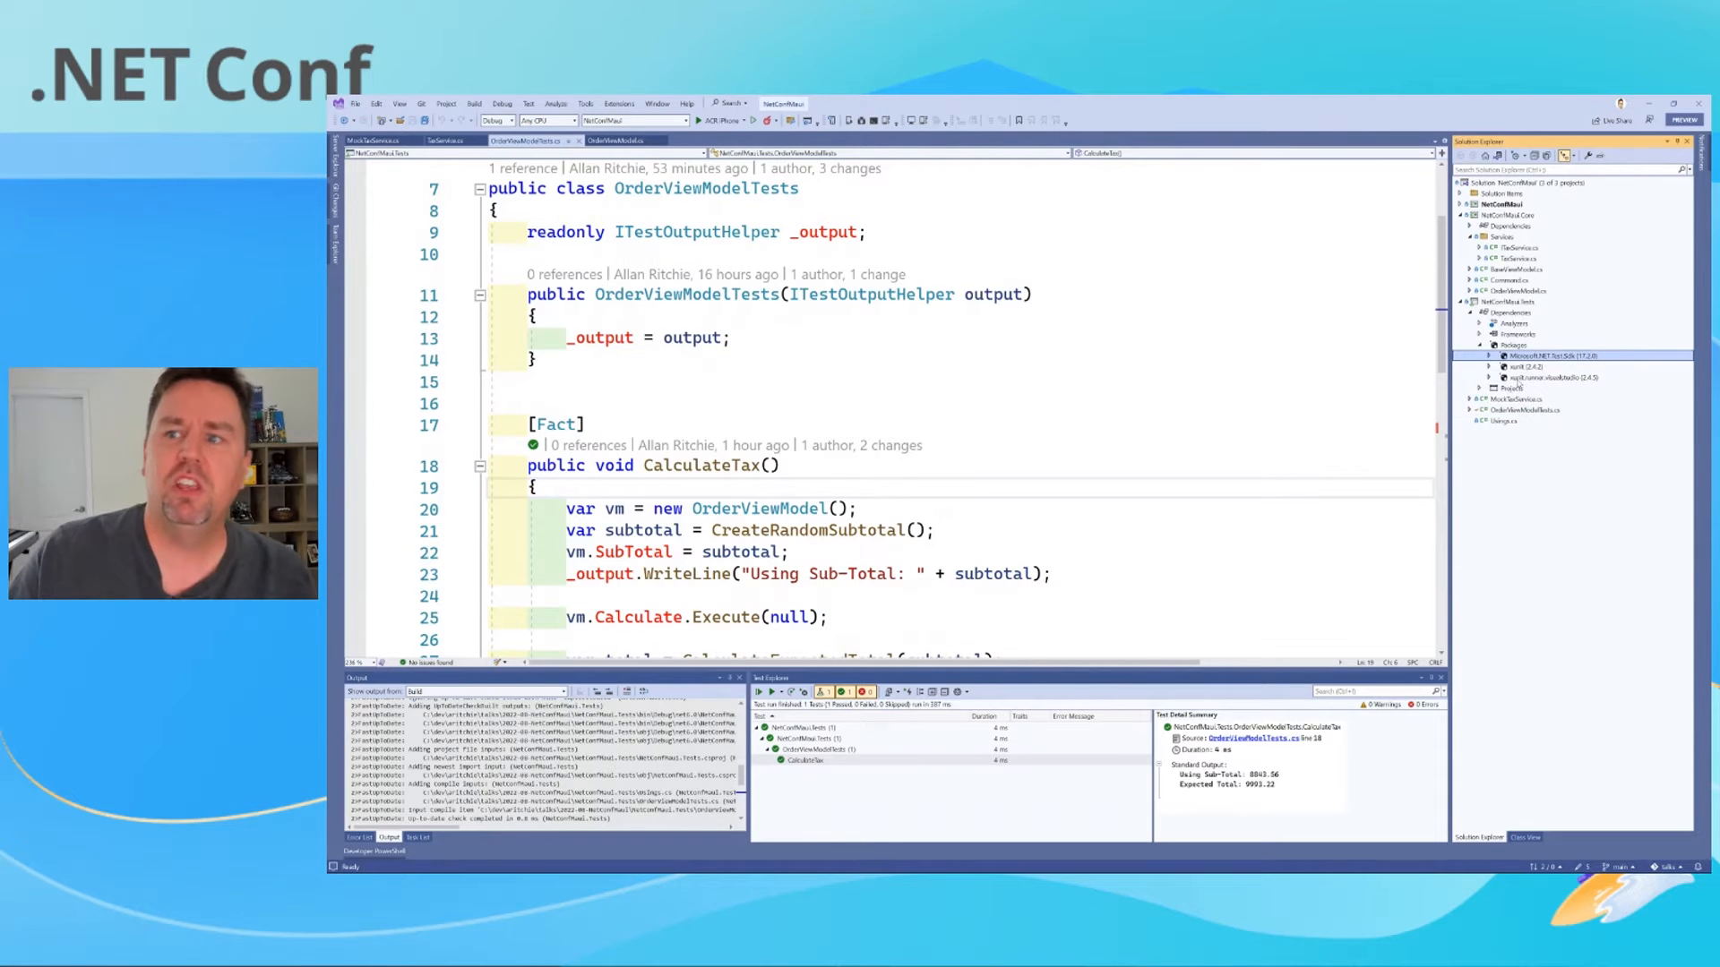
{"action": "left_click", "coordinate": [1524, 366]}
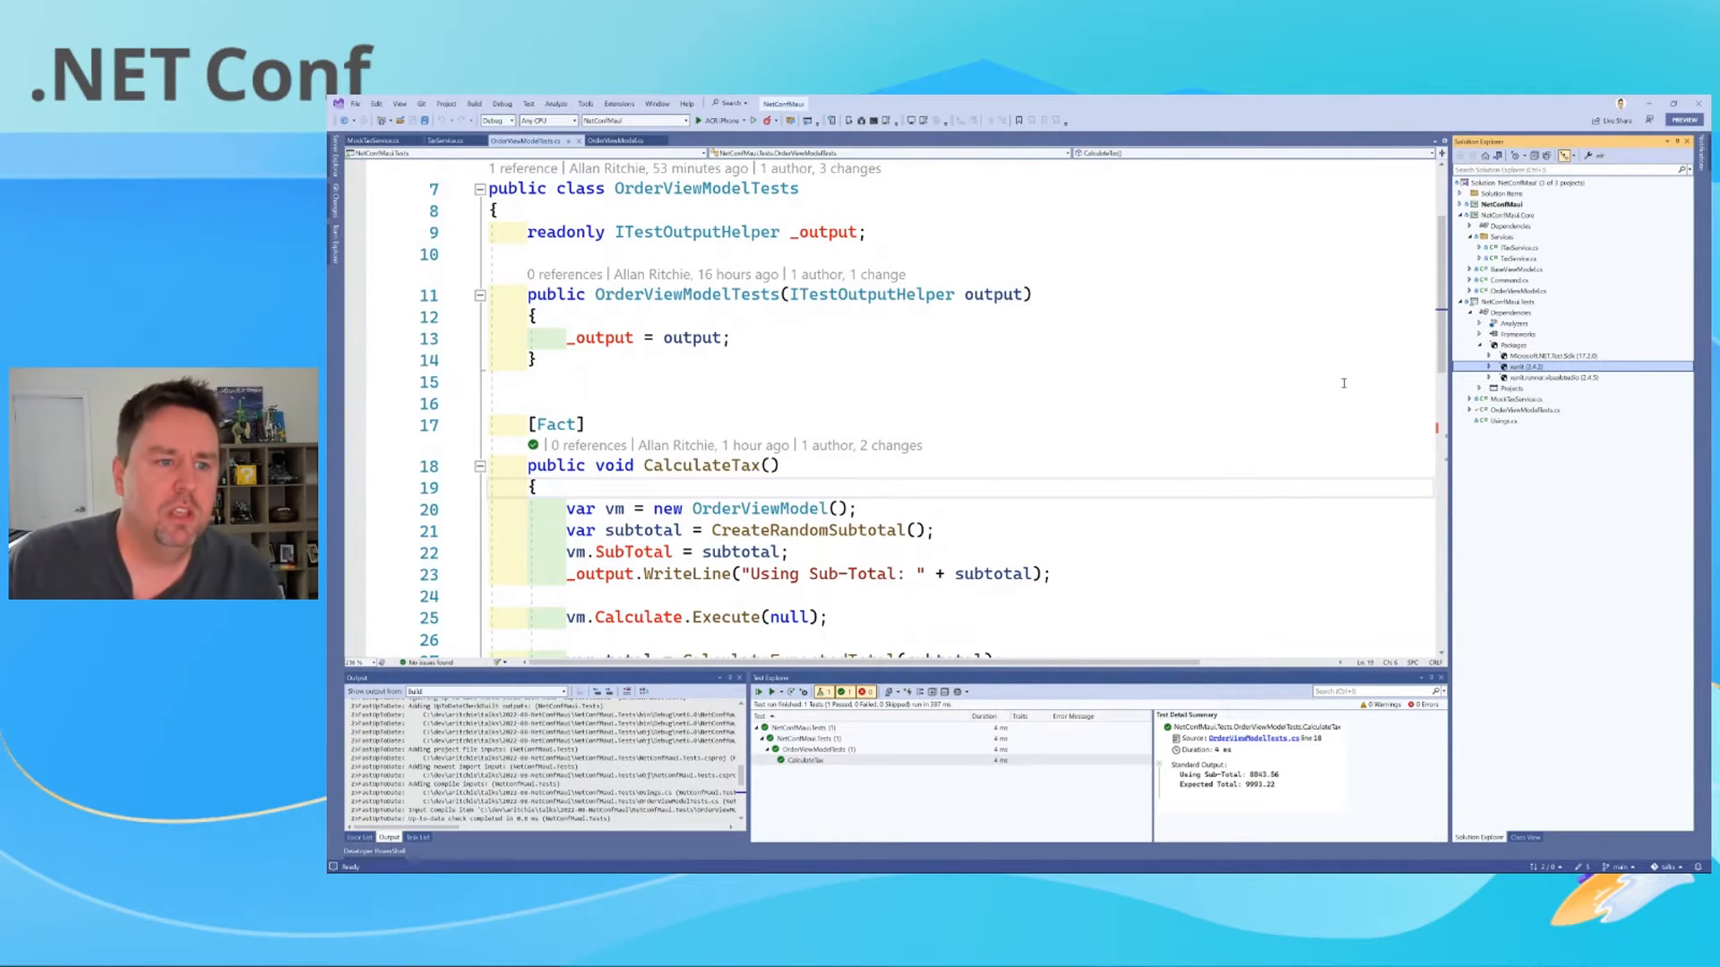
Step: Highlight the Calculate command execution and Assert.Equal lines of the CalculateTax test
{"action": "scroll", "scroll_direction": "down", "scroll_amount": 3}
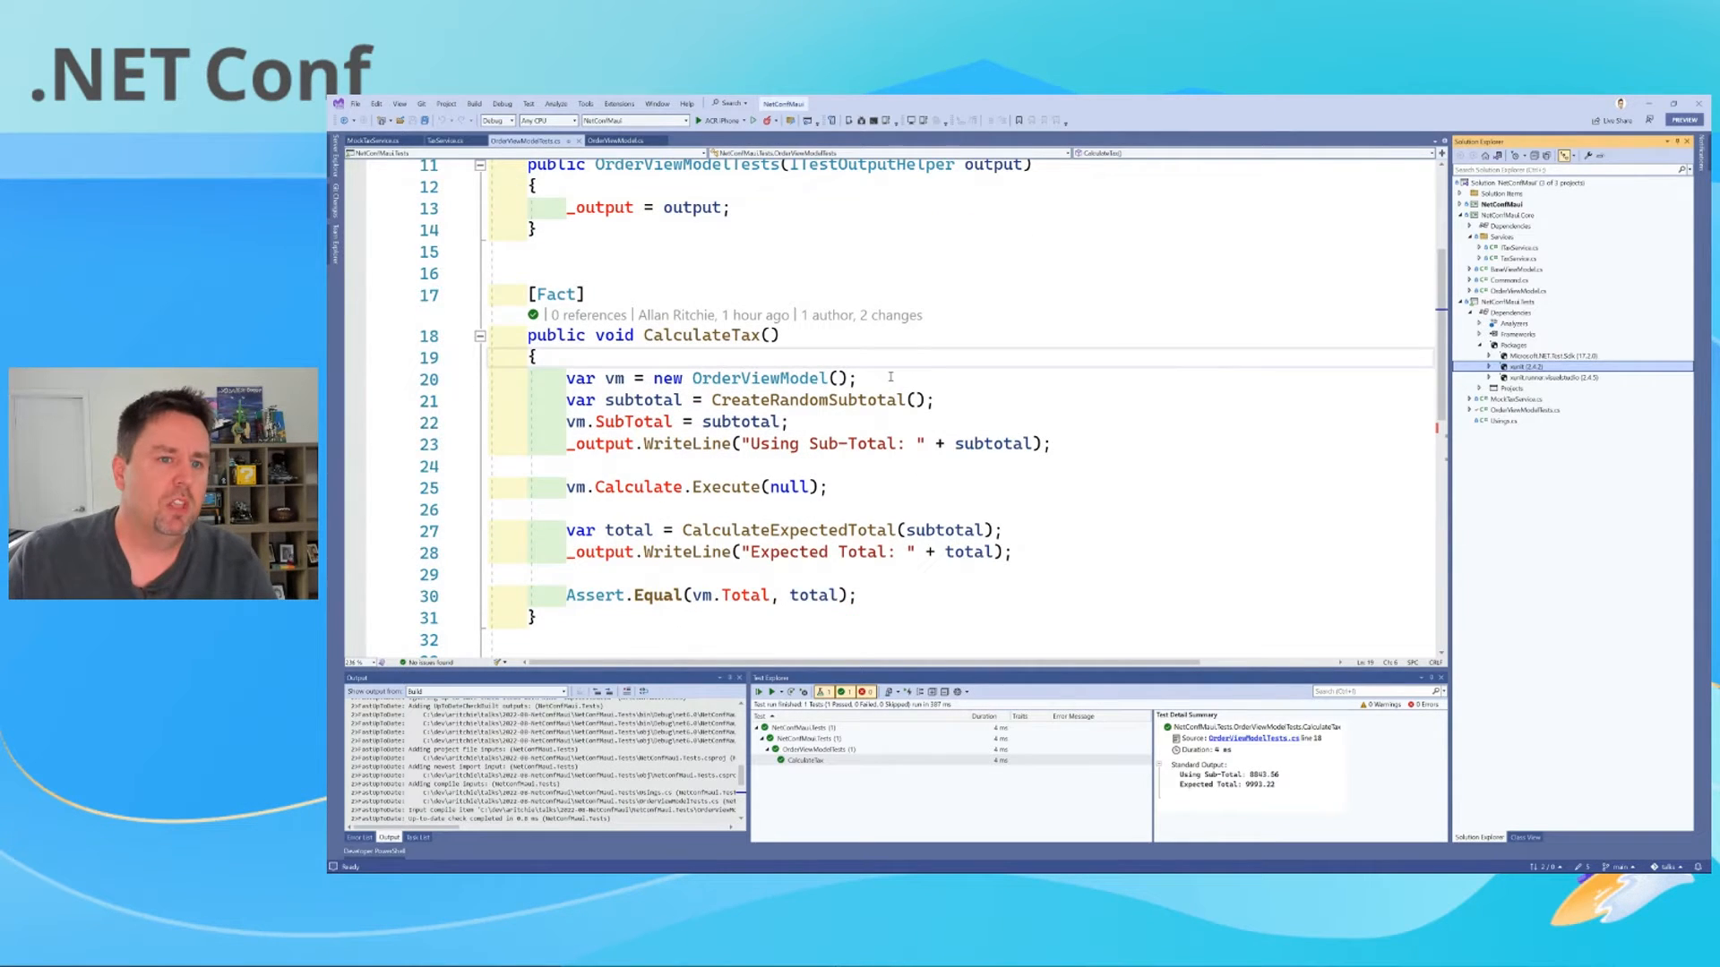
{"action": "double_click", "coordinate": [759, 378]}
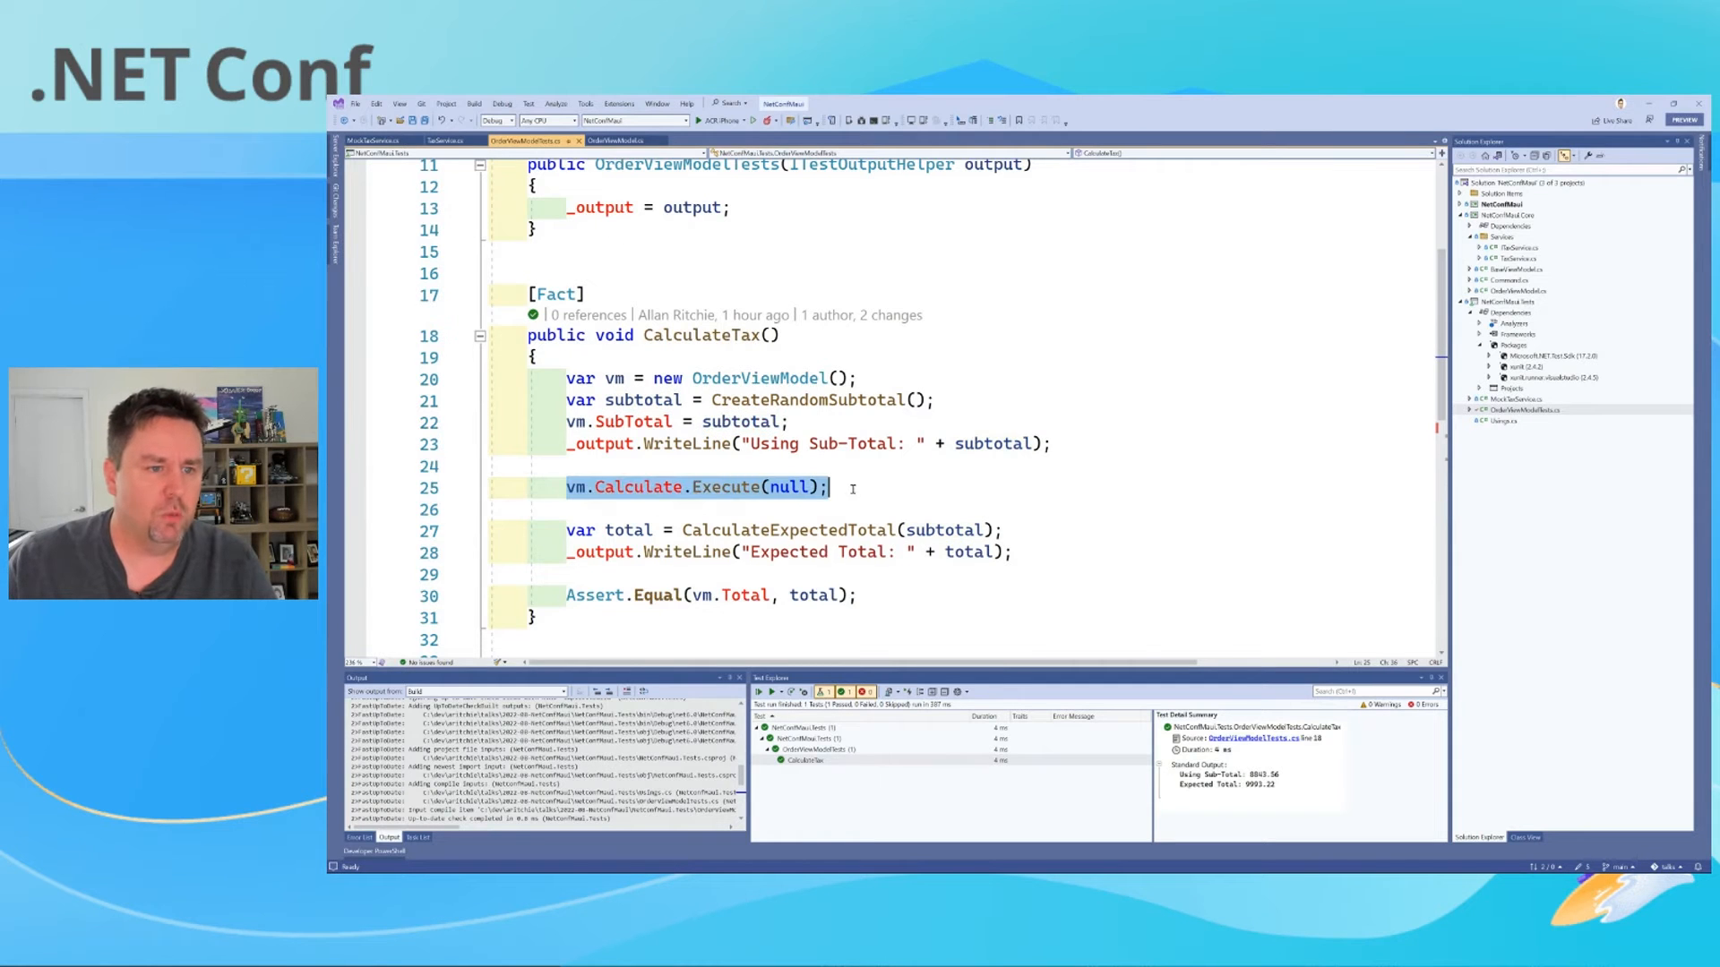
{"action": "double_click", "coordinate": [638, 487]}
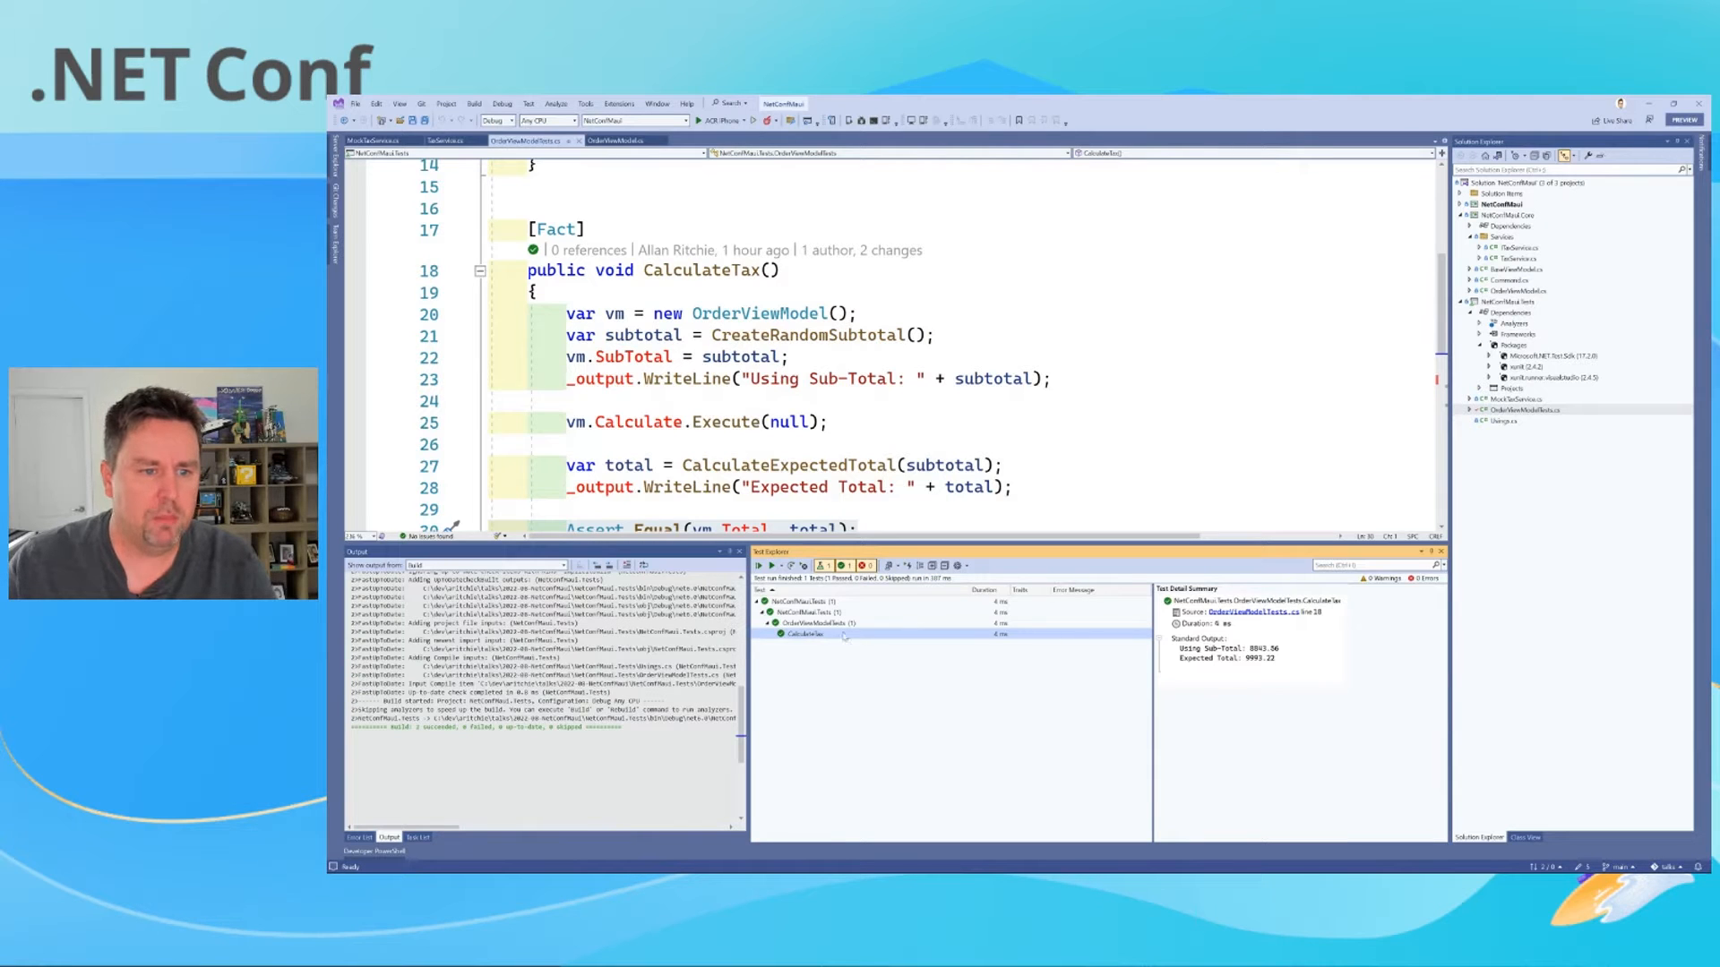
Step: Run the CalculateTax test from Test Explorer so it passes with sub-total 9696 and total 10956.48
{"action": "right_click", "coordinate": [806, 634]}
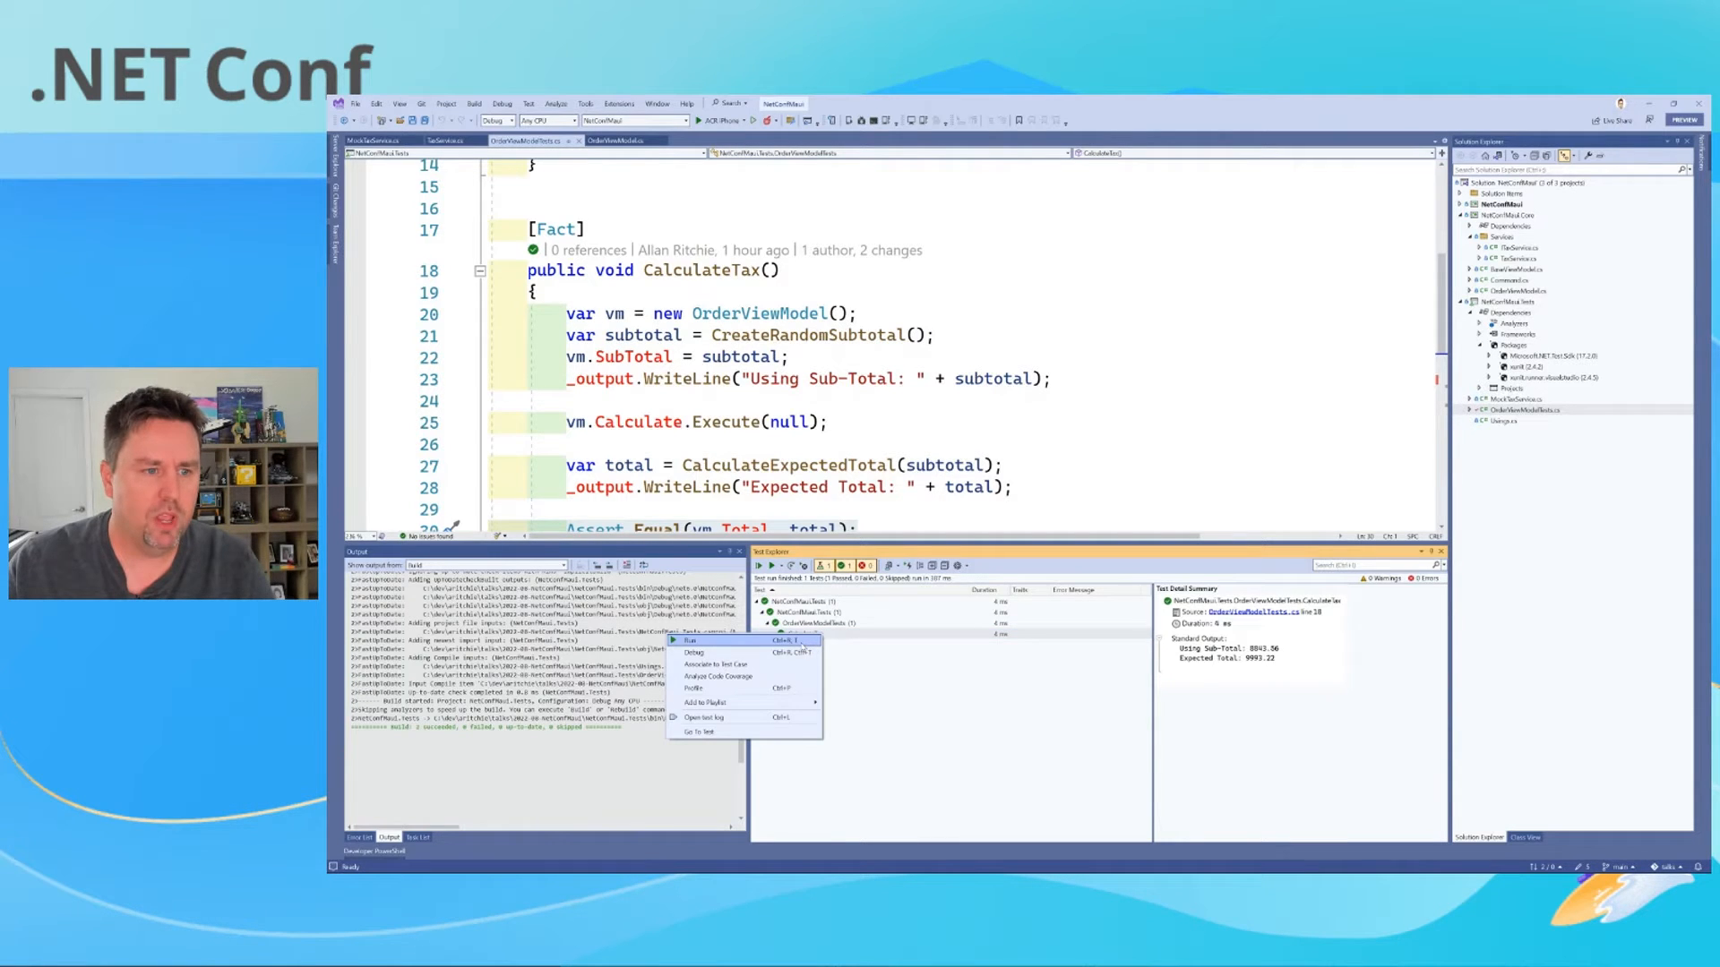
{"action": "left_click", "coordinate": [693, 641]}
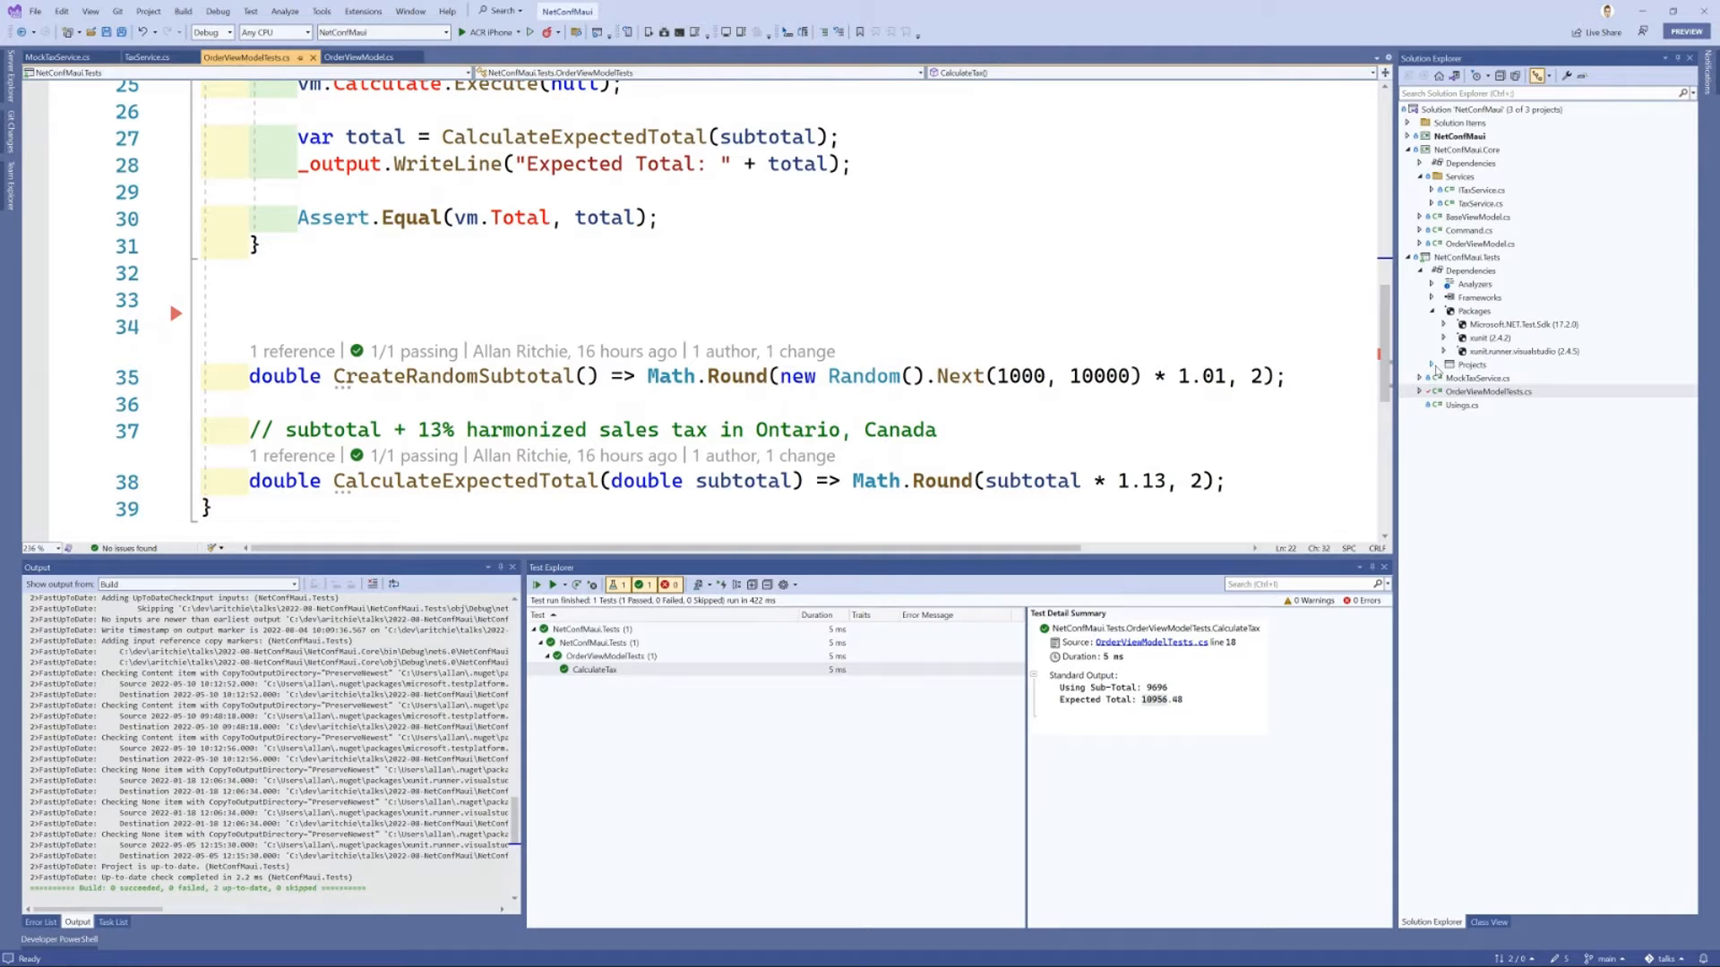
Step: View ITaxService and the TaxService implementation with its 1.15 constant, then return to OrderViewModelTests.cs
{"action": "left_click", "coordinate": [1479, 190]}
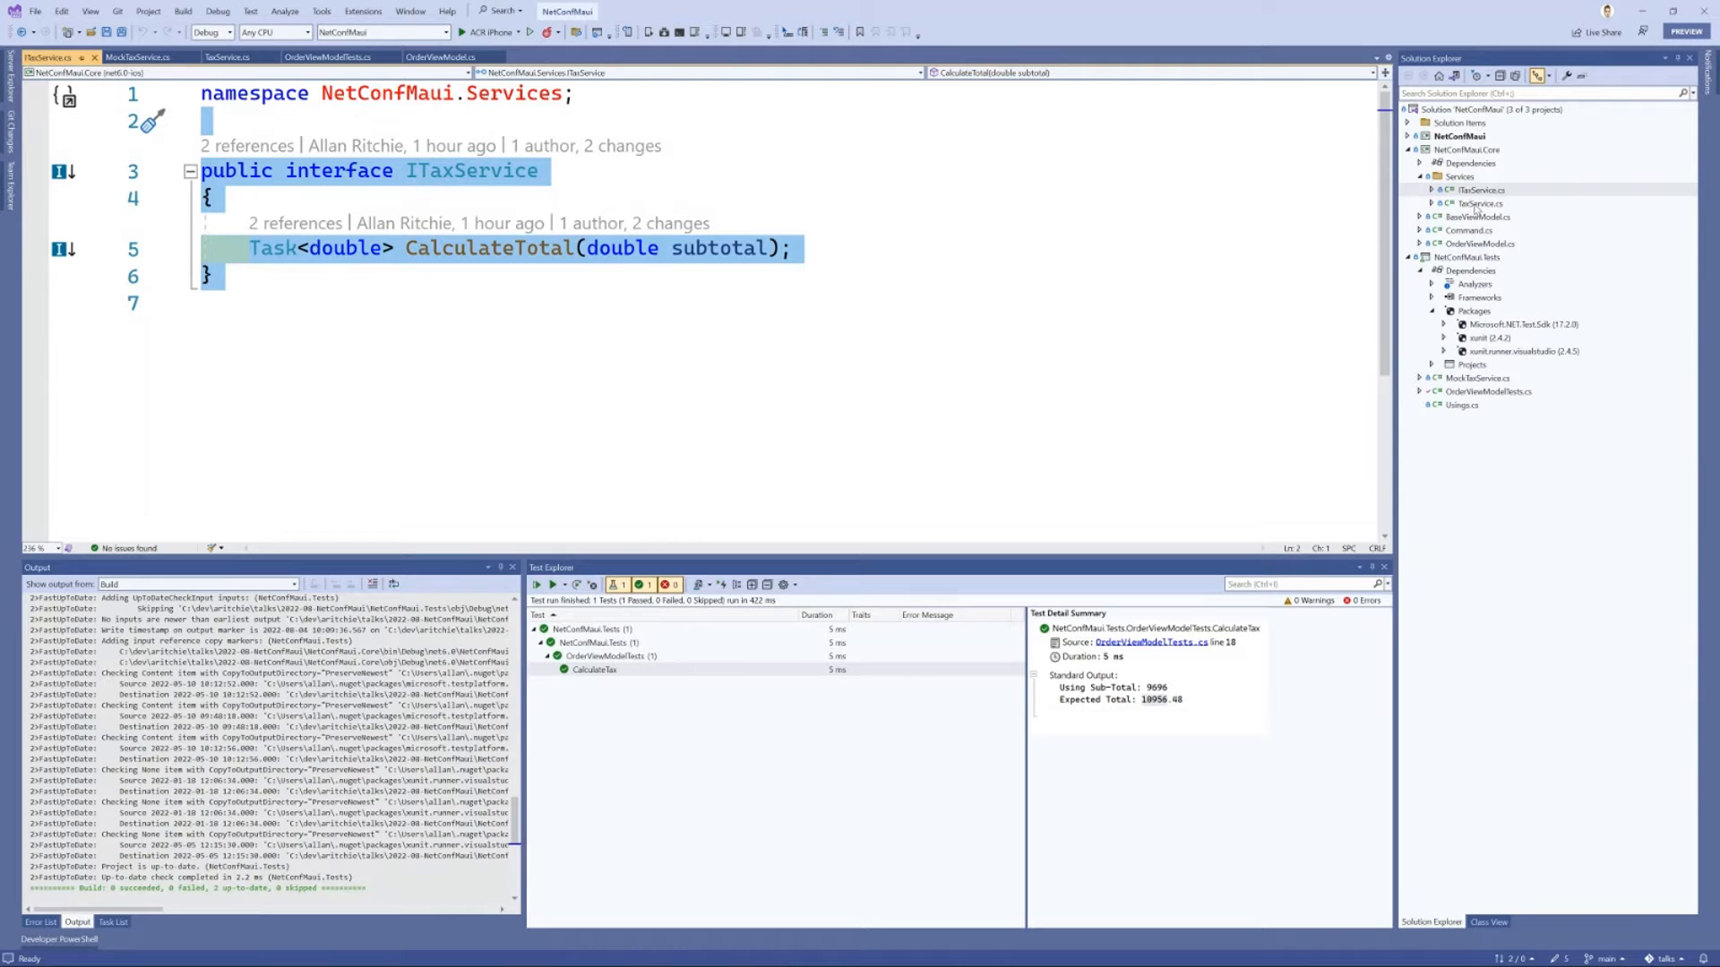
{"action": "left_click", "coordinate": [231, 57]}
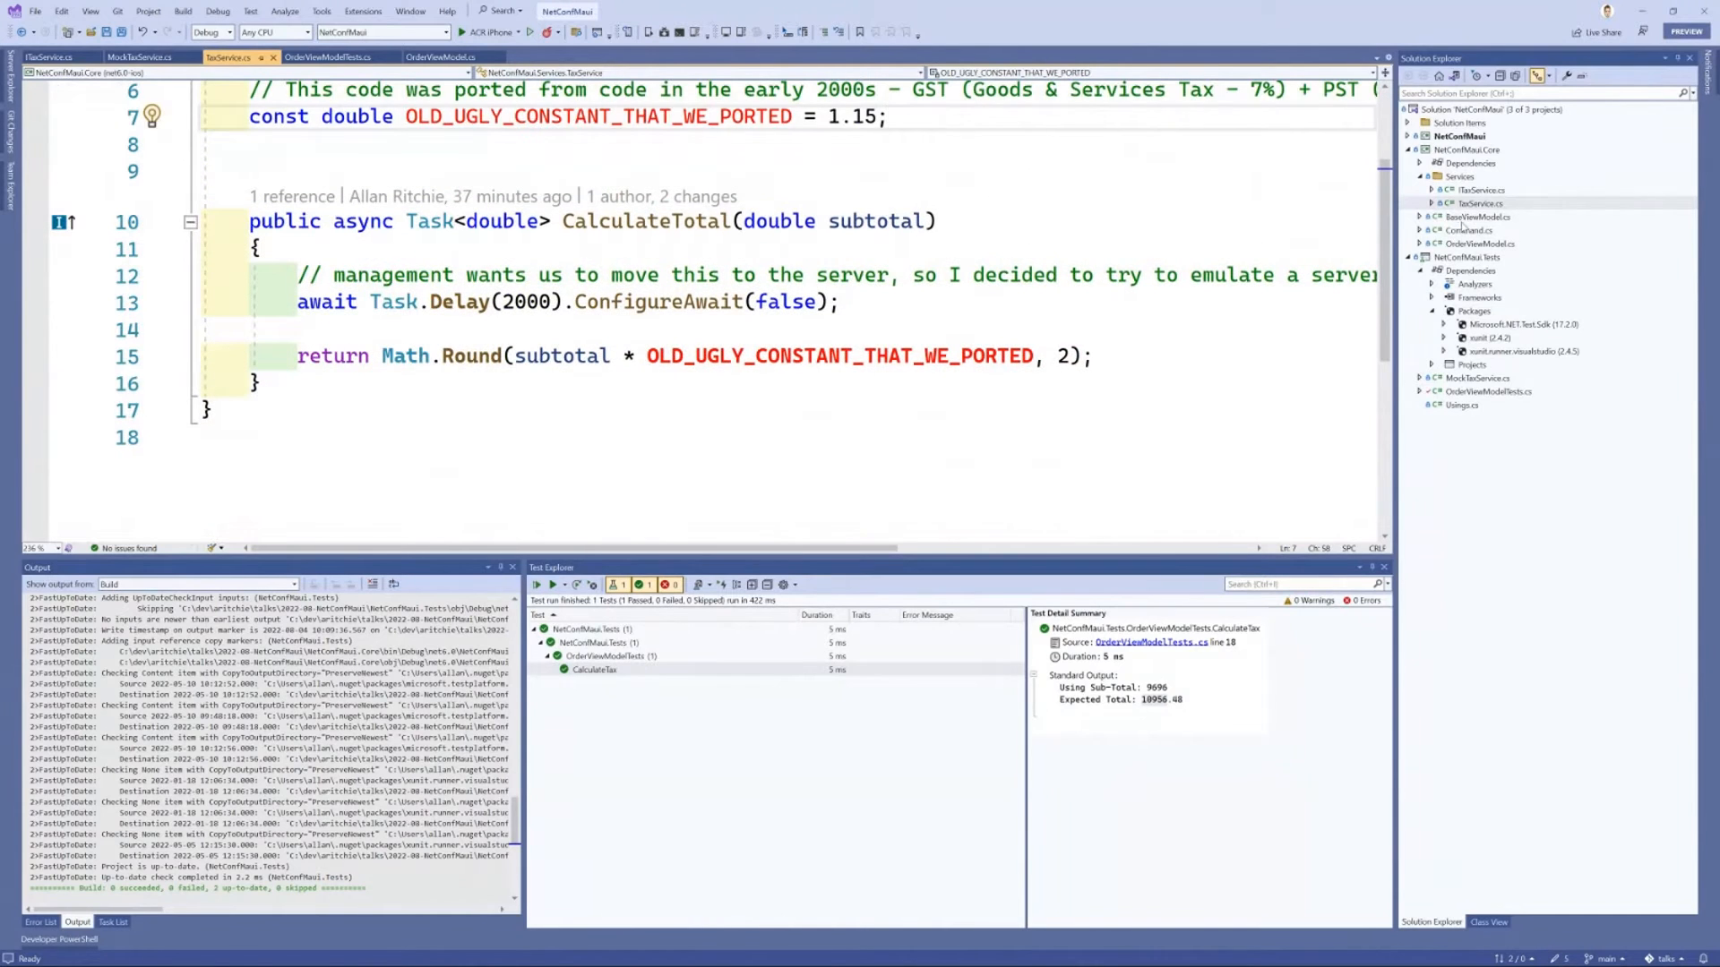
{"action": "left_click", "coordinate": [439, 56]}
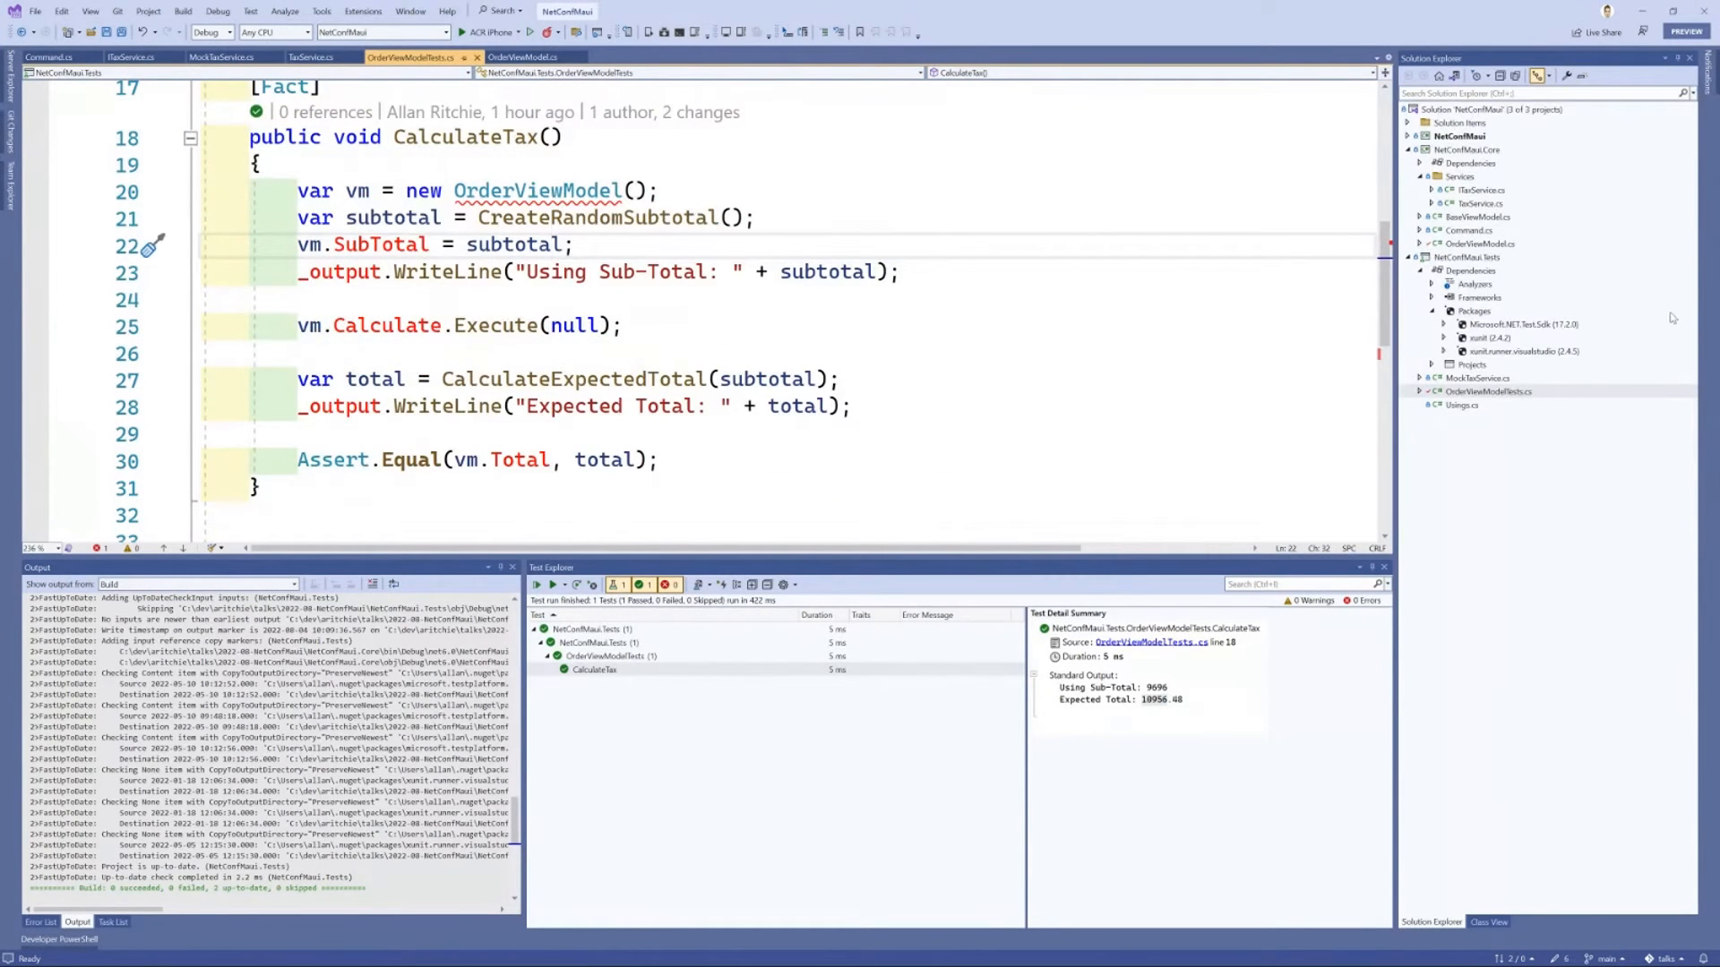
Step: View OrderViewModel's ITaxService constructor and the MockTaxService with its settable TaxRate
{"action": "left_click", "coordinate": [524, 57]}
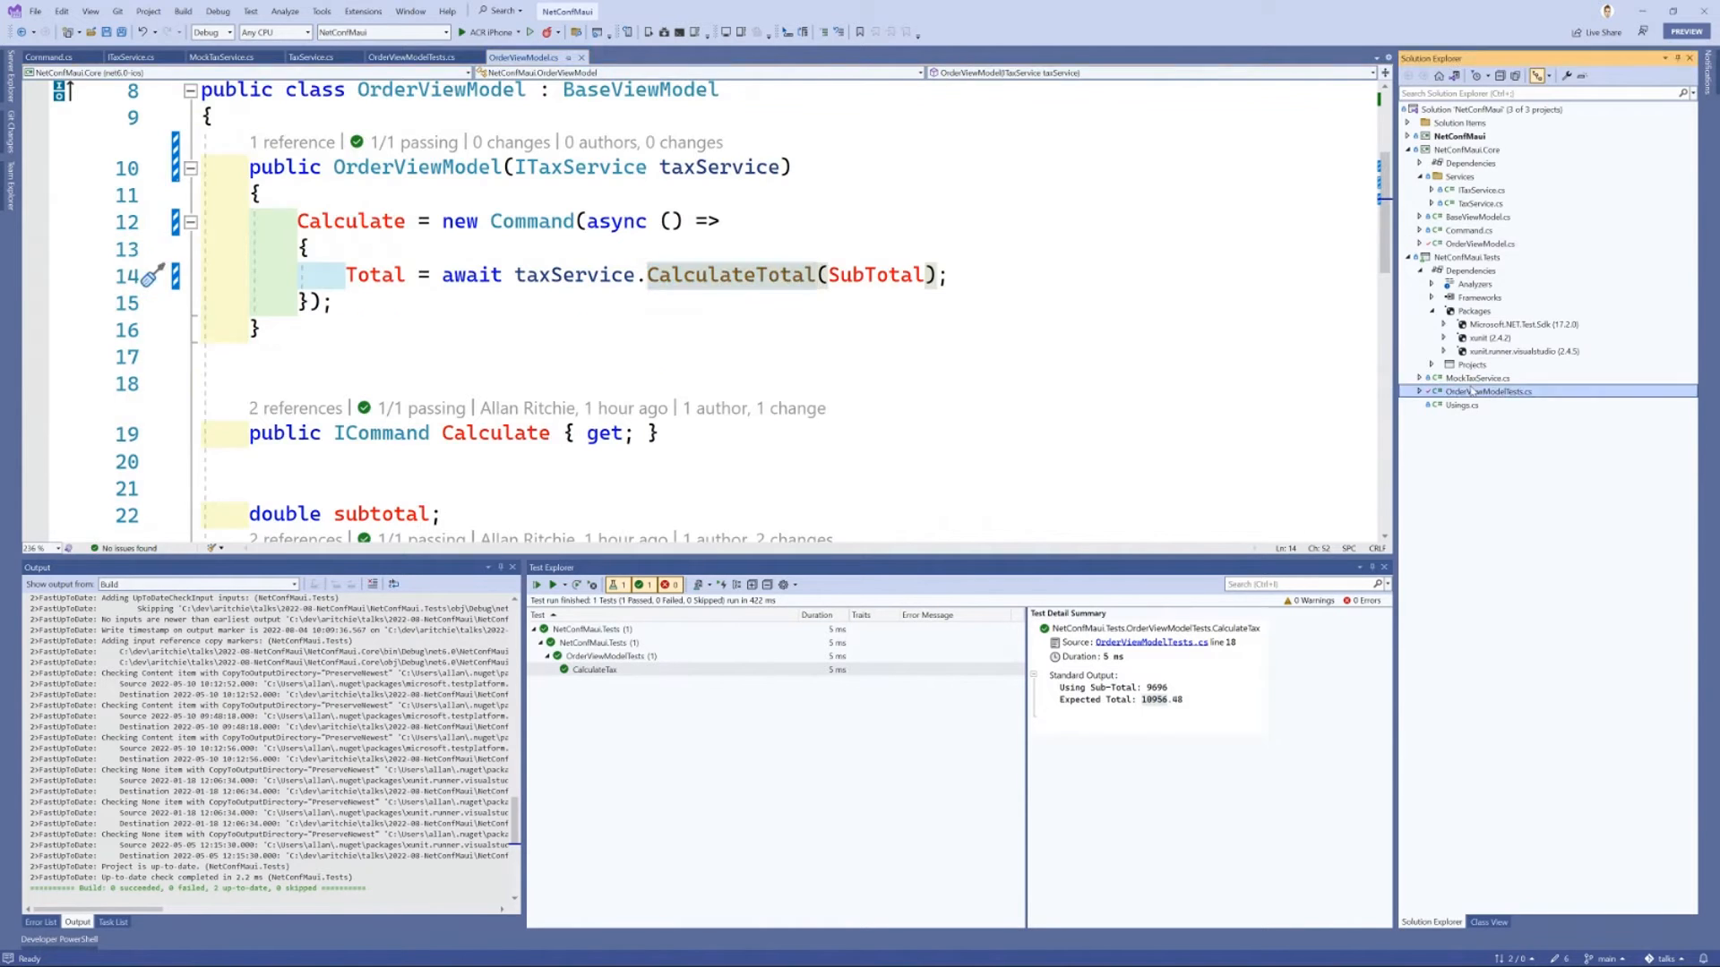
{"action": "left_click", "coordinate": [412, 57]}
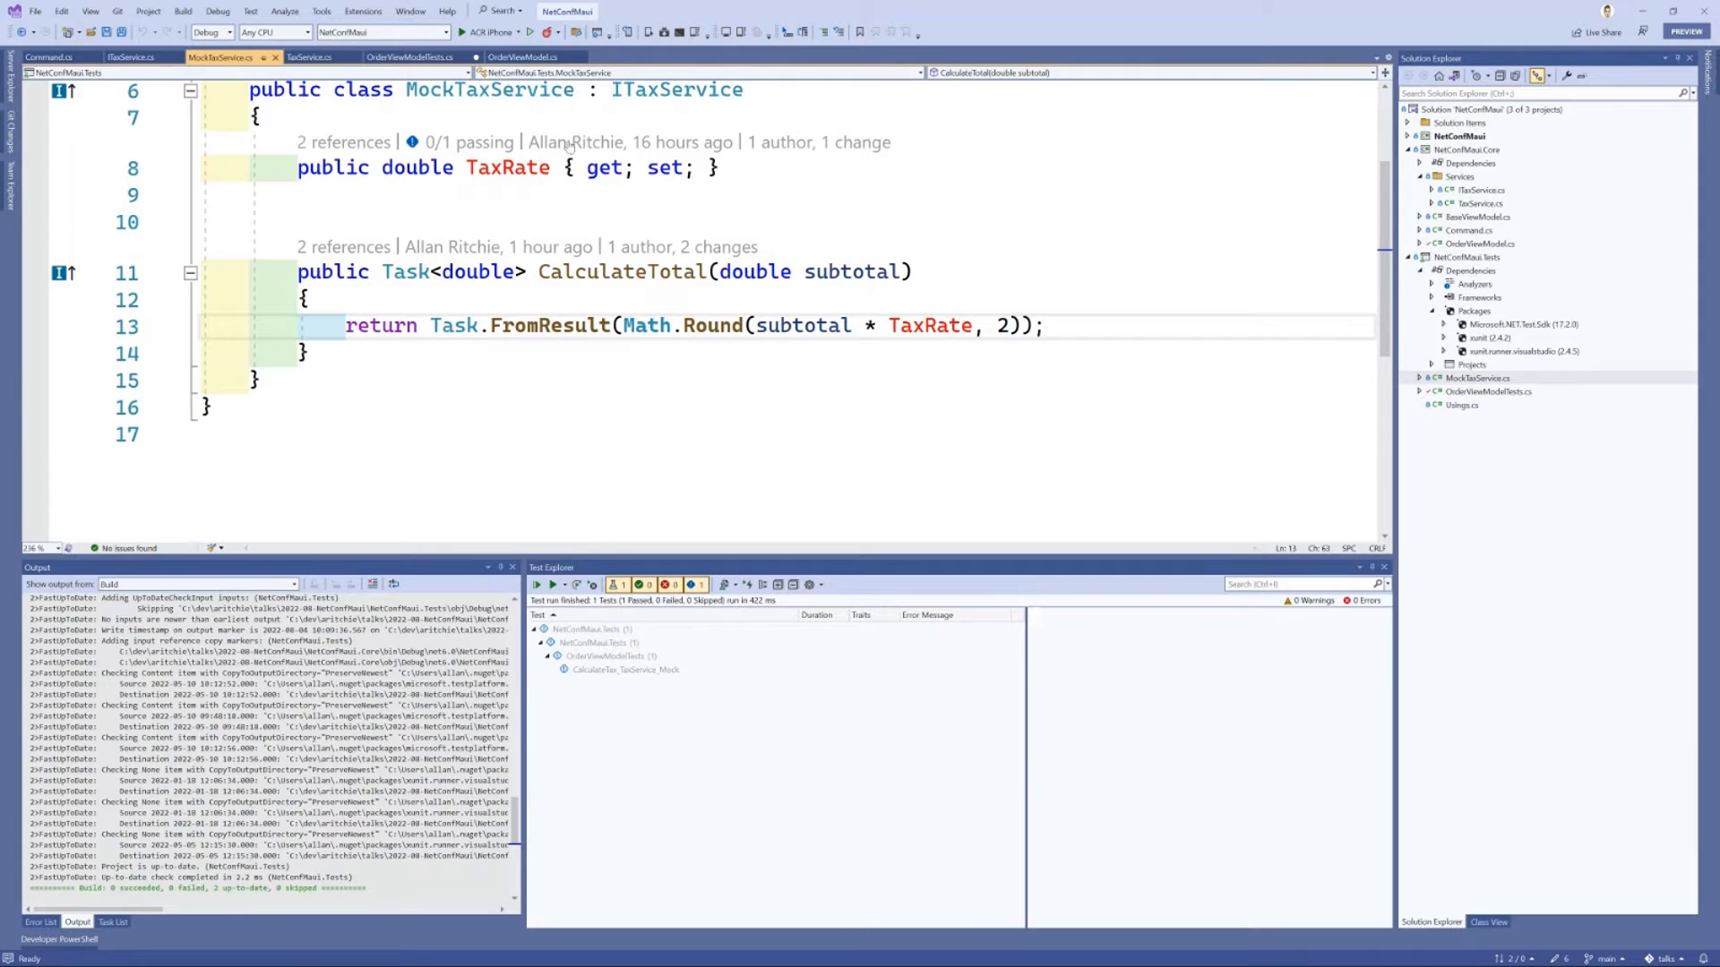
Step: Review the CalculateTax_TaxService_Mock test built on the mock tax service at rate 1.13
{"action": "left_click", "coordinate": [408, 58]}
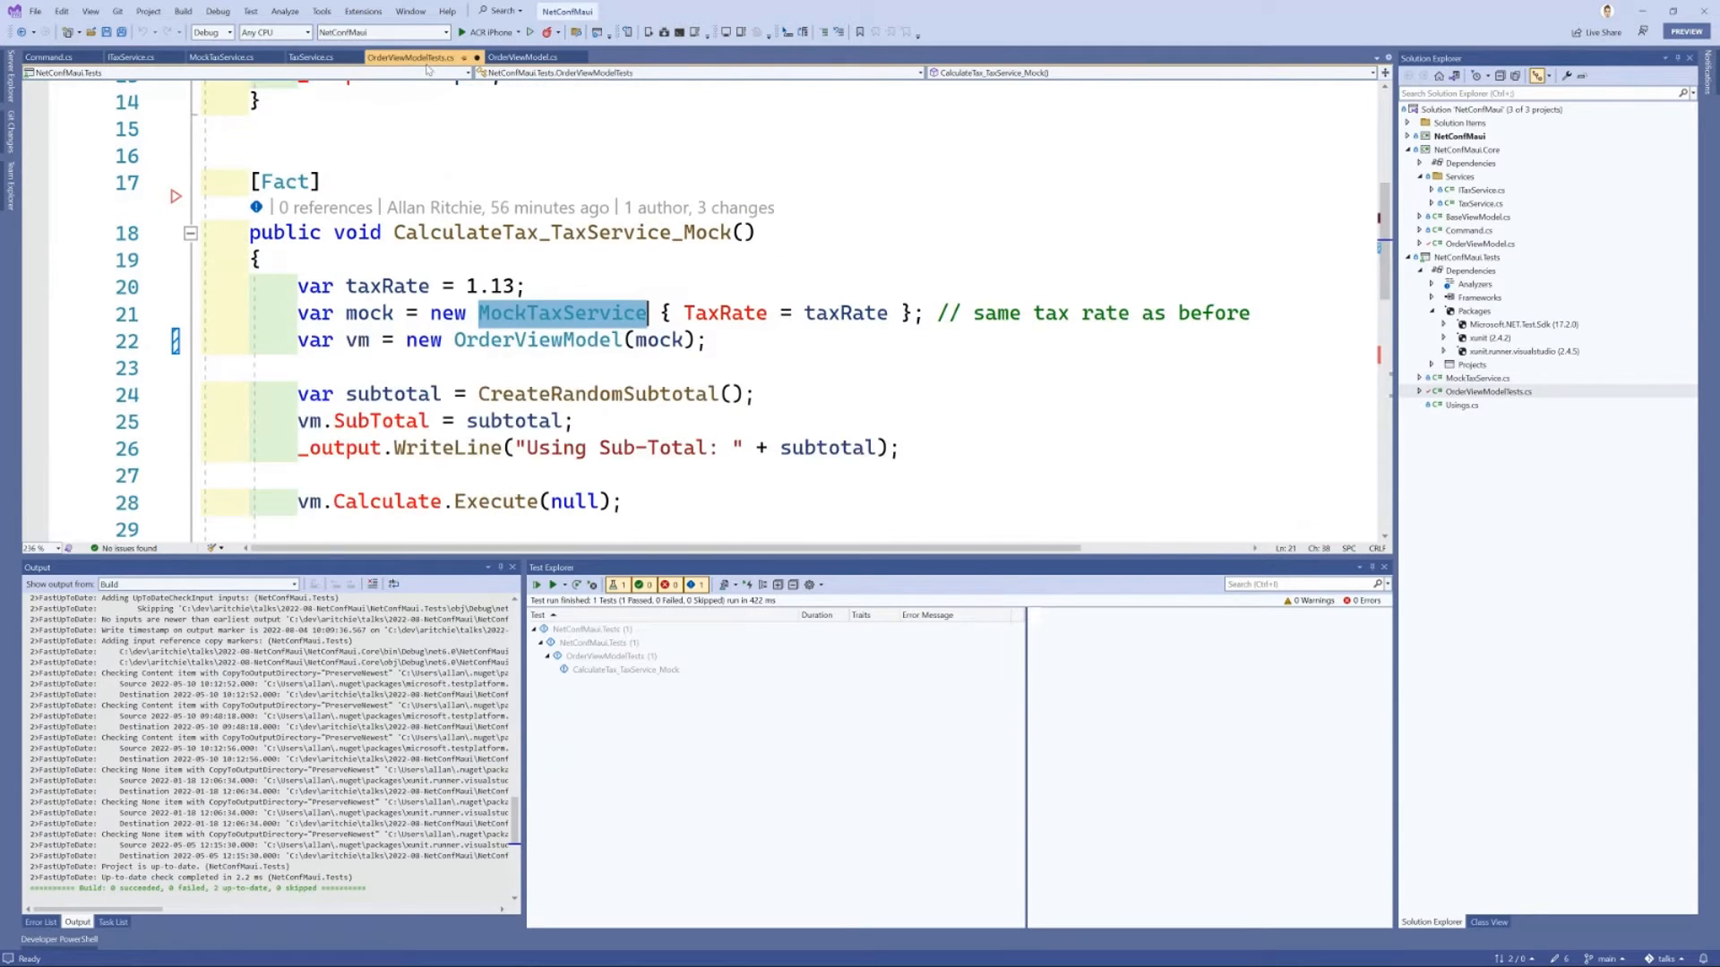
{"action": "left_click", "coordinate": [263, 259]}
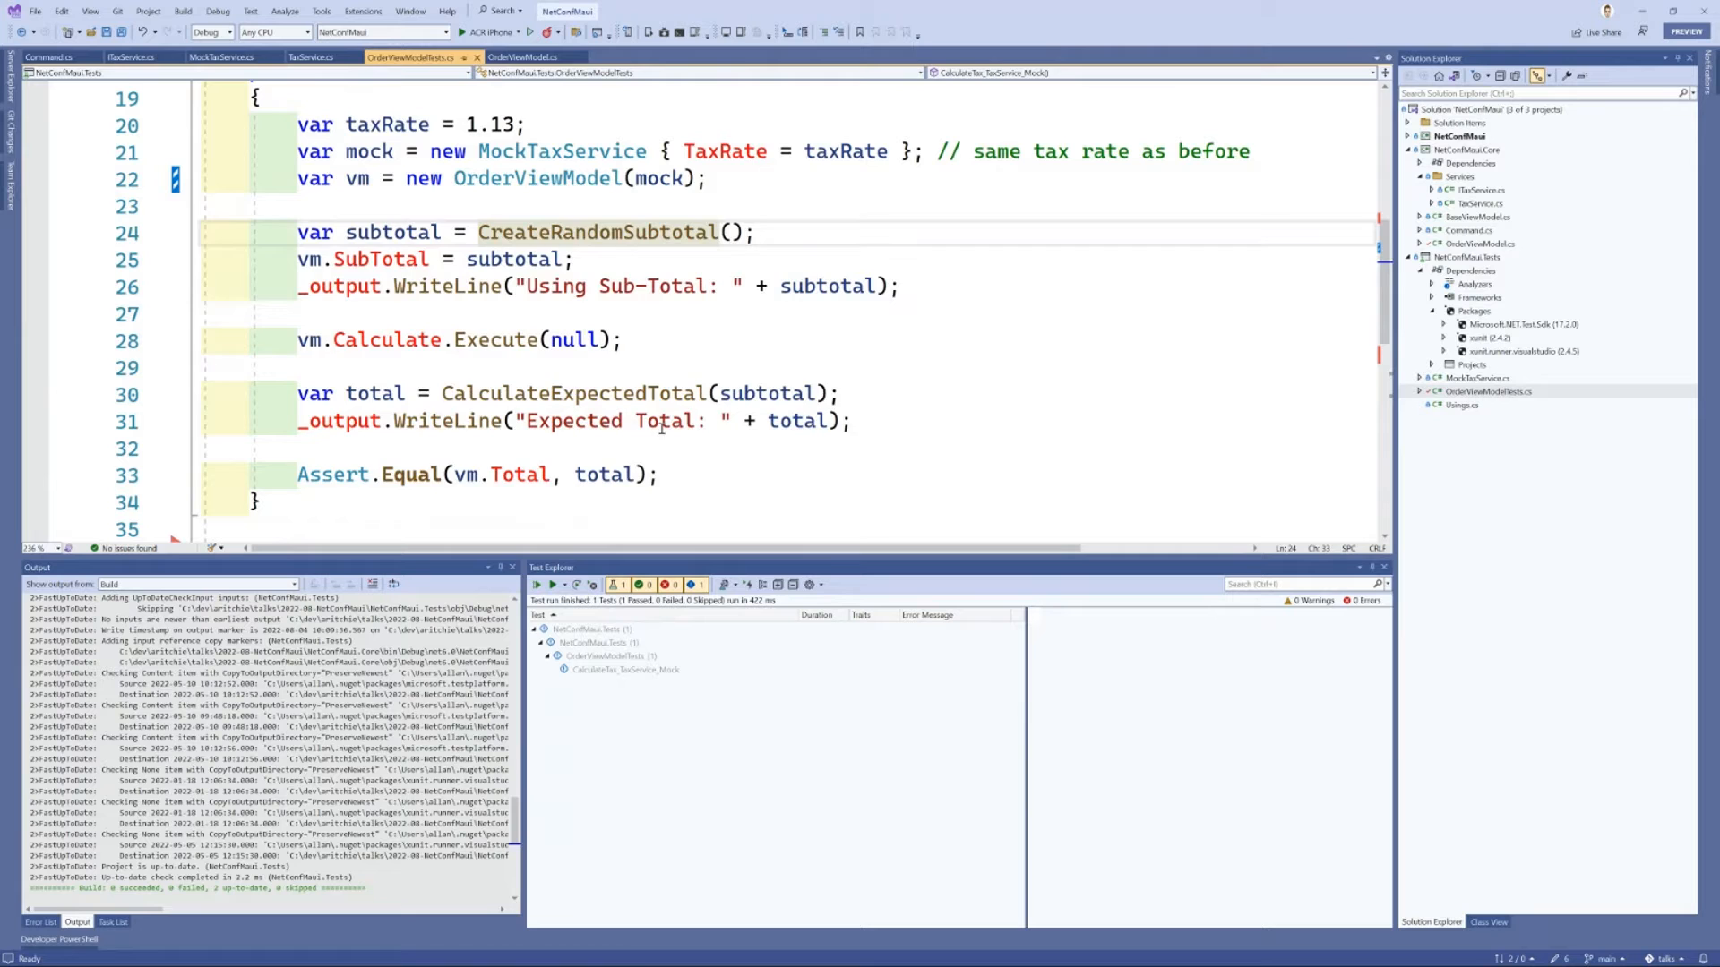
{"action": "left_click_drag", "start_coordinate": [296, 231], "coordinate": [658, 473]}
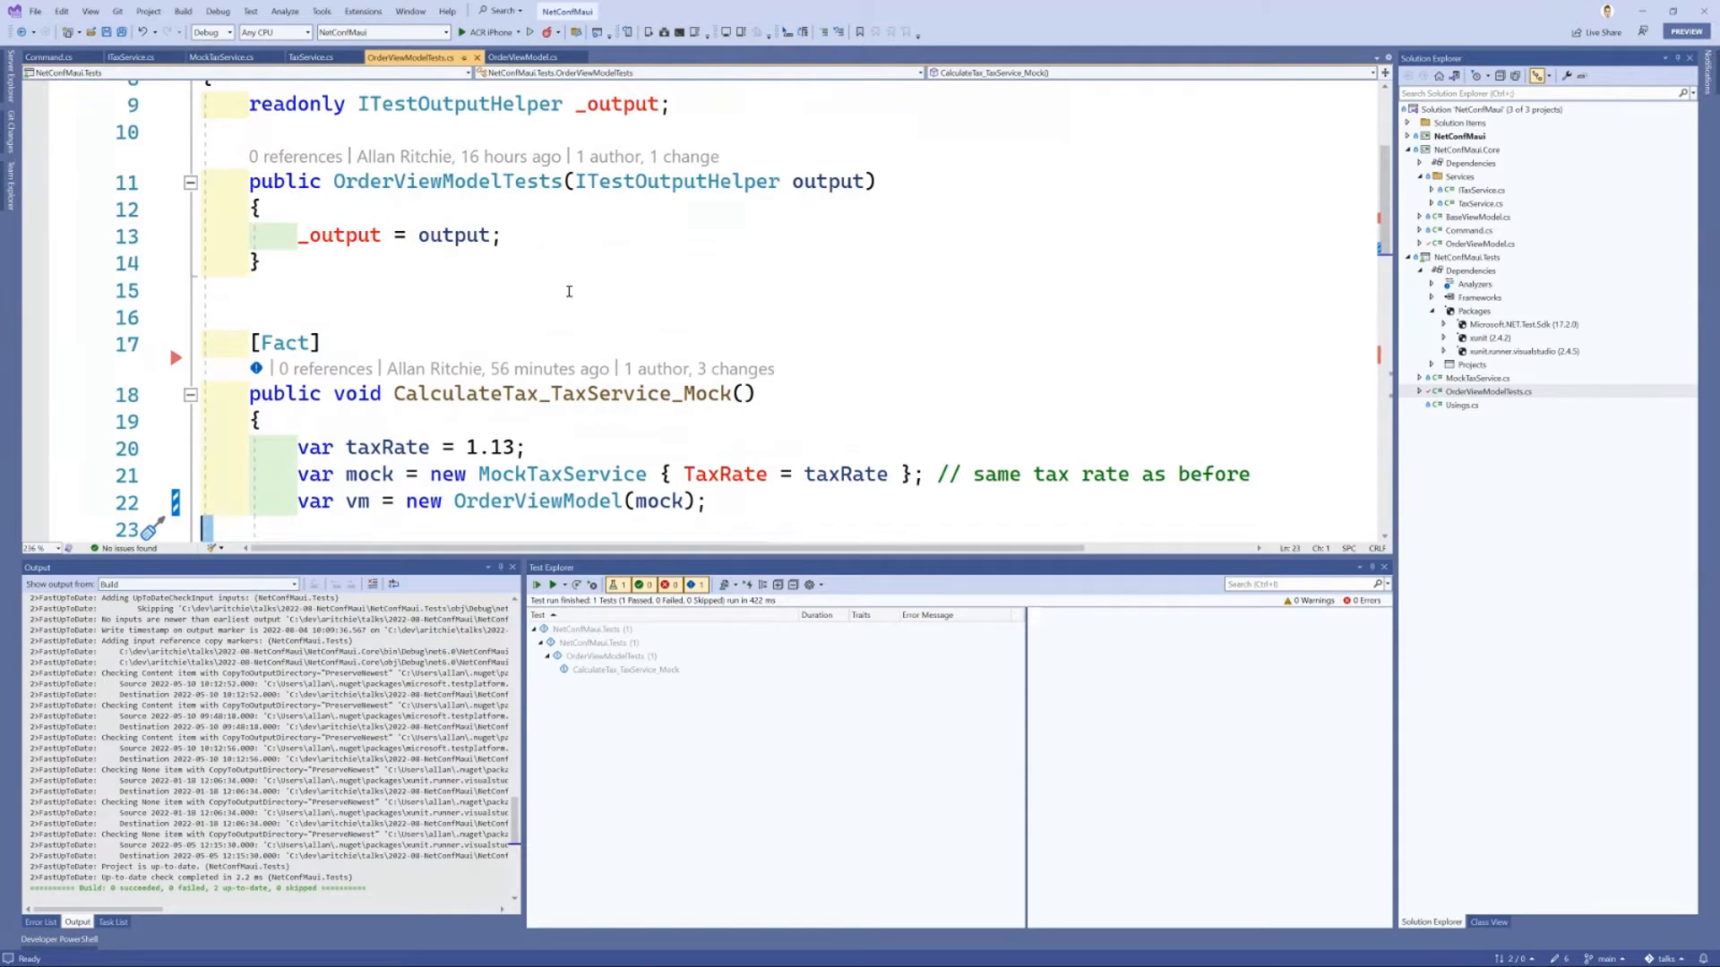
Step: Build and run CalculateTax_TaxService_Mock from Test Explorer so it passes
{"action": "left_click", "coordinate": [627, 668]}
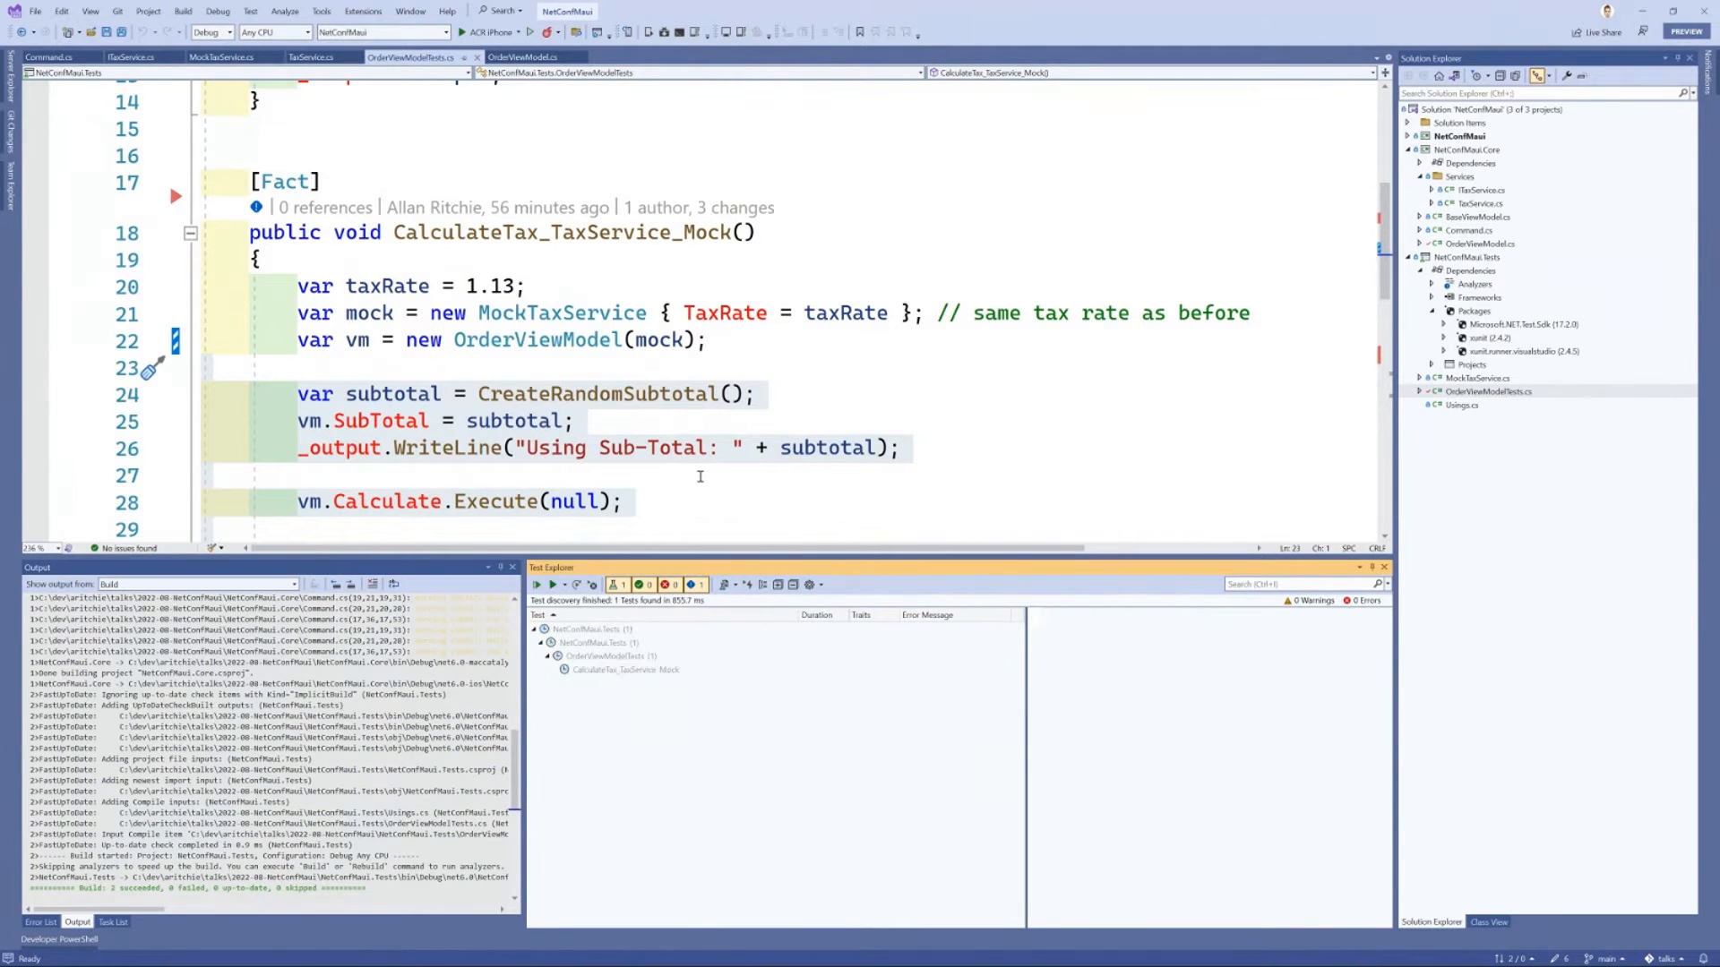
{"action": "left_click", "coordinate": [554, 583]}
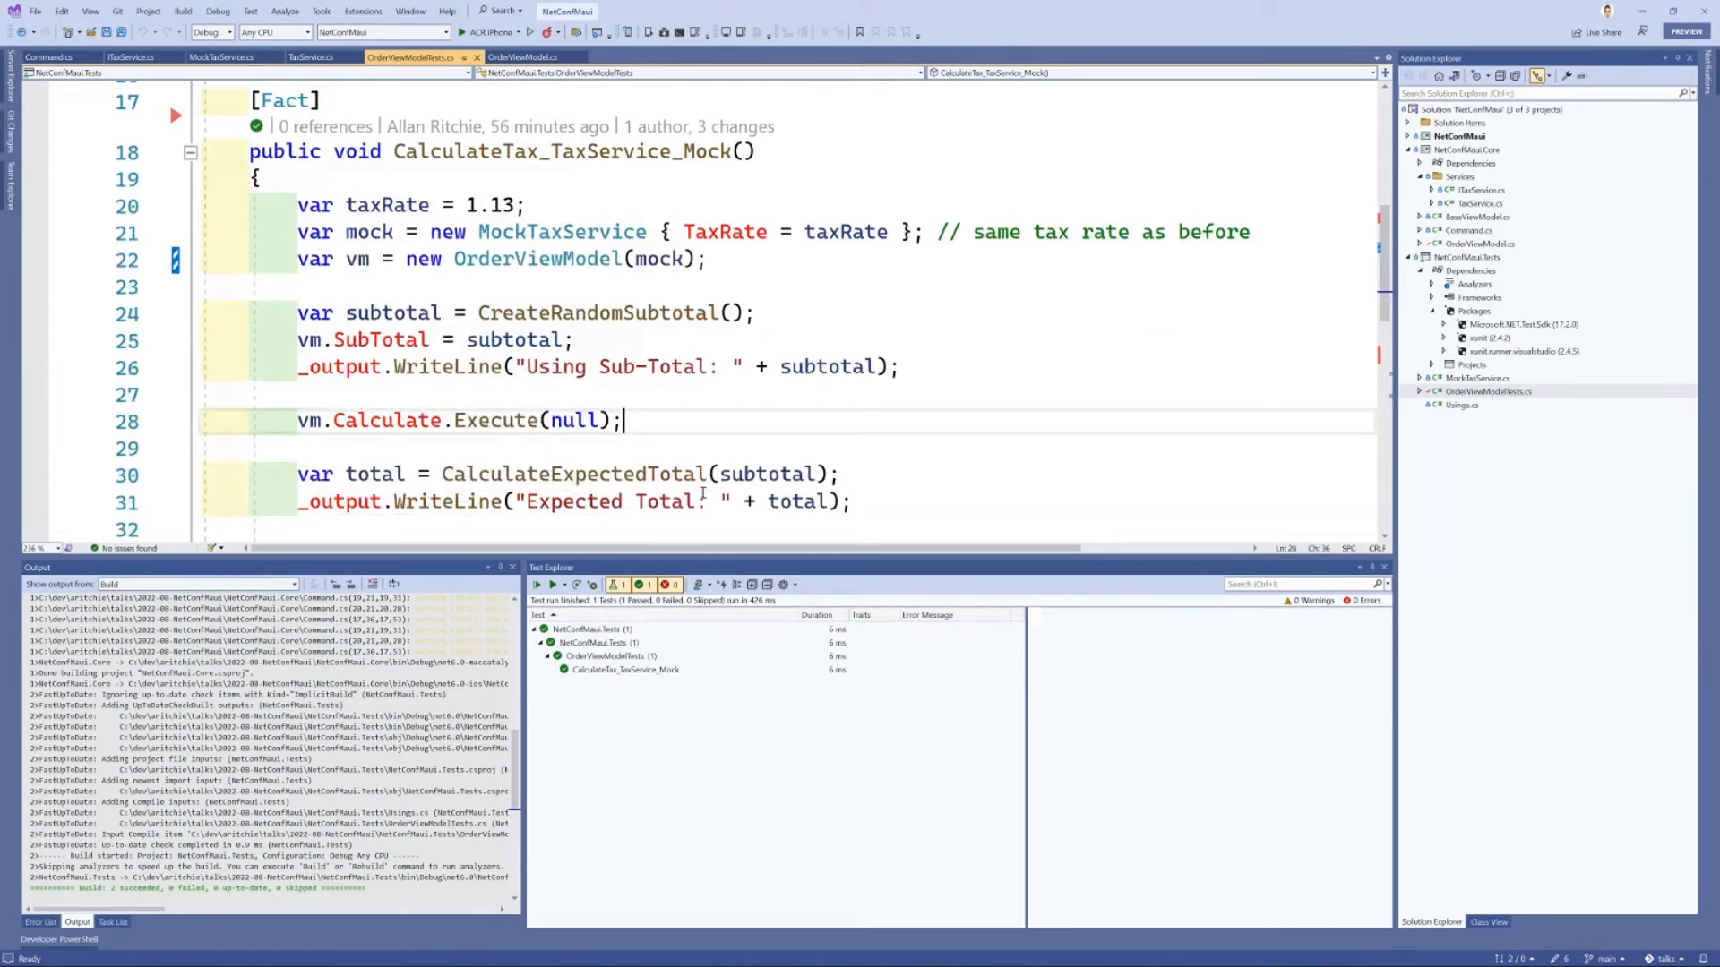
{"action": "left_click", "coordinate": [625, 668]}
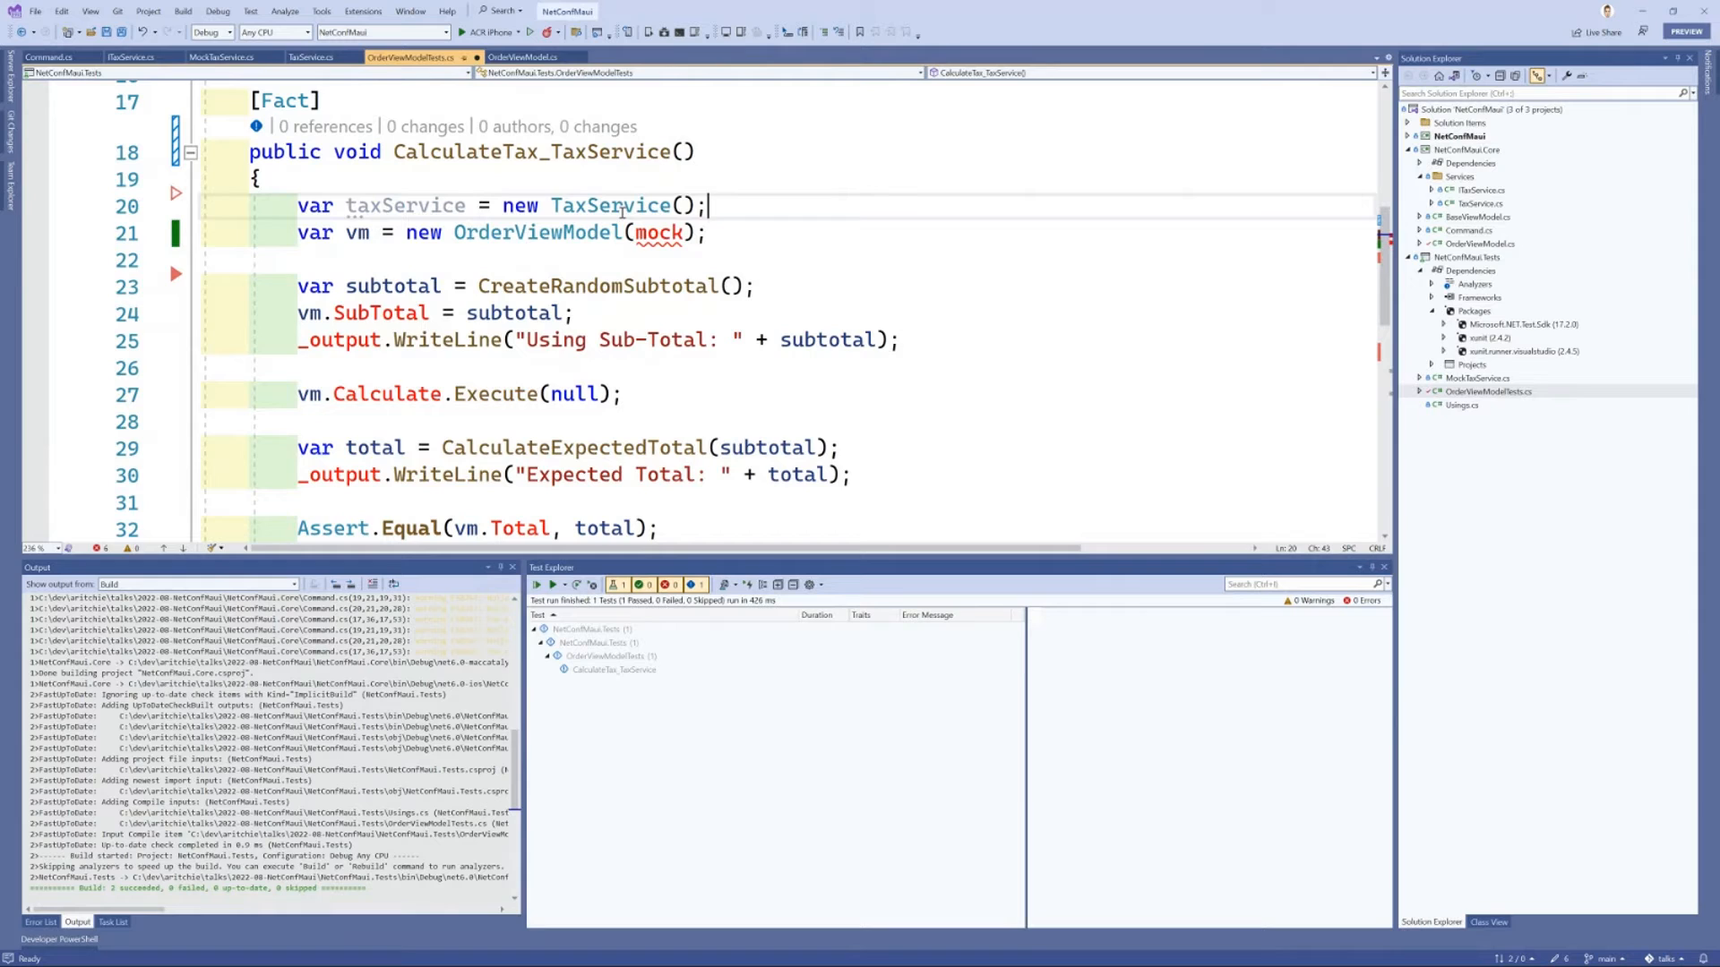
Step: Pass taxService to OrderViewModel in CalculateTax_TaxService and run it, ending in an assertion failure
{"action": "type", "text": "taxS"}
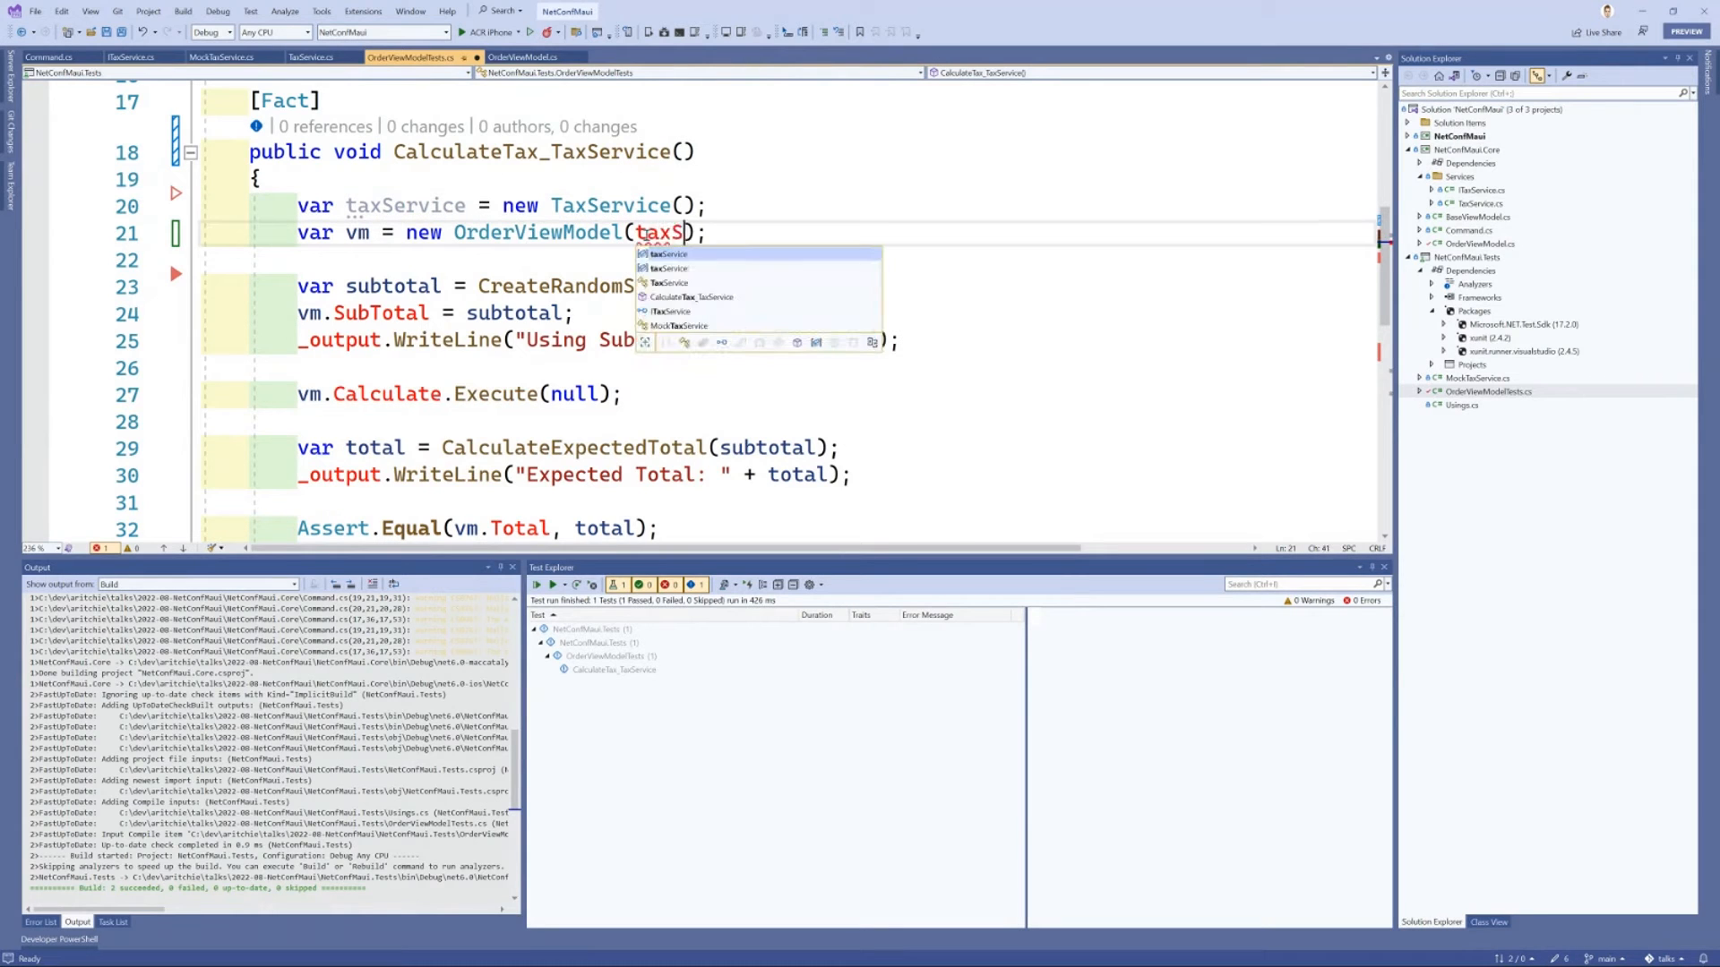
{"action": "key", "text": "tab"}
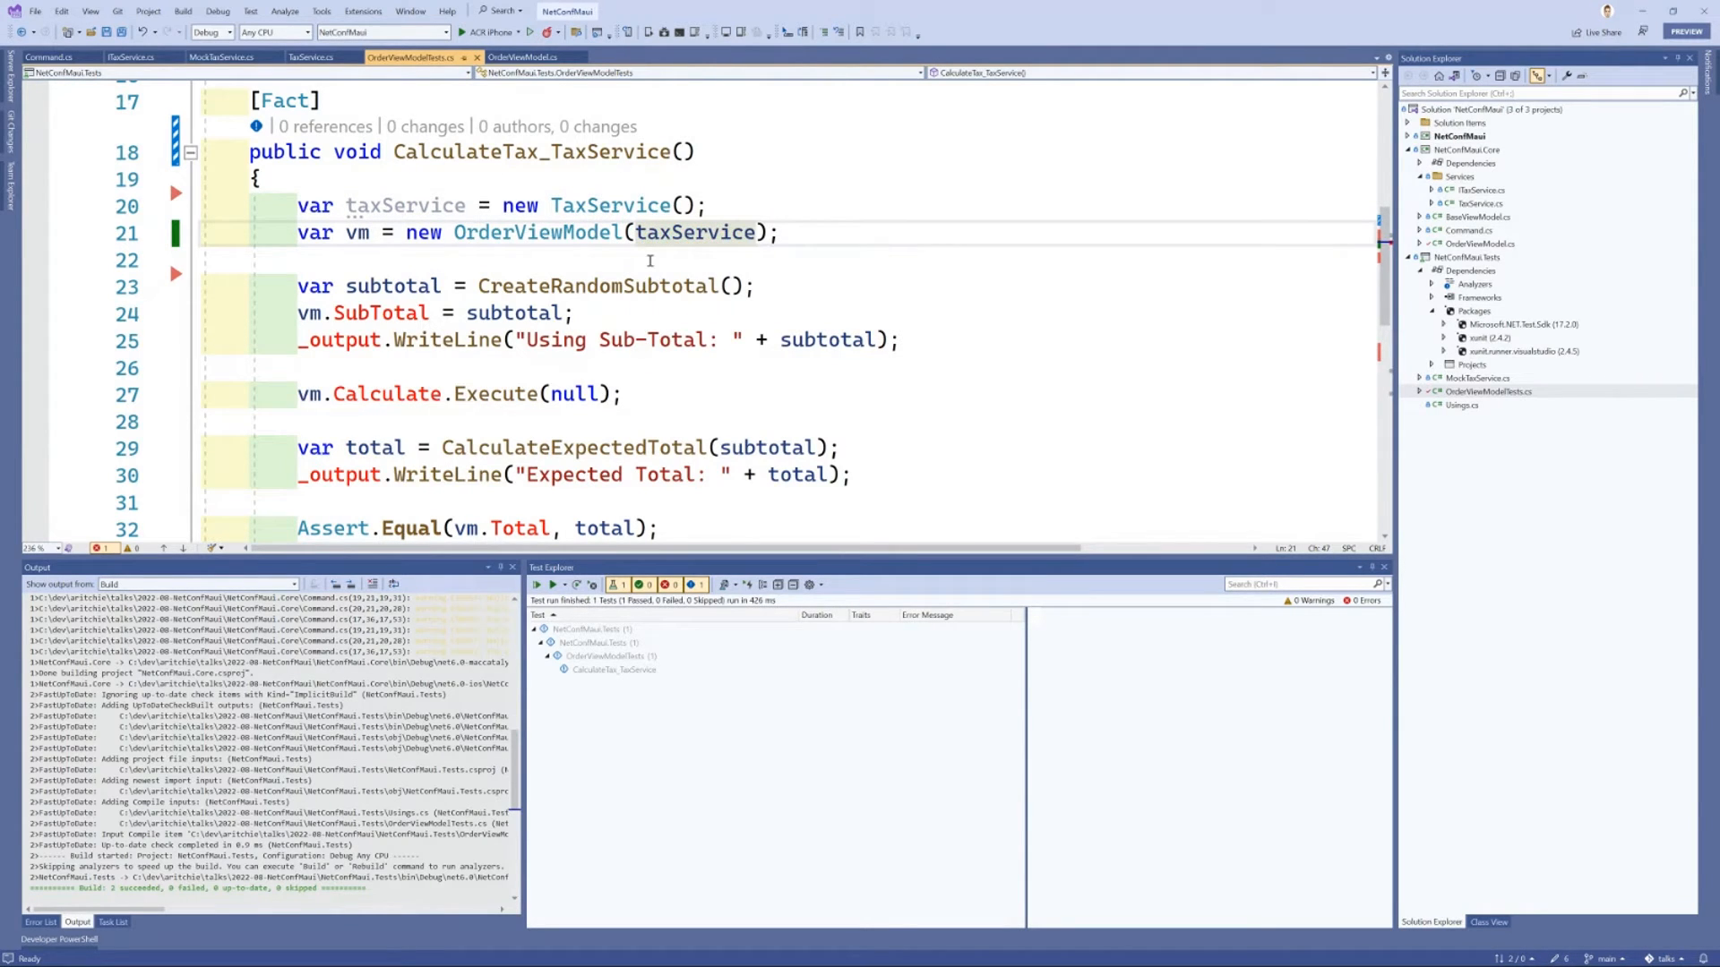
{"action": "right_click", "coordinate": [615, 668]}
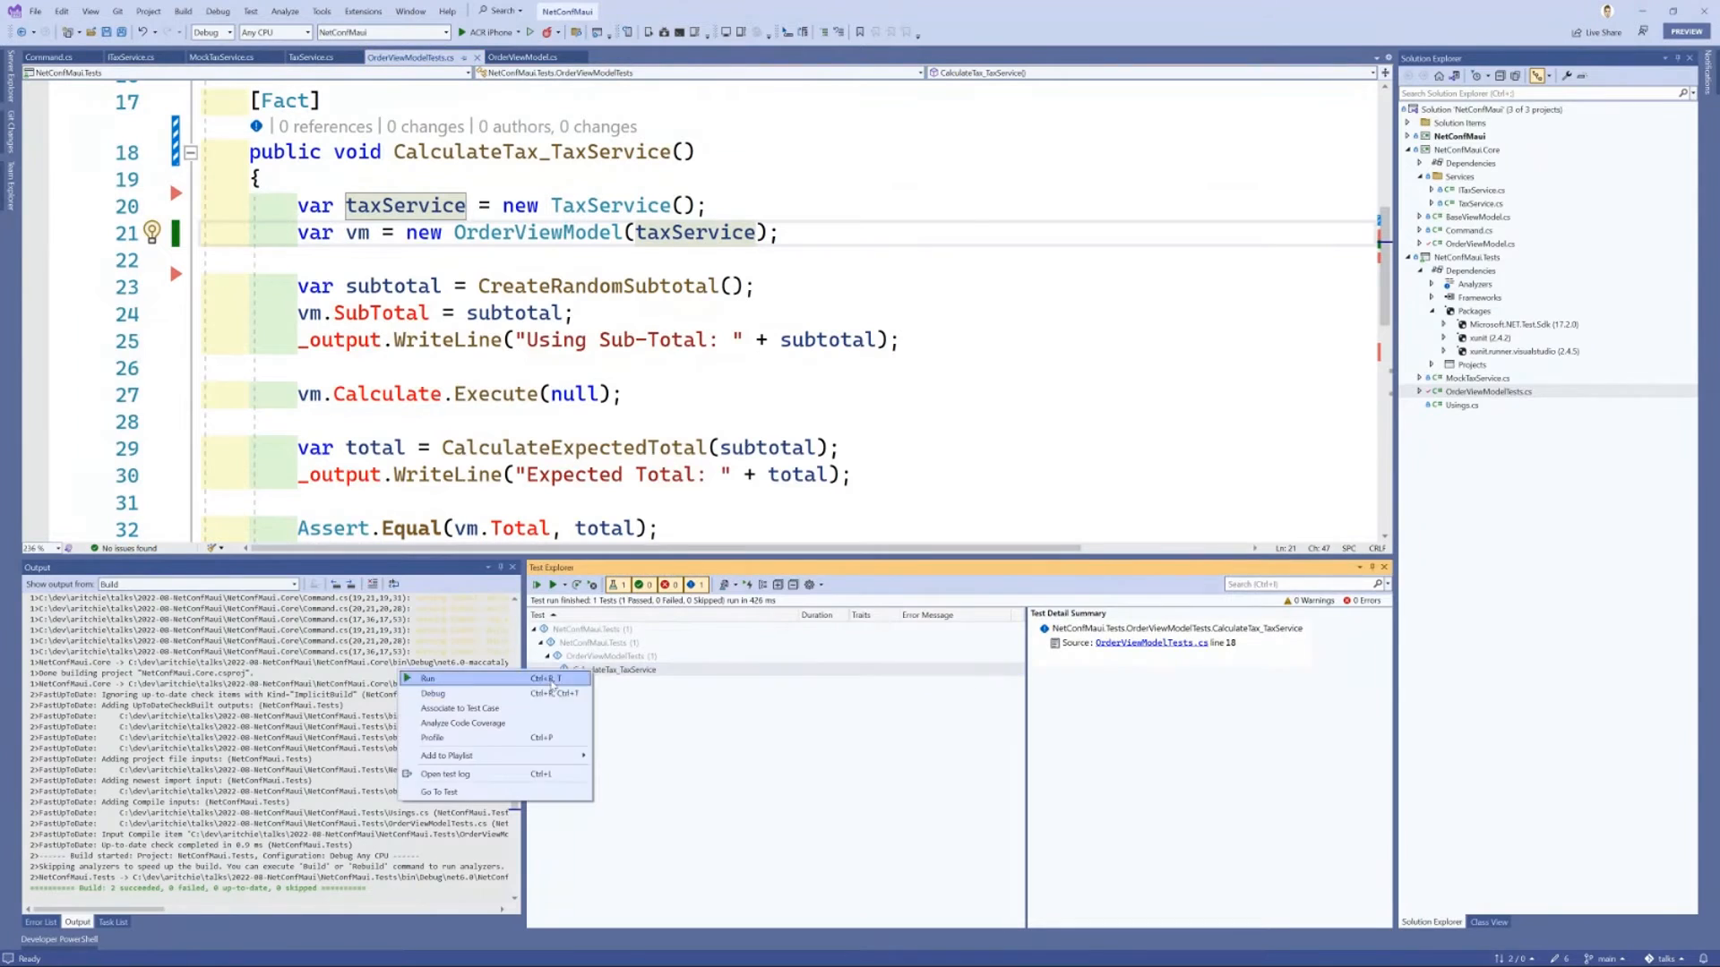
{"action": "left_click", "coordinate": [428, 677]}
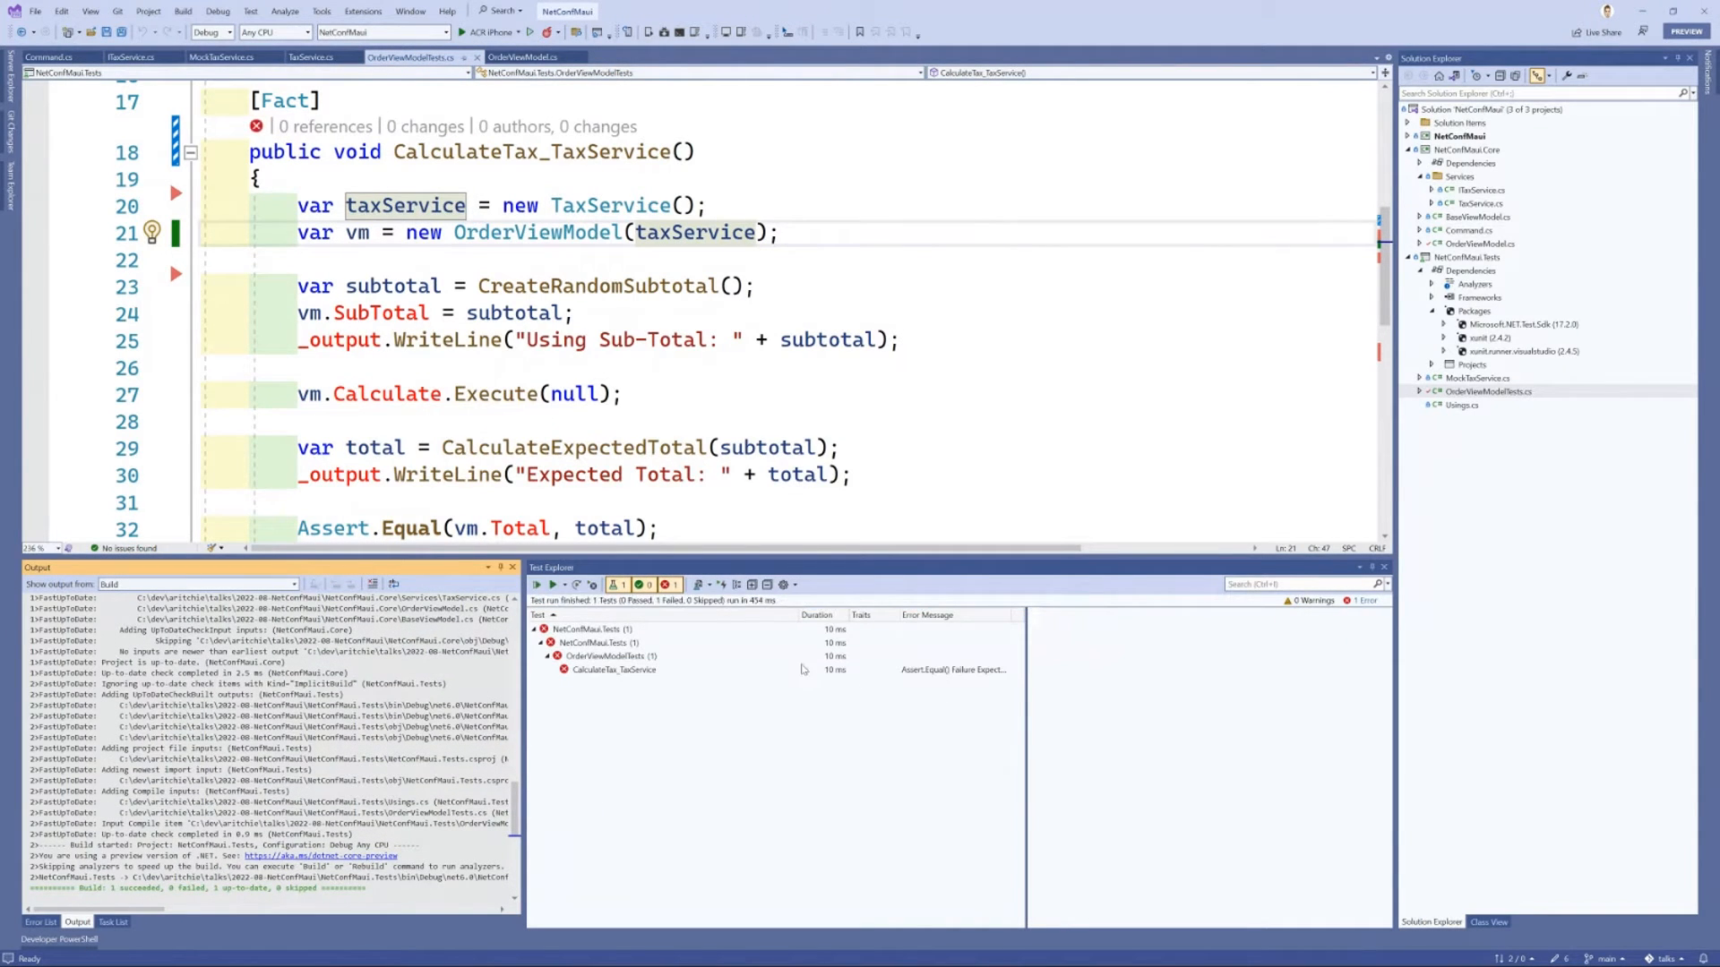
{"action": "left_click", "coordinate": [615, 668]}
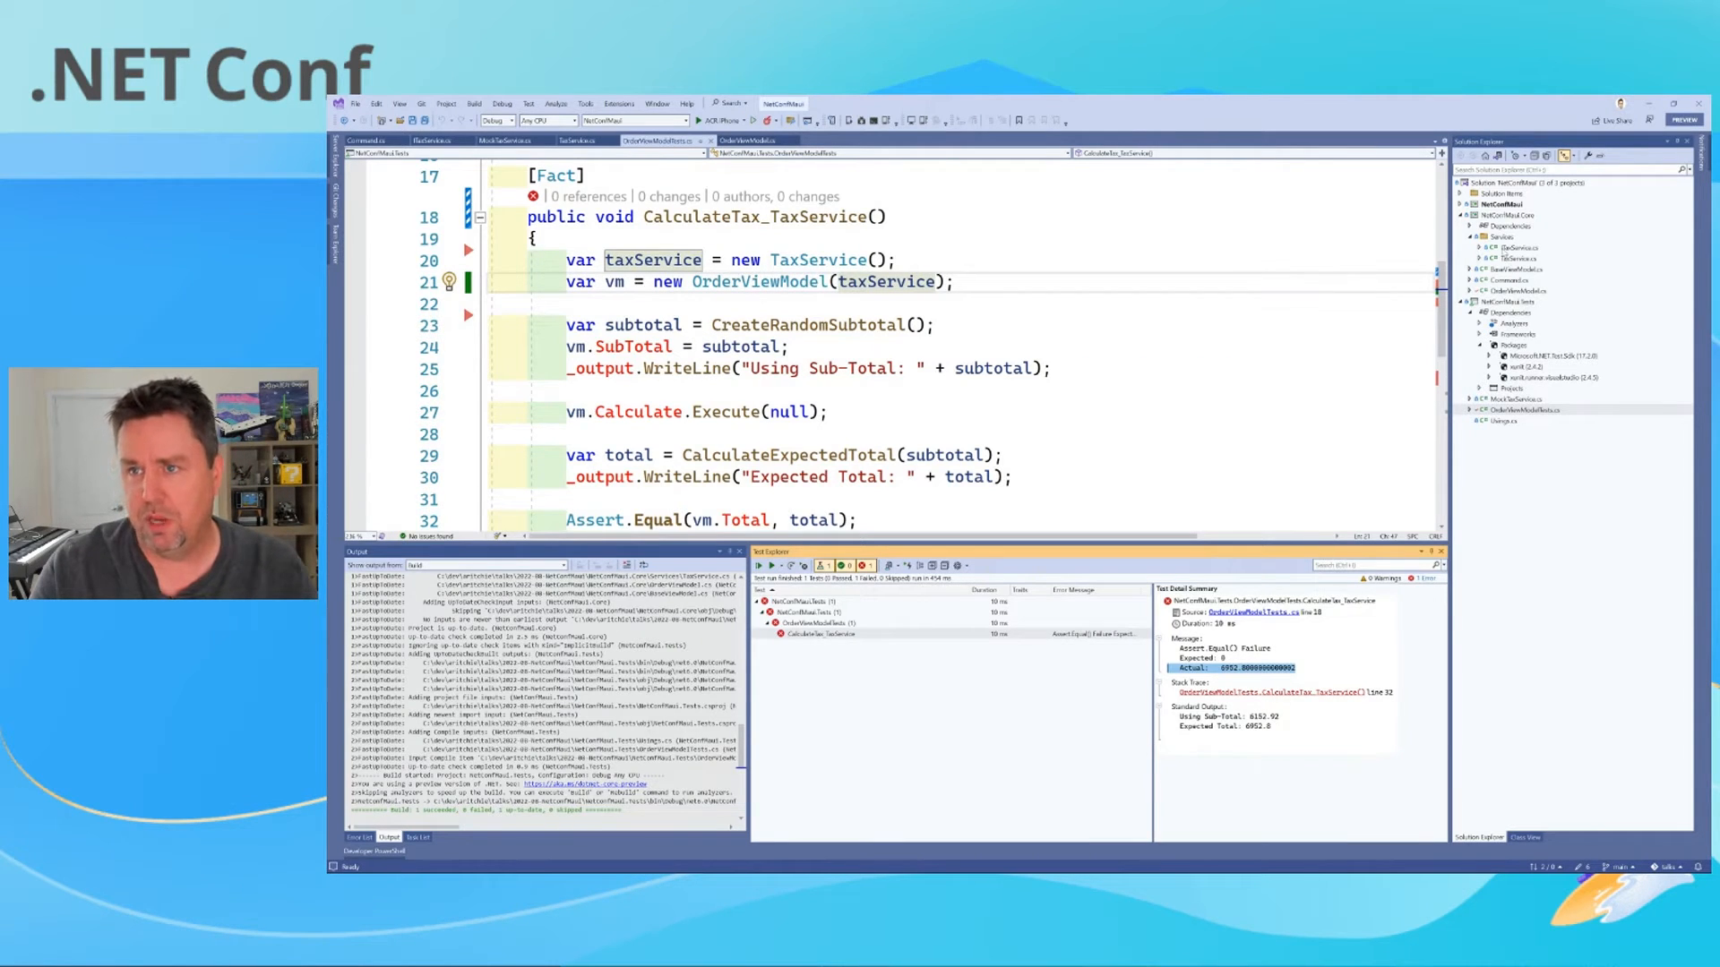
Step: Change TaxService's ported constant from 1.15 to 1.13 and rerun the test, which still fails
{"action": "left_click", "coordinate": [570, 139]}
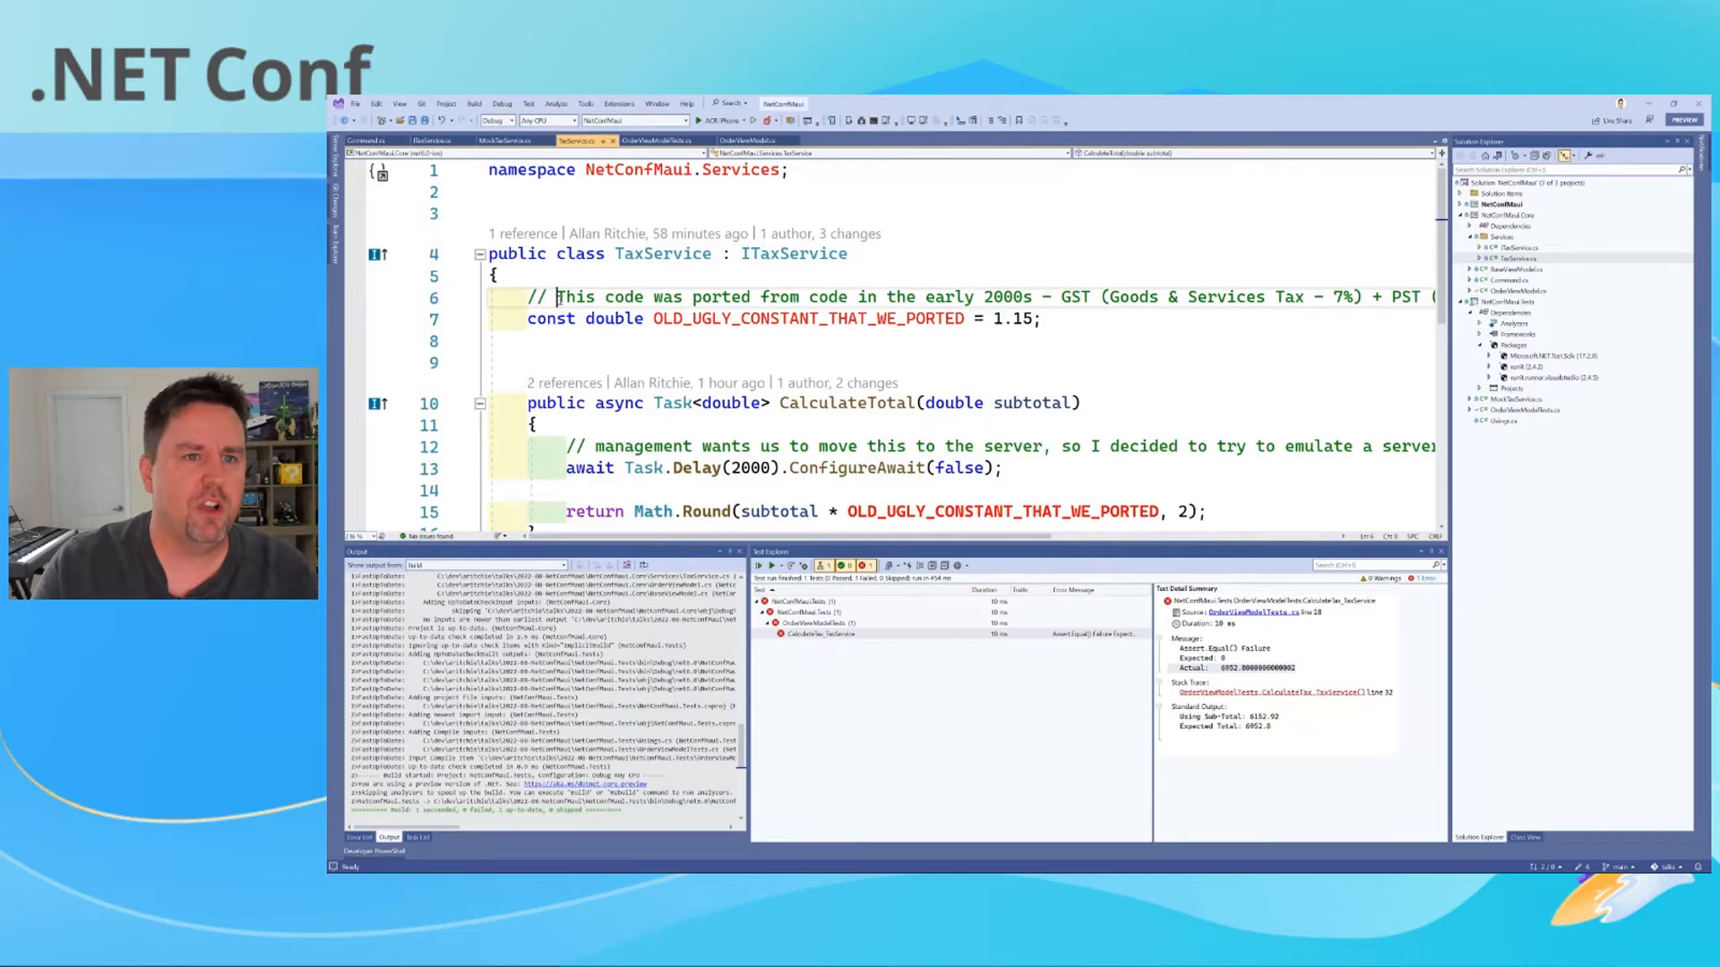
{"action": "left_click_drag", "start_coordinate": [555, 297], "coordinate": [1032, 297]}
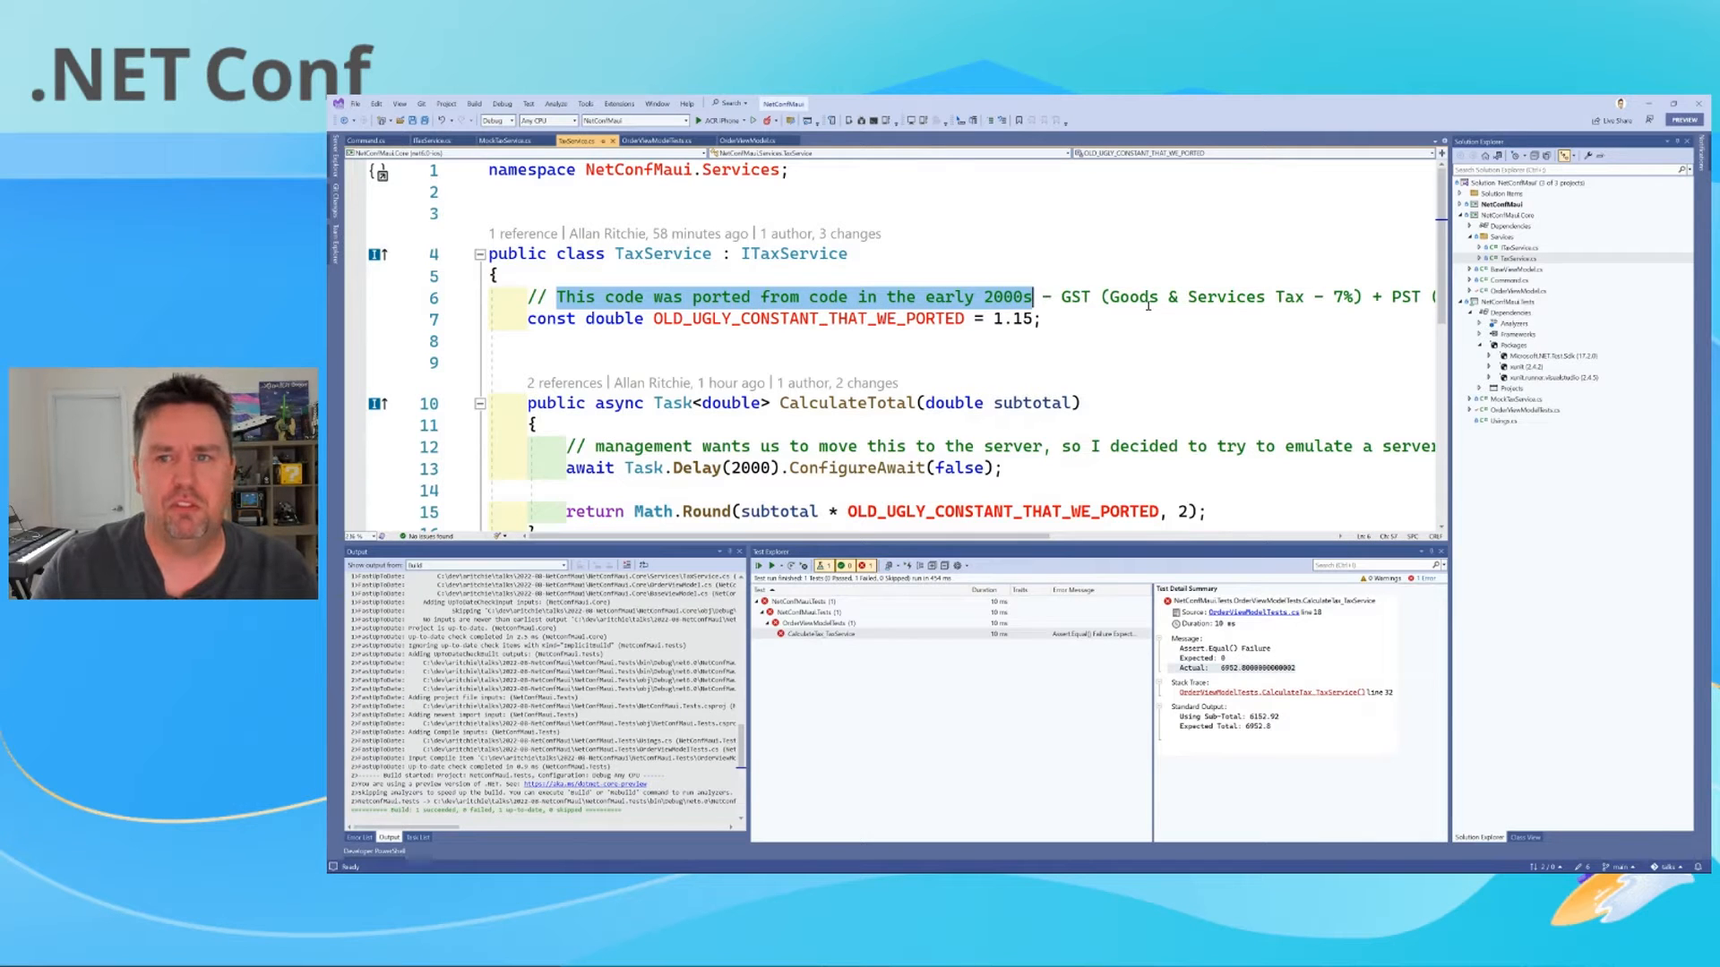
{"action": "left_click_drag", "start_coordinate": [1032, 297], "coordinate": [1322, 297]}
{"action": "type", "text": "3"}
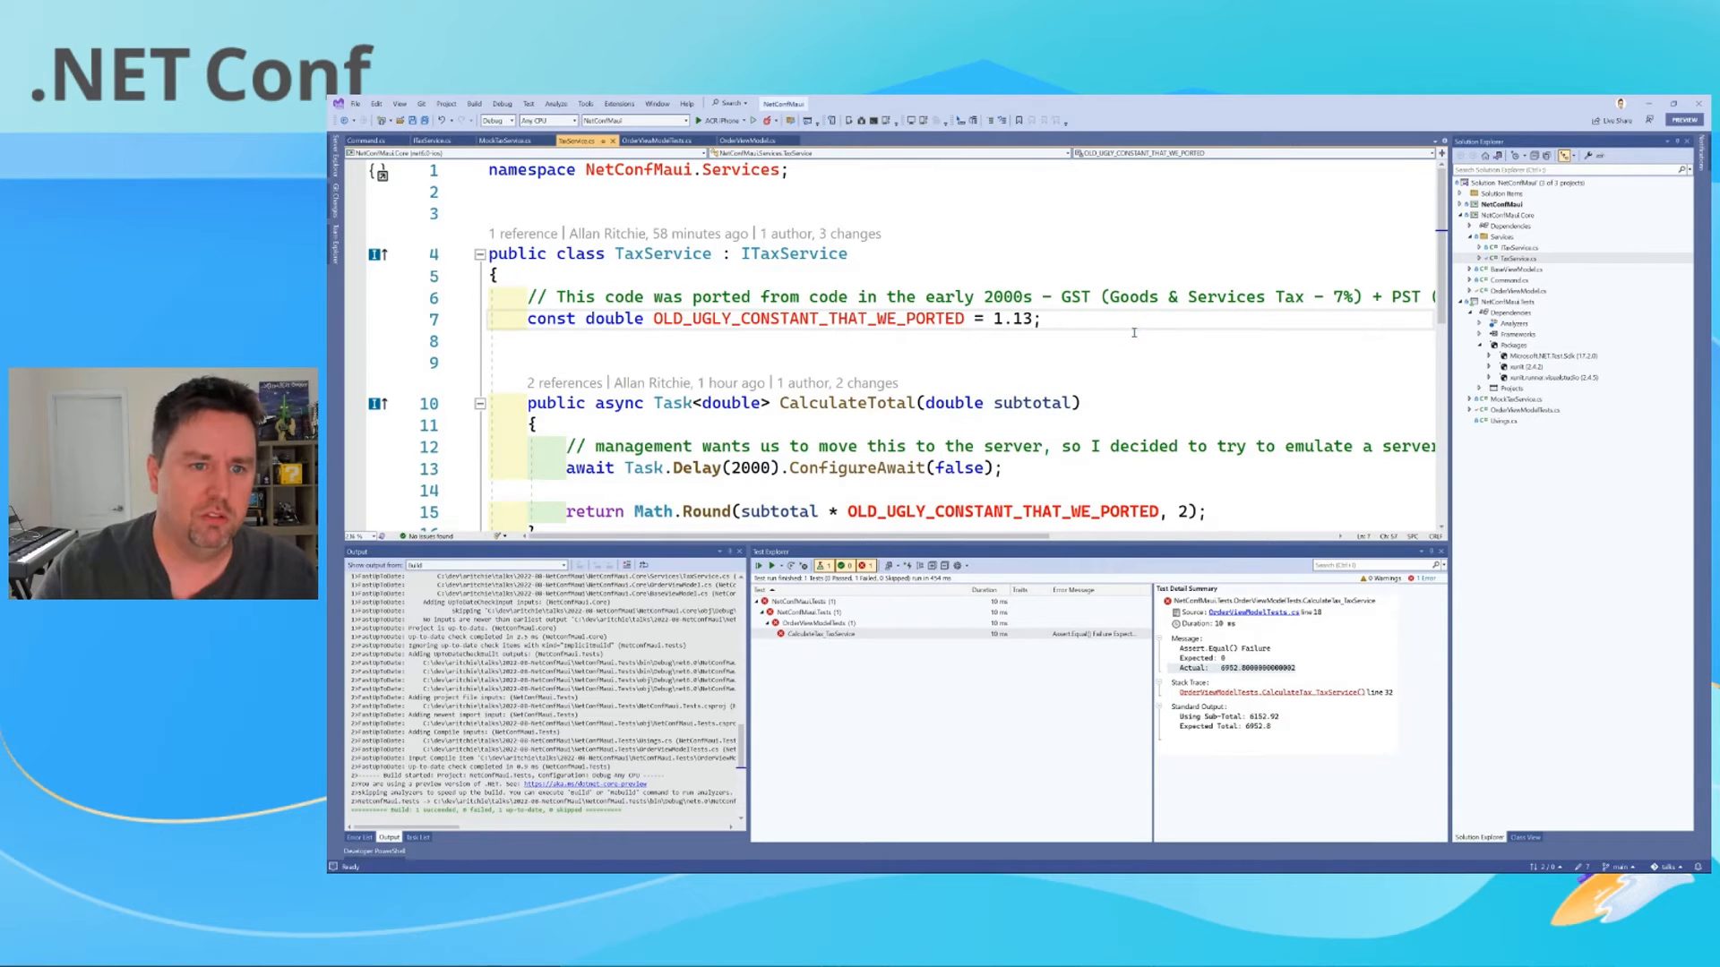
{"action": "scroll", "scroll_direction": "down", "scroll_amount": 3}
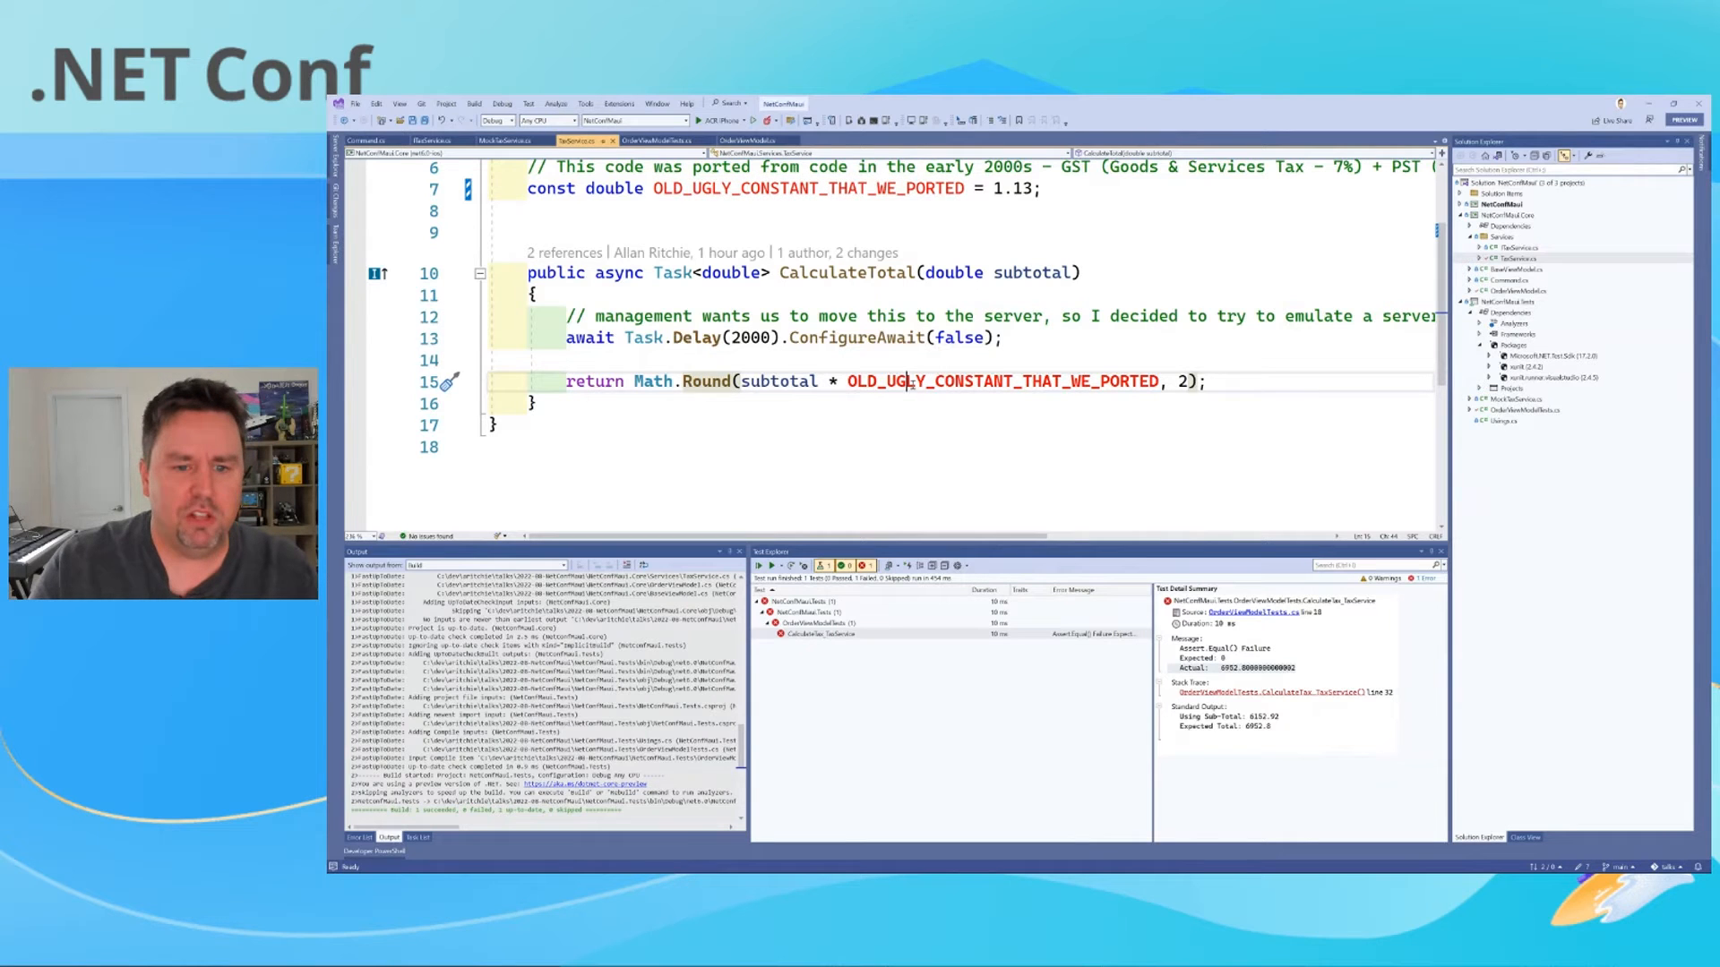
{"action": "right_click", "coordinate": [780, 632]}
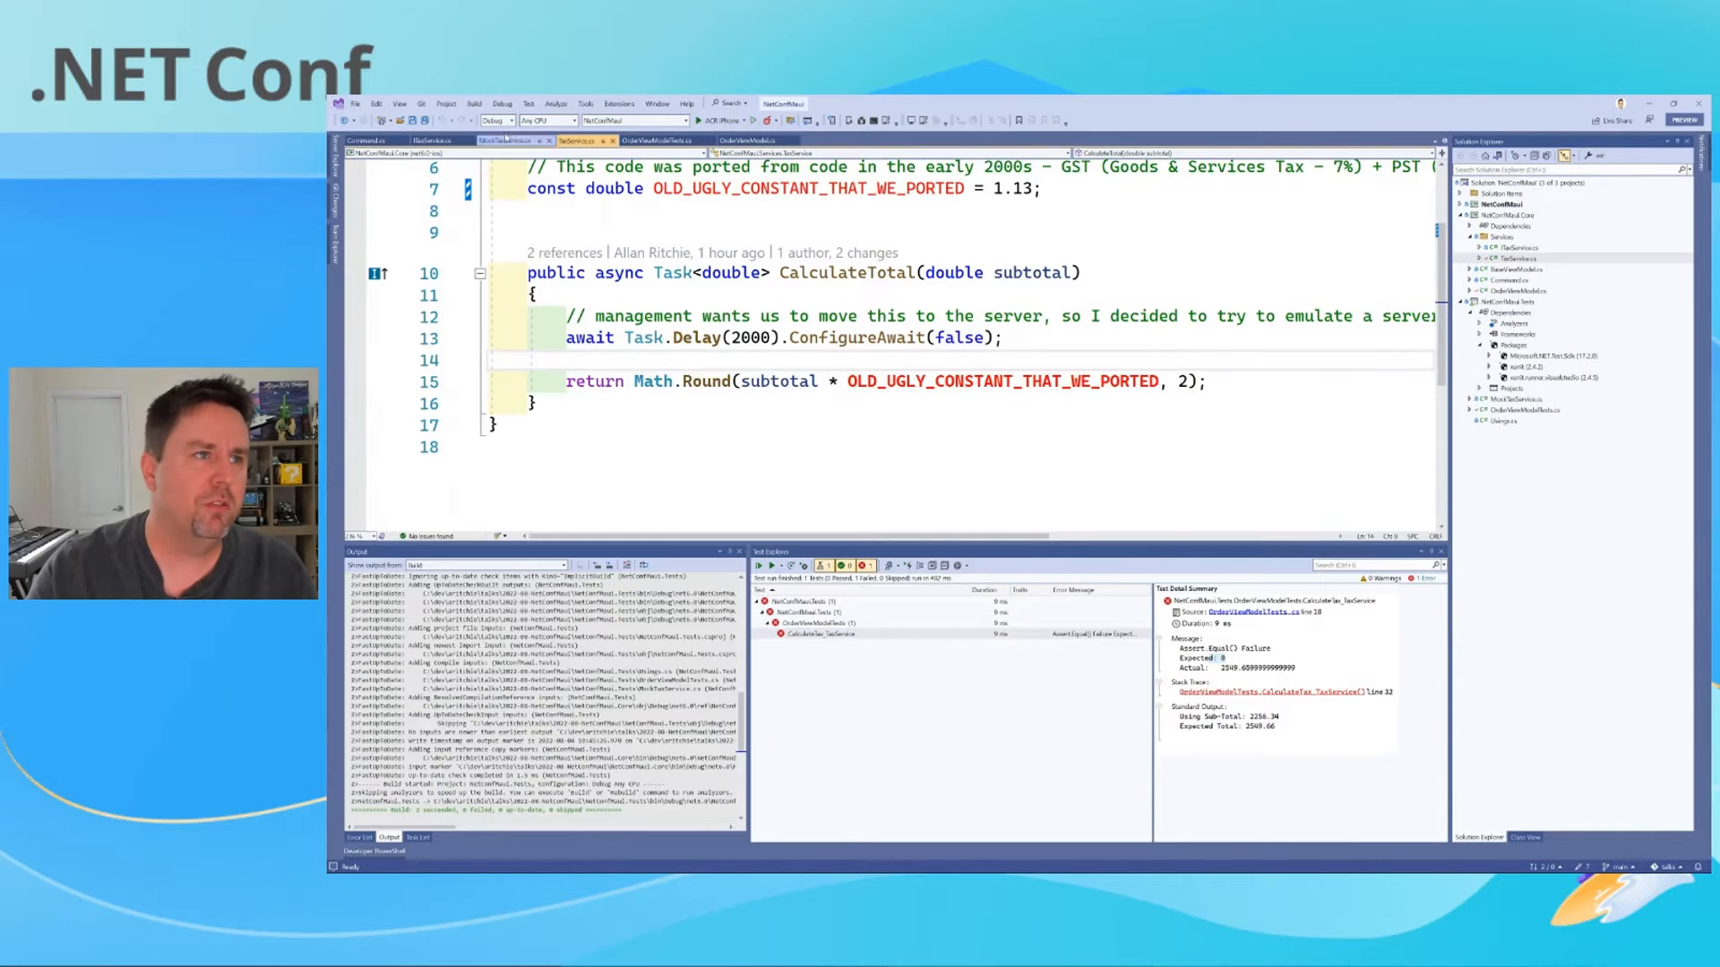
{"action": "left_click", "coordinate": [666, 139]}
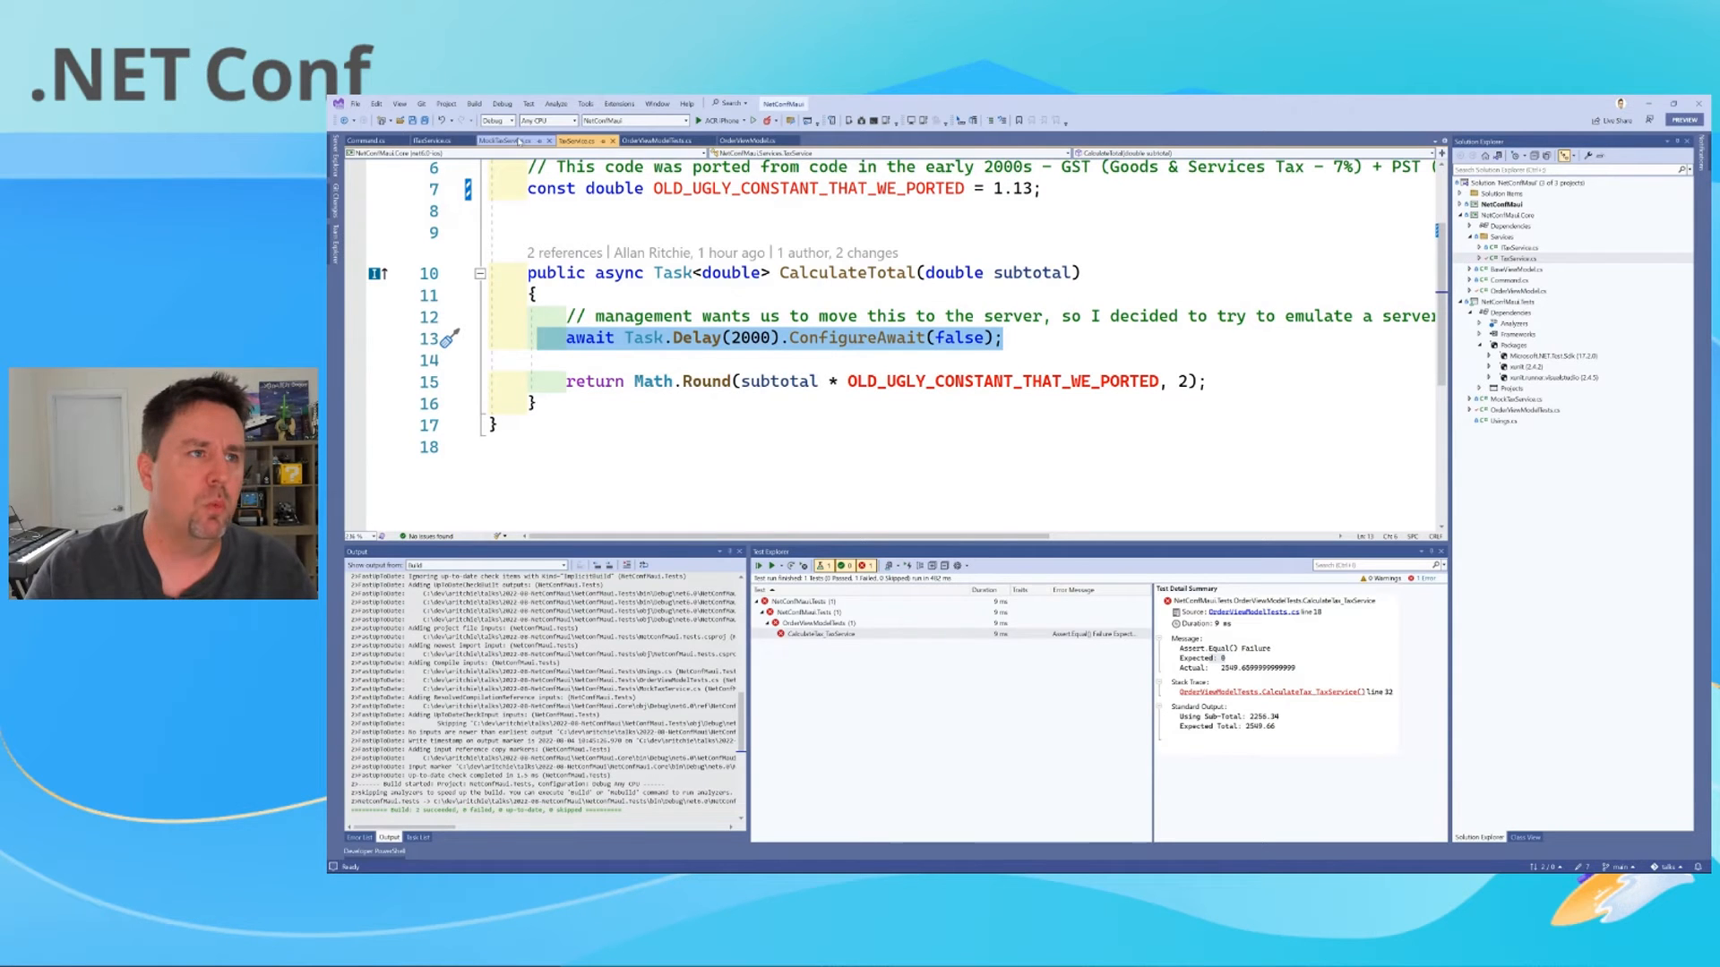
Step: Inspect the two-second Task.Delay in CalculateTotal and the Total property in the test's assertion
{"action": "left_click", "coordinate": [652, 140]}
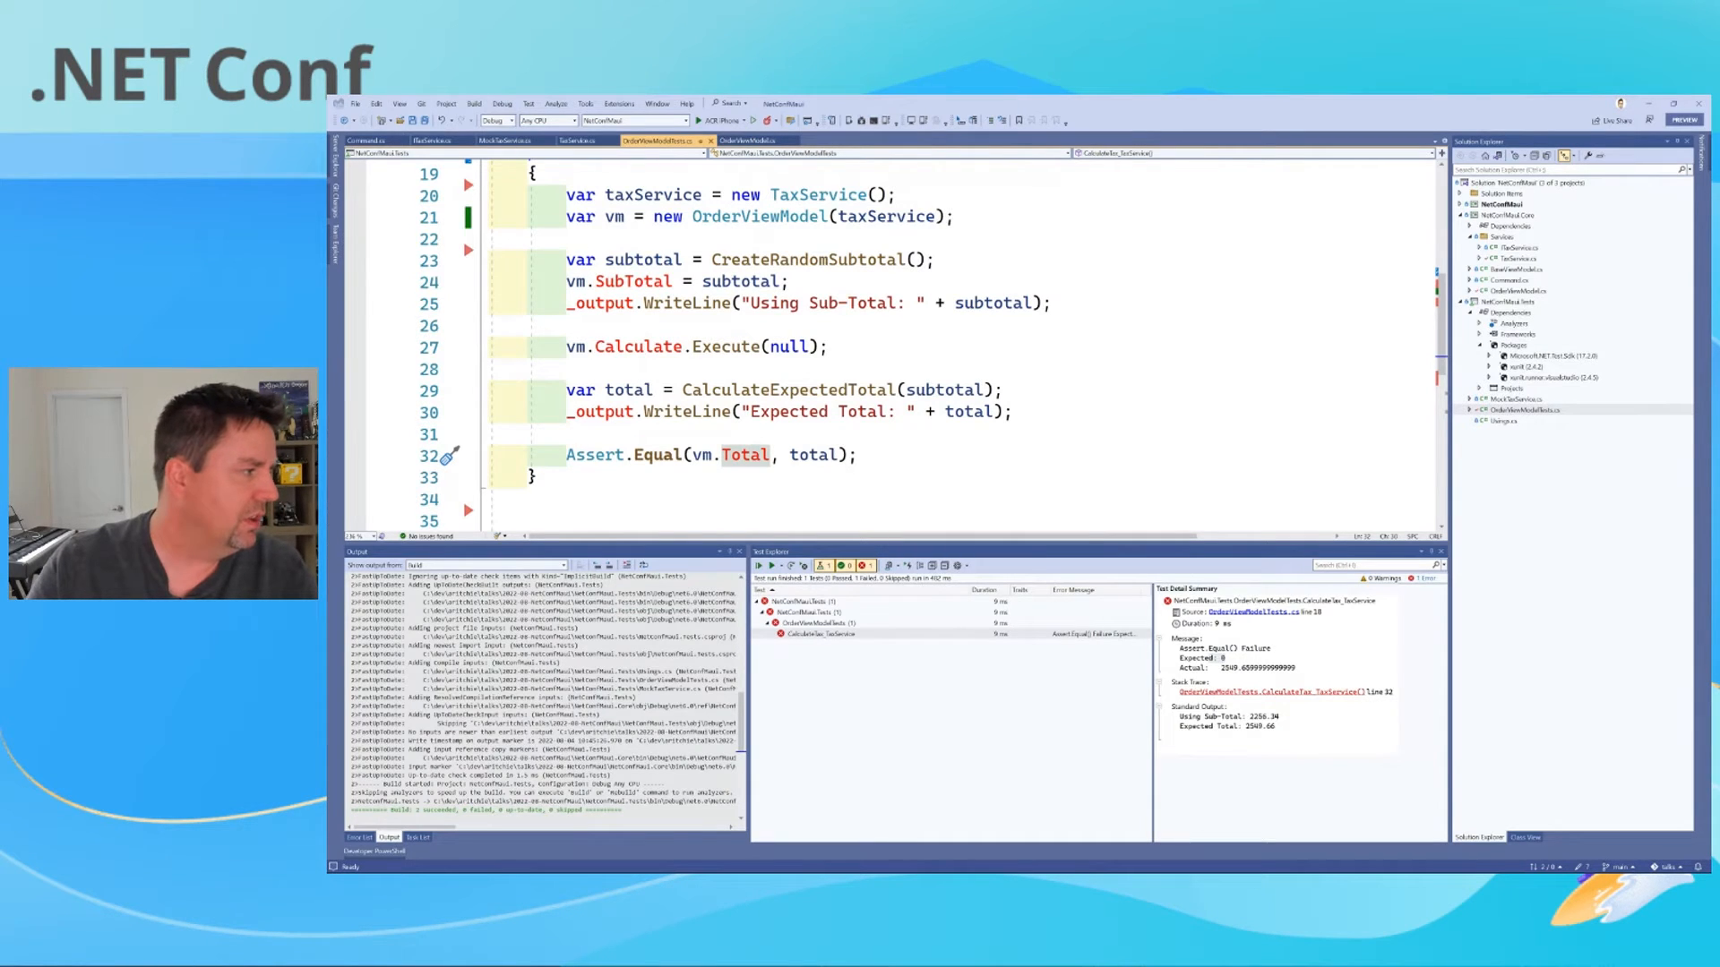
{"action": "left_click_drag", "start_coordinate": [803, 391], "coordinate": [857, 453]}
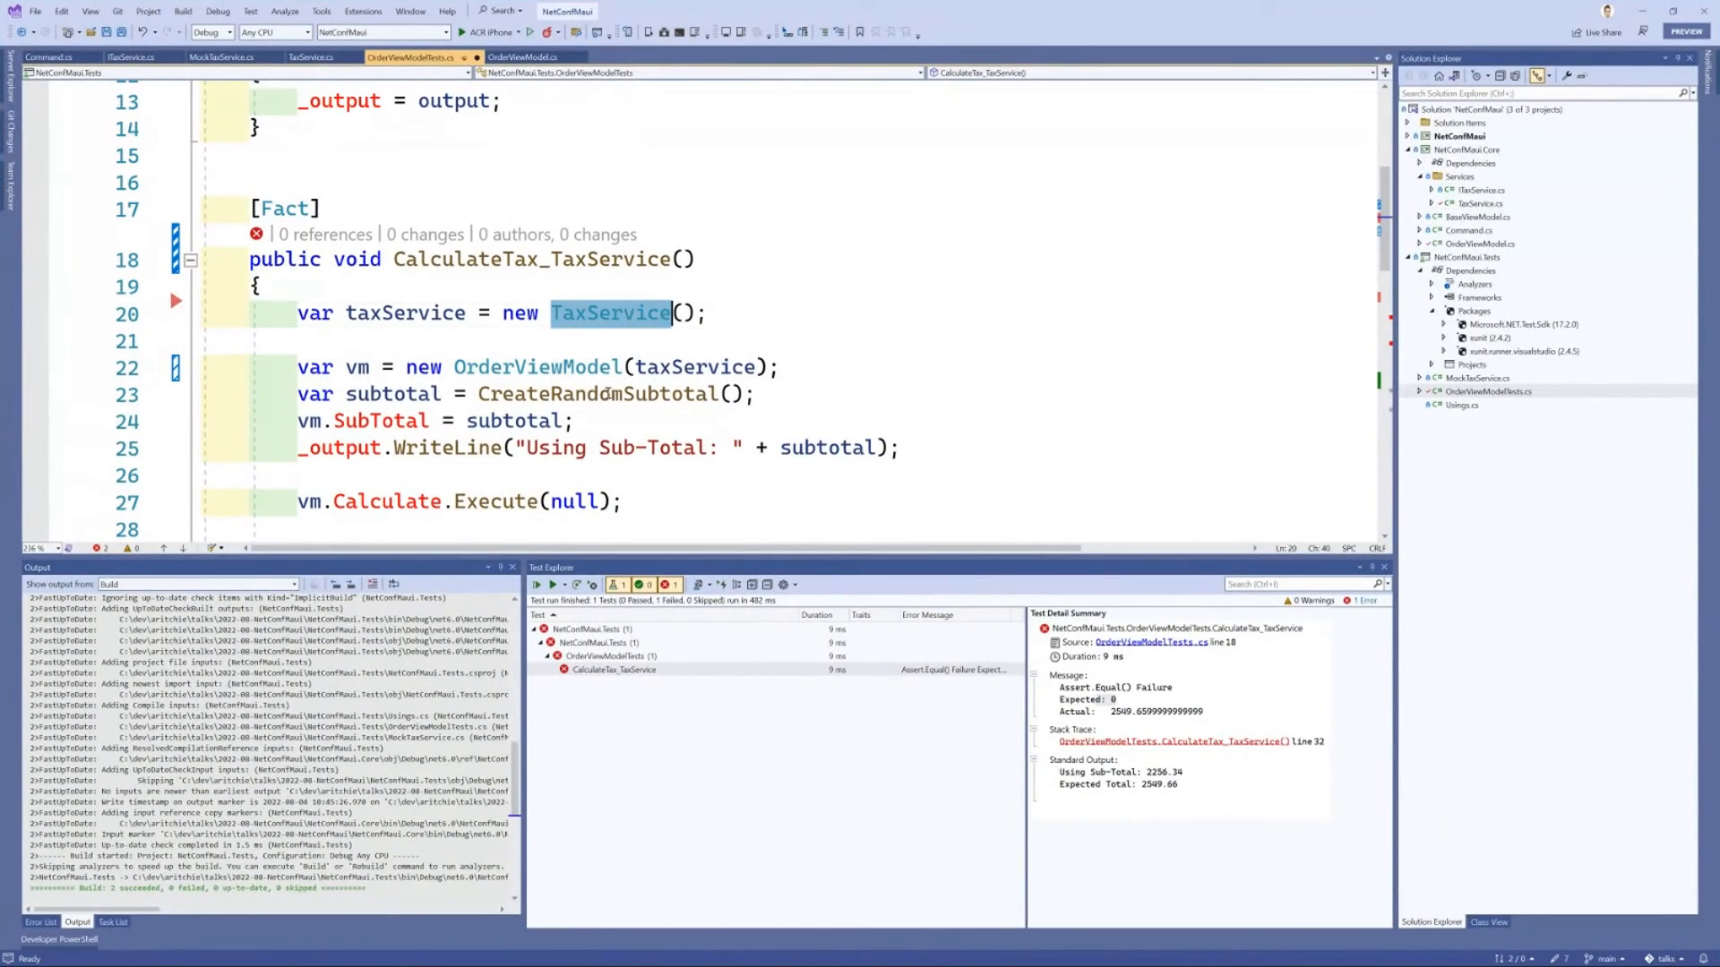
{"action": "scroll", "scroll_direction": "down", "scroll_amount": 3}
{"action": "type", "text": "await tcs.Task;"}
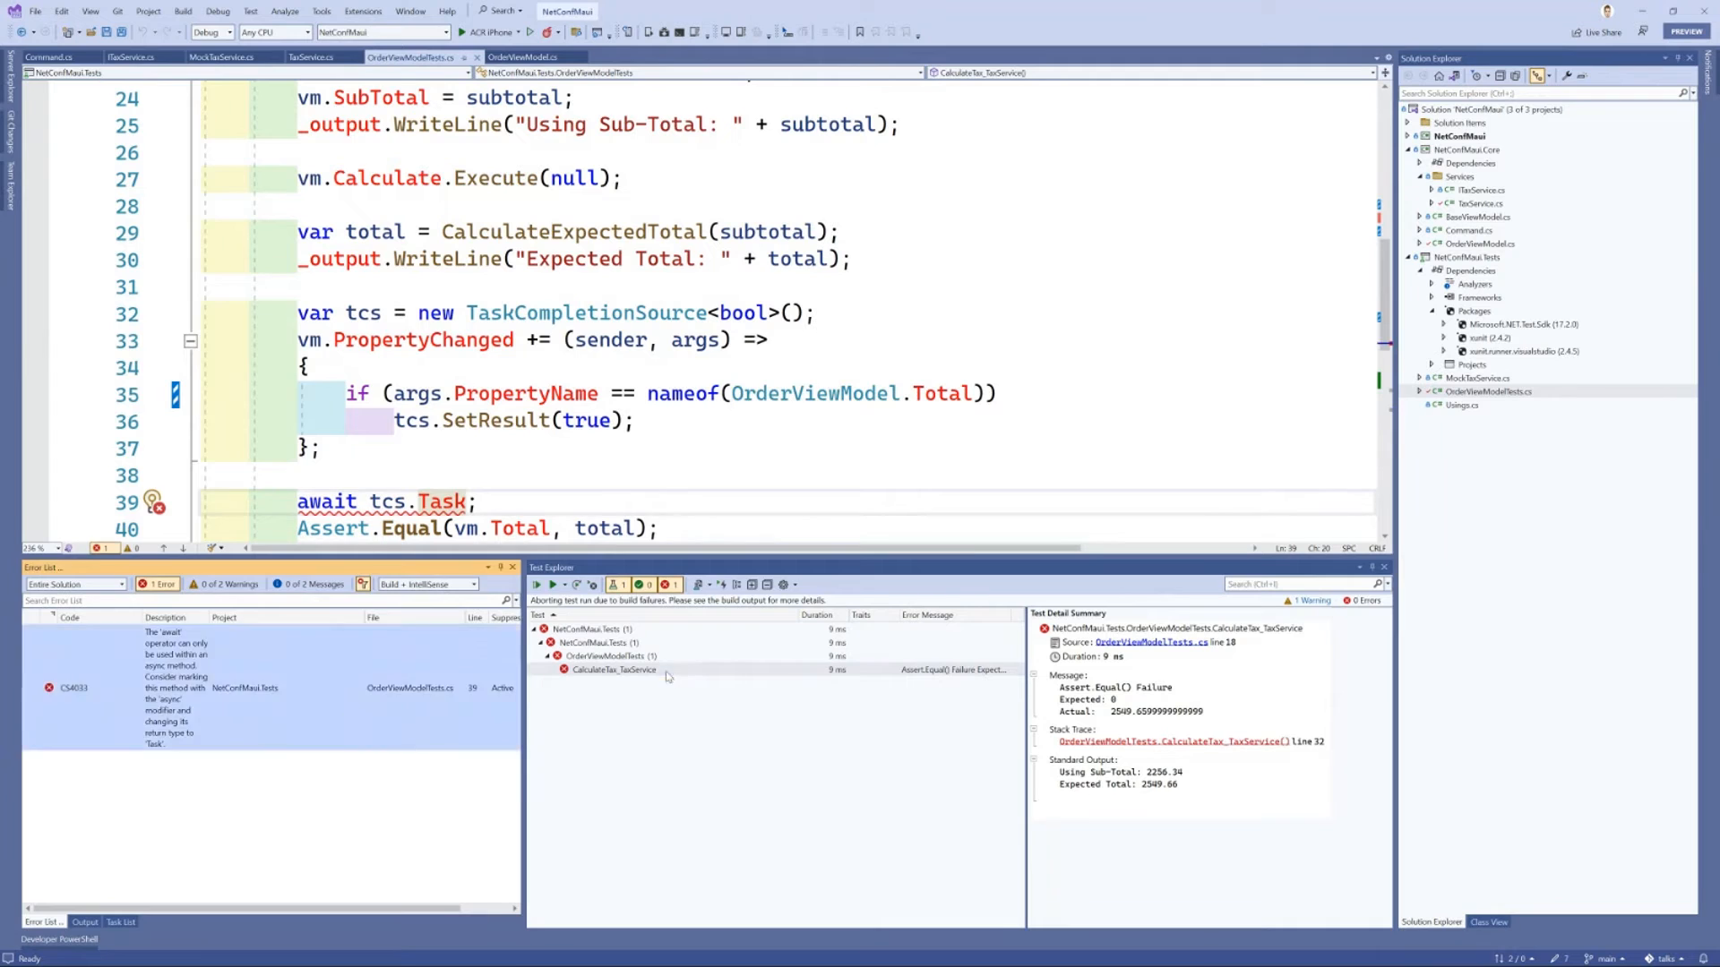
Step: Make CalculateTax_TaxService an async Task awaiting the Total property change before asserting
{"action": "right_click", "coordinate": [1469, 258]}
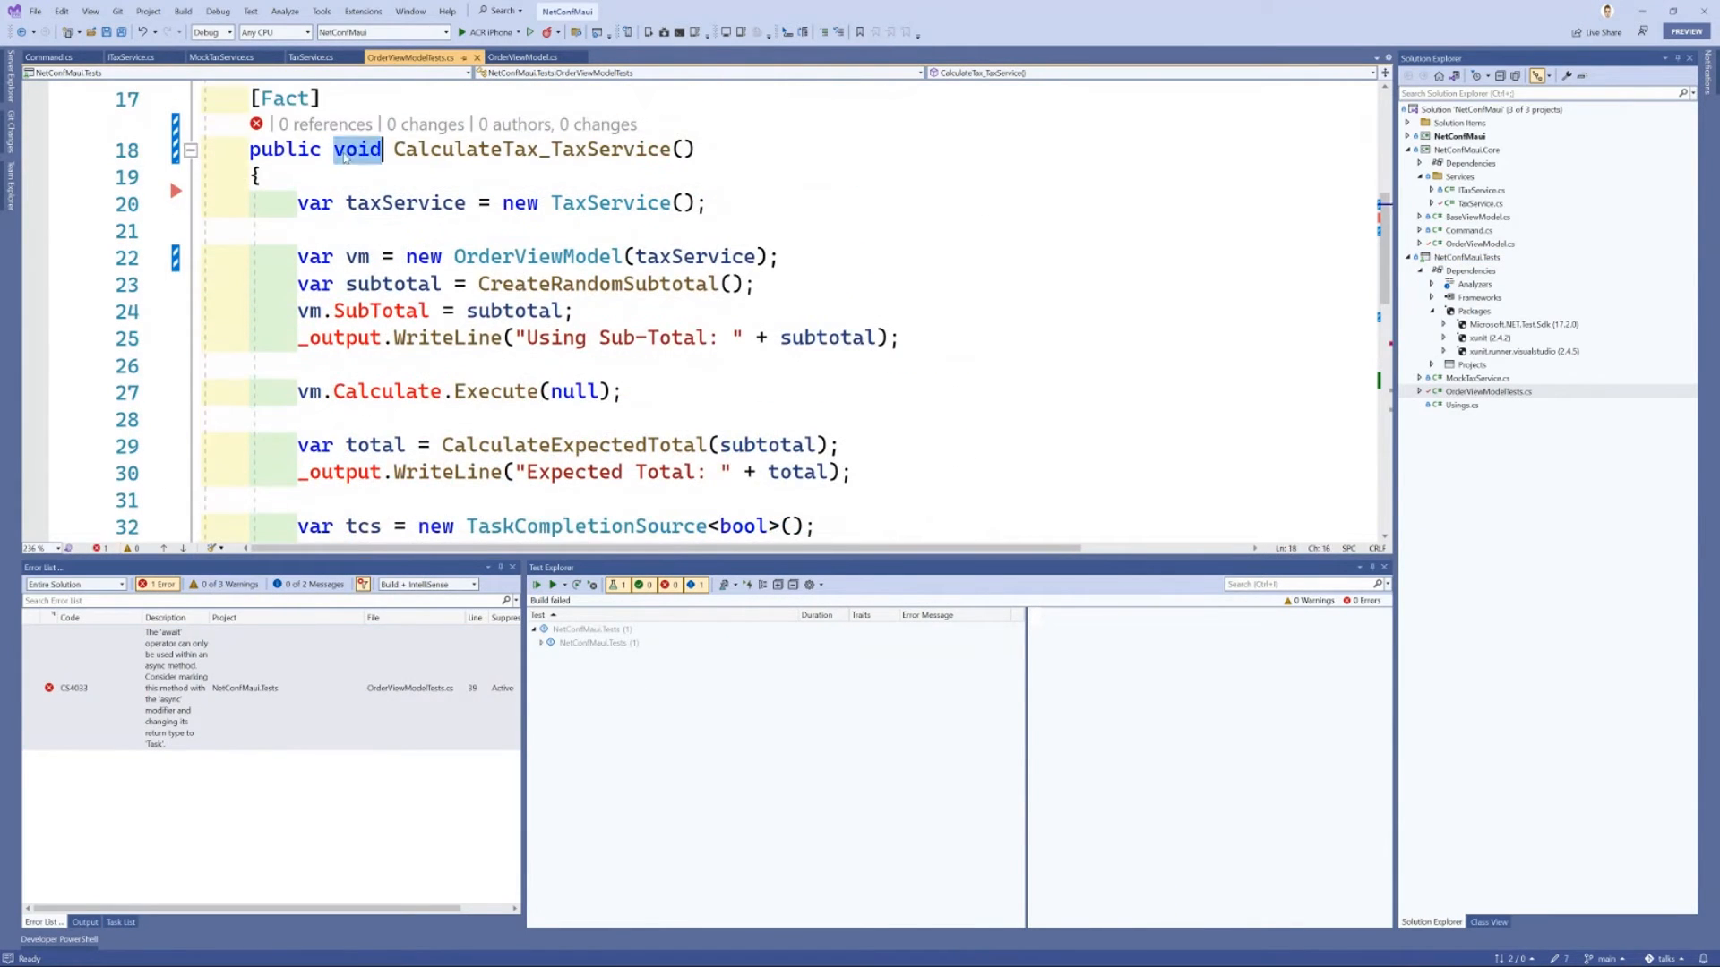
{"action": "type", "text": "asycn"}
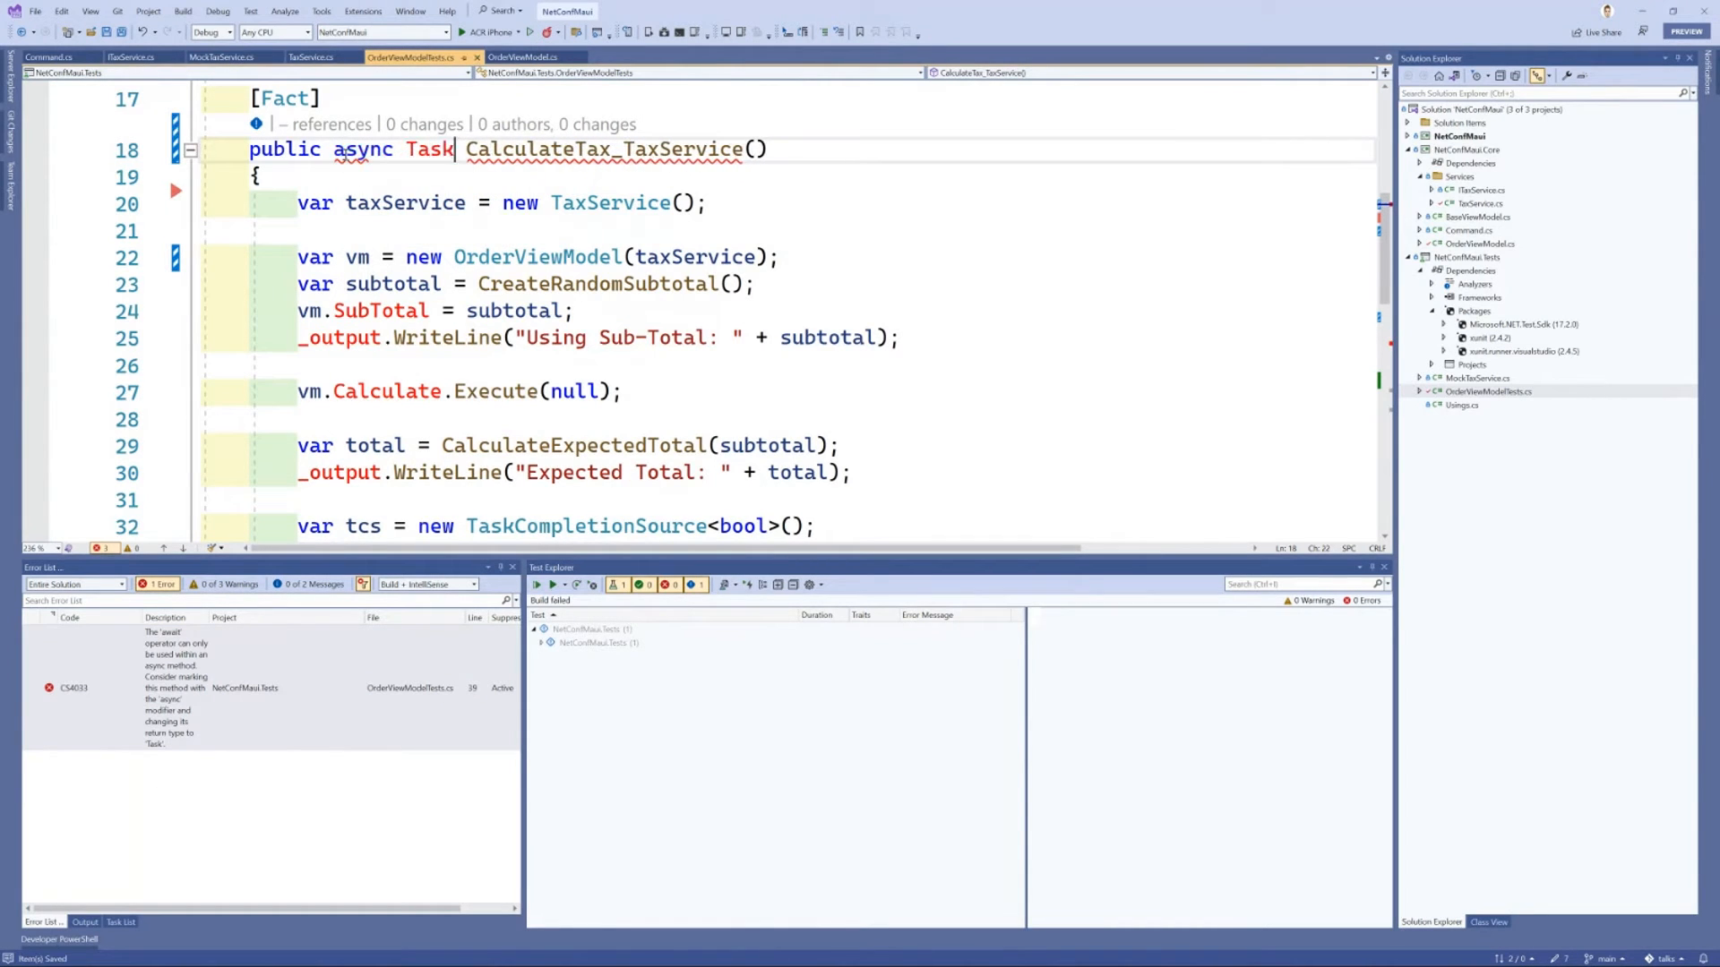
{"action": "scroll", "scroll_direction": "down", "scroll_amount": 3}
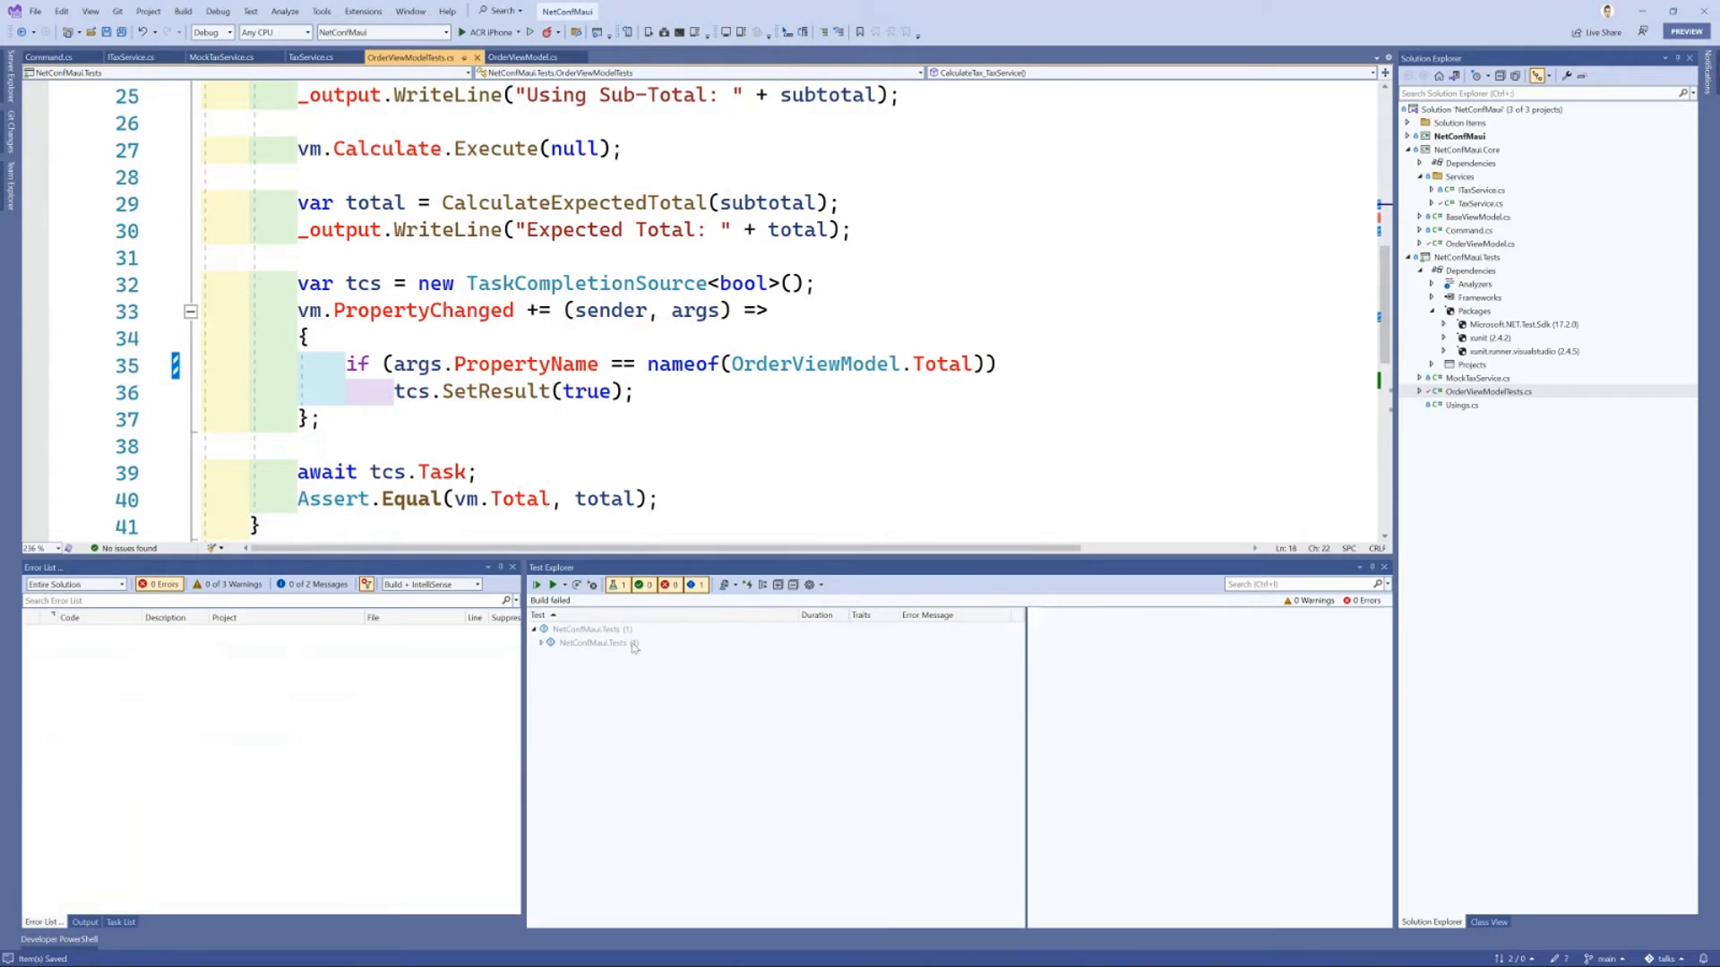
Step: Run CalculateTax_TaxService from Test Explorer so it passes with sub-total 3006.36 and total 3464.99
{"action": "left_click", "coordinate": [592, 643]}
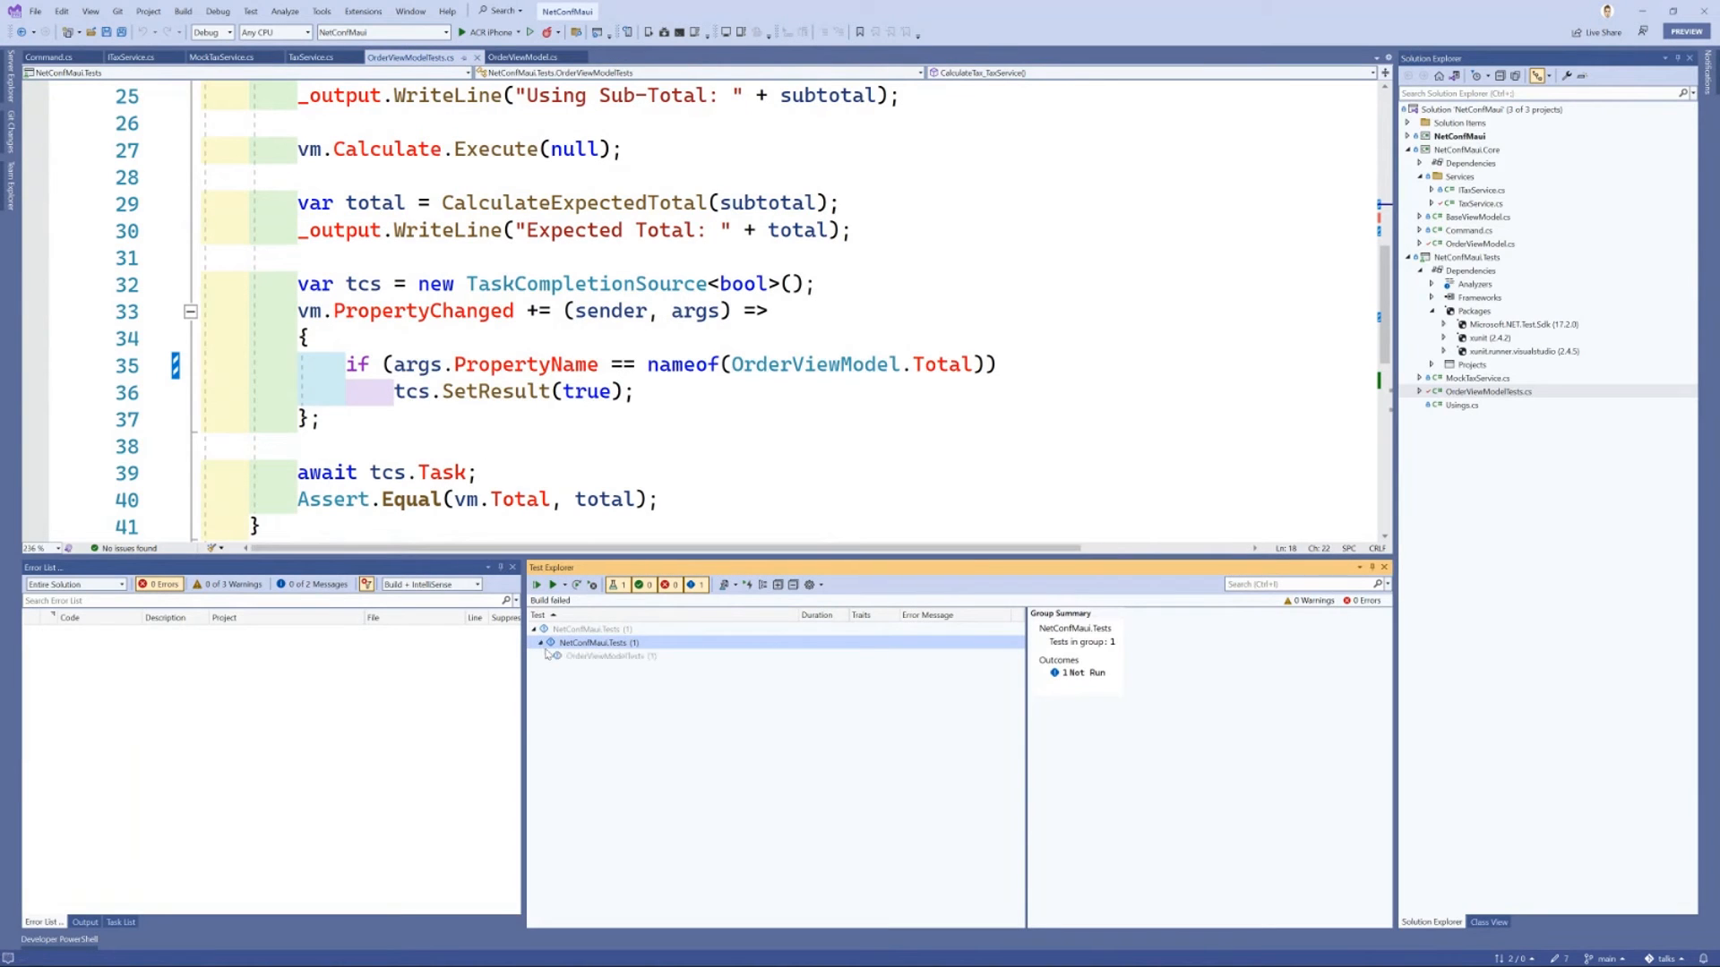
{"action": "right_click", "coordinate": [610, 656]}
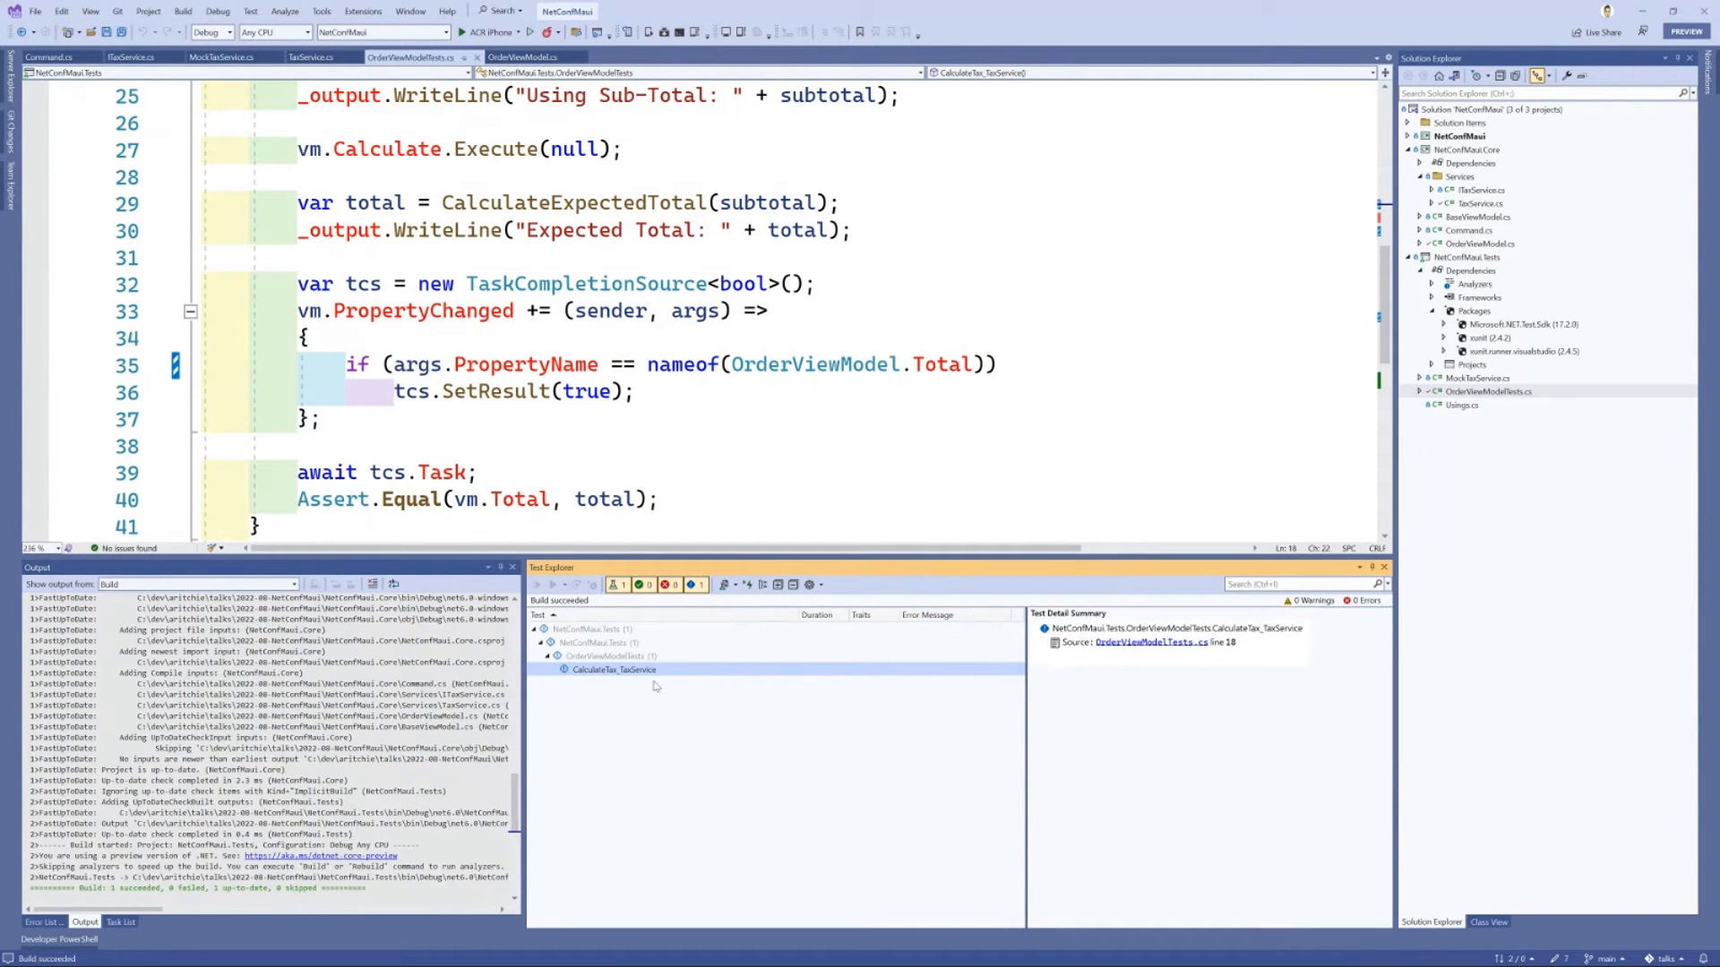
{"action": "mouse_move", "coordinate": [735, 870]}
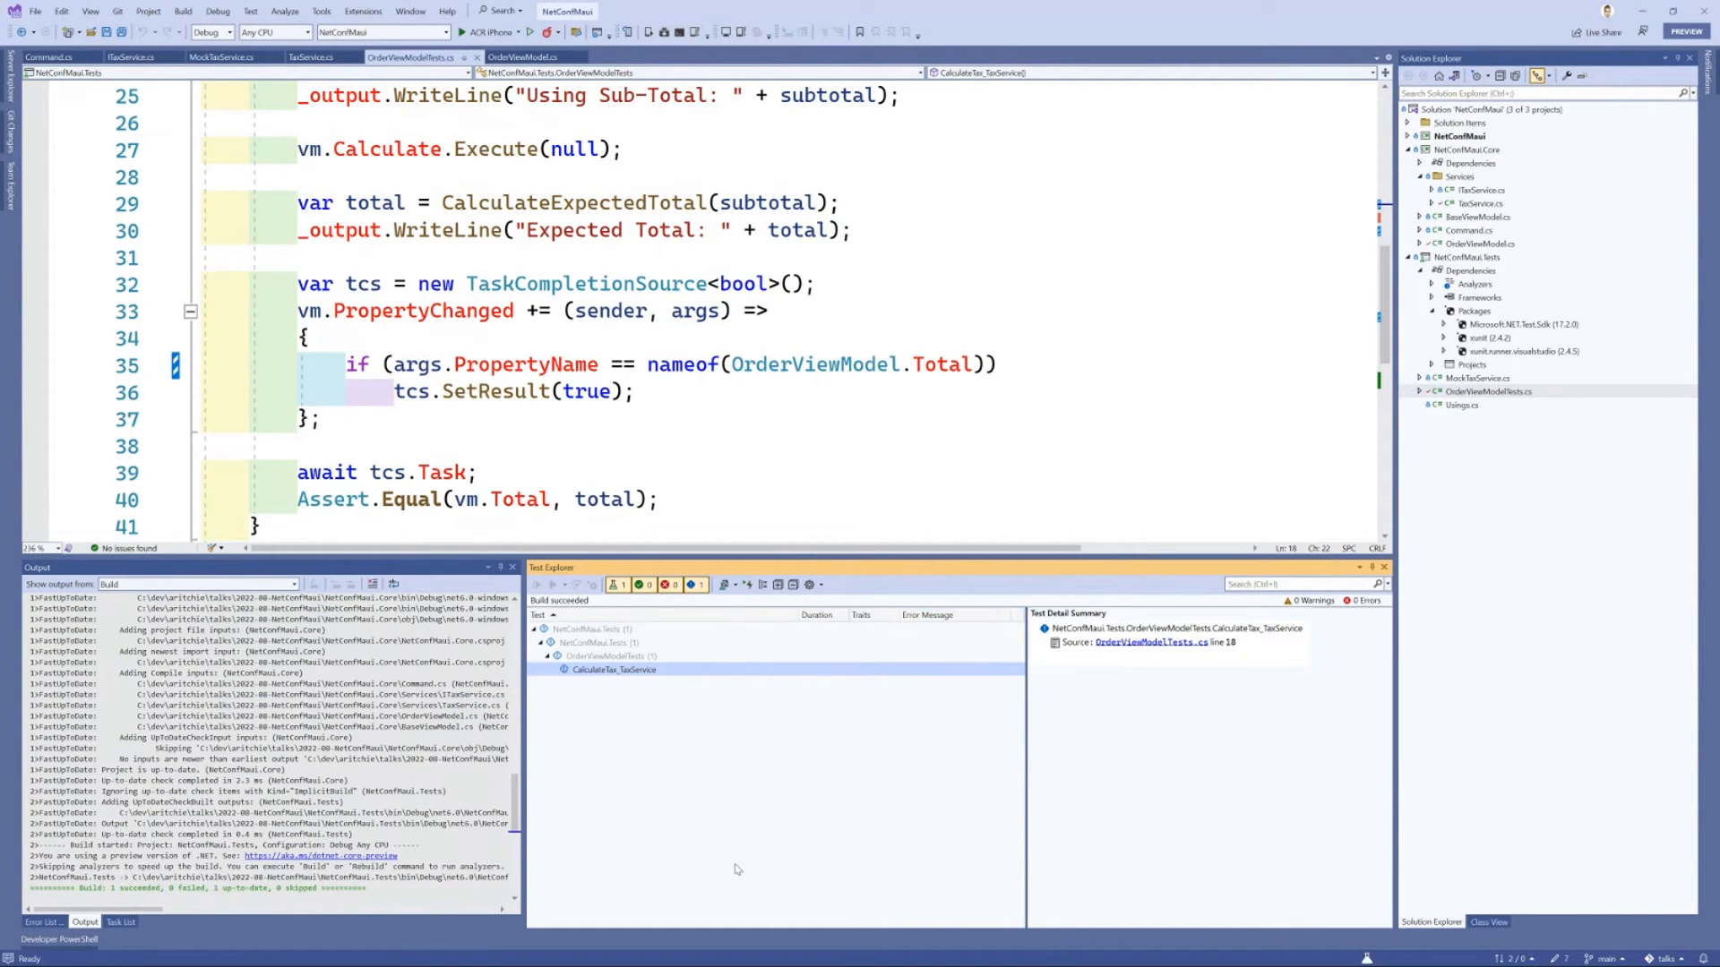
{"action": "left_click", "coordinate": [537, 584]}
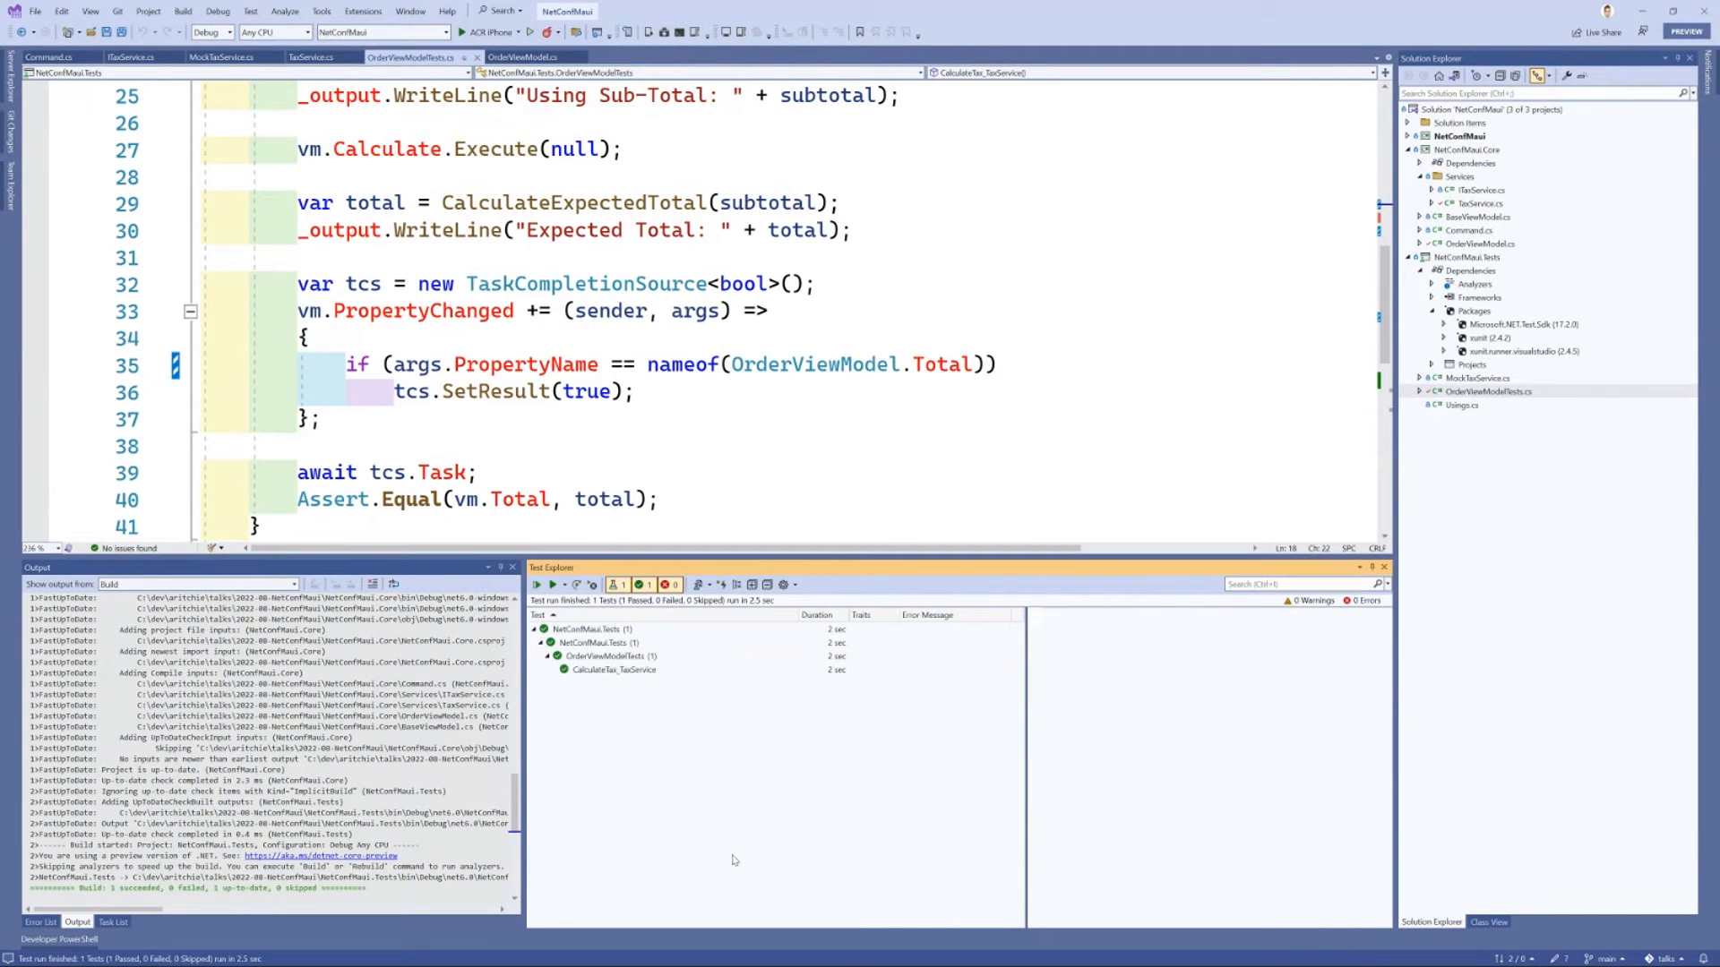
{"action": "left_click", "coordinate": [615, 668]}
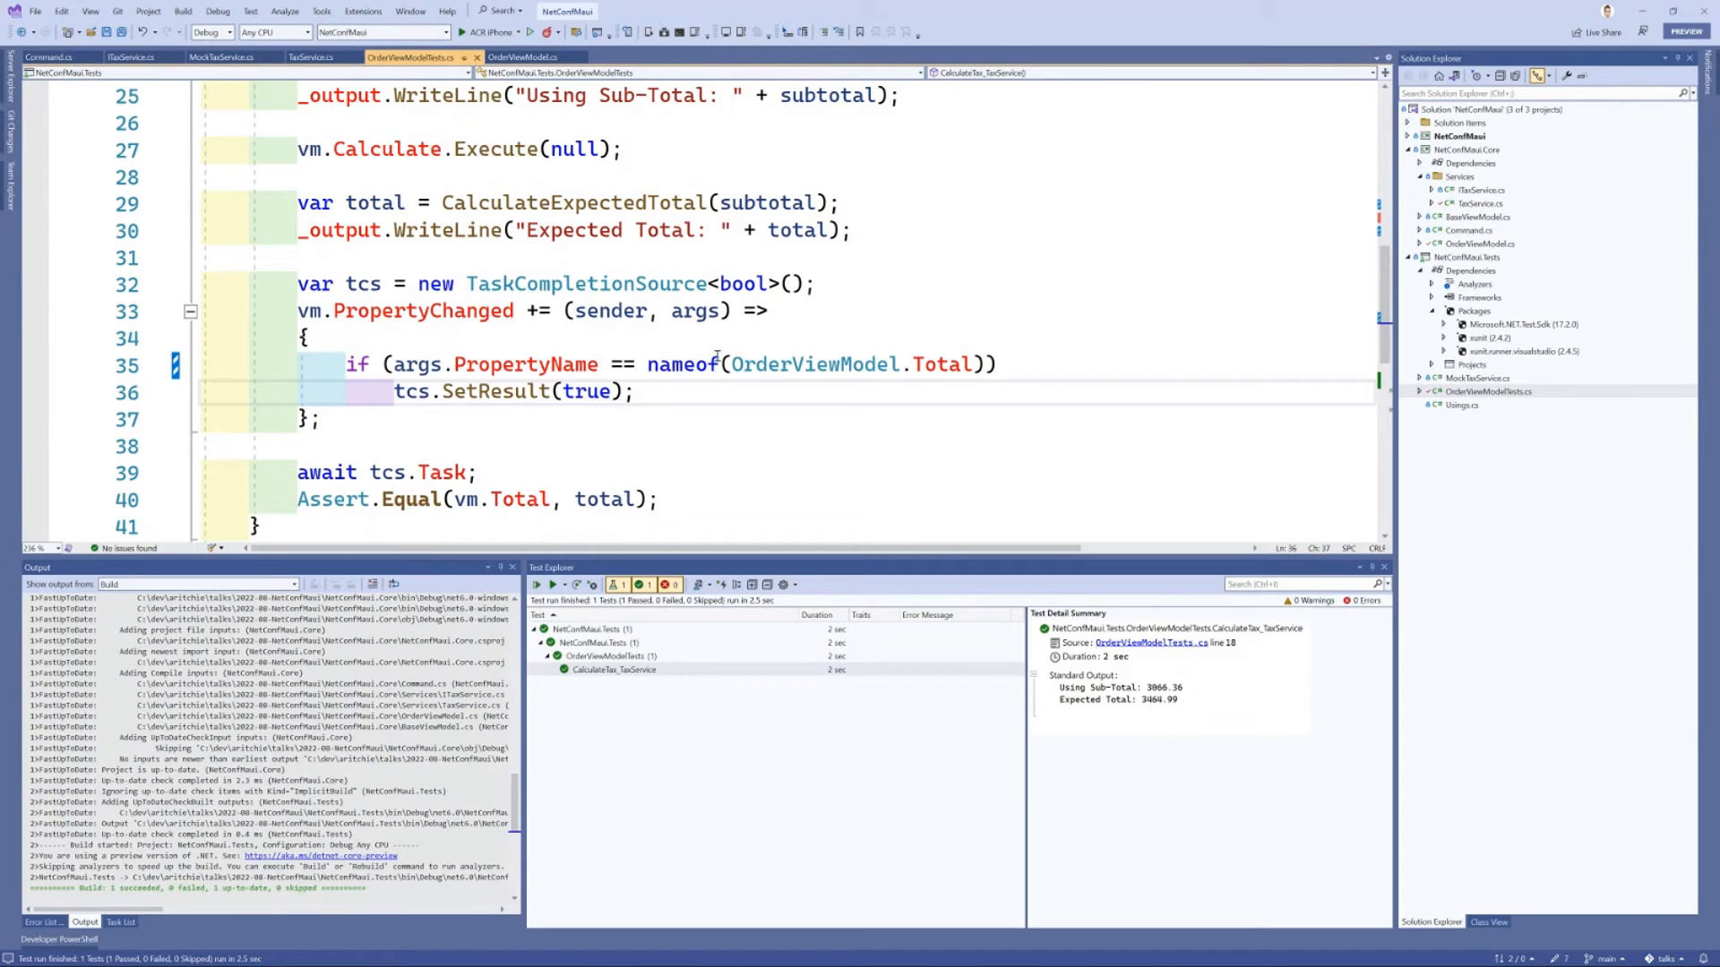
{"action": "double_click", "coordinate": [942, 364]}
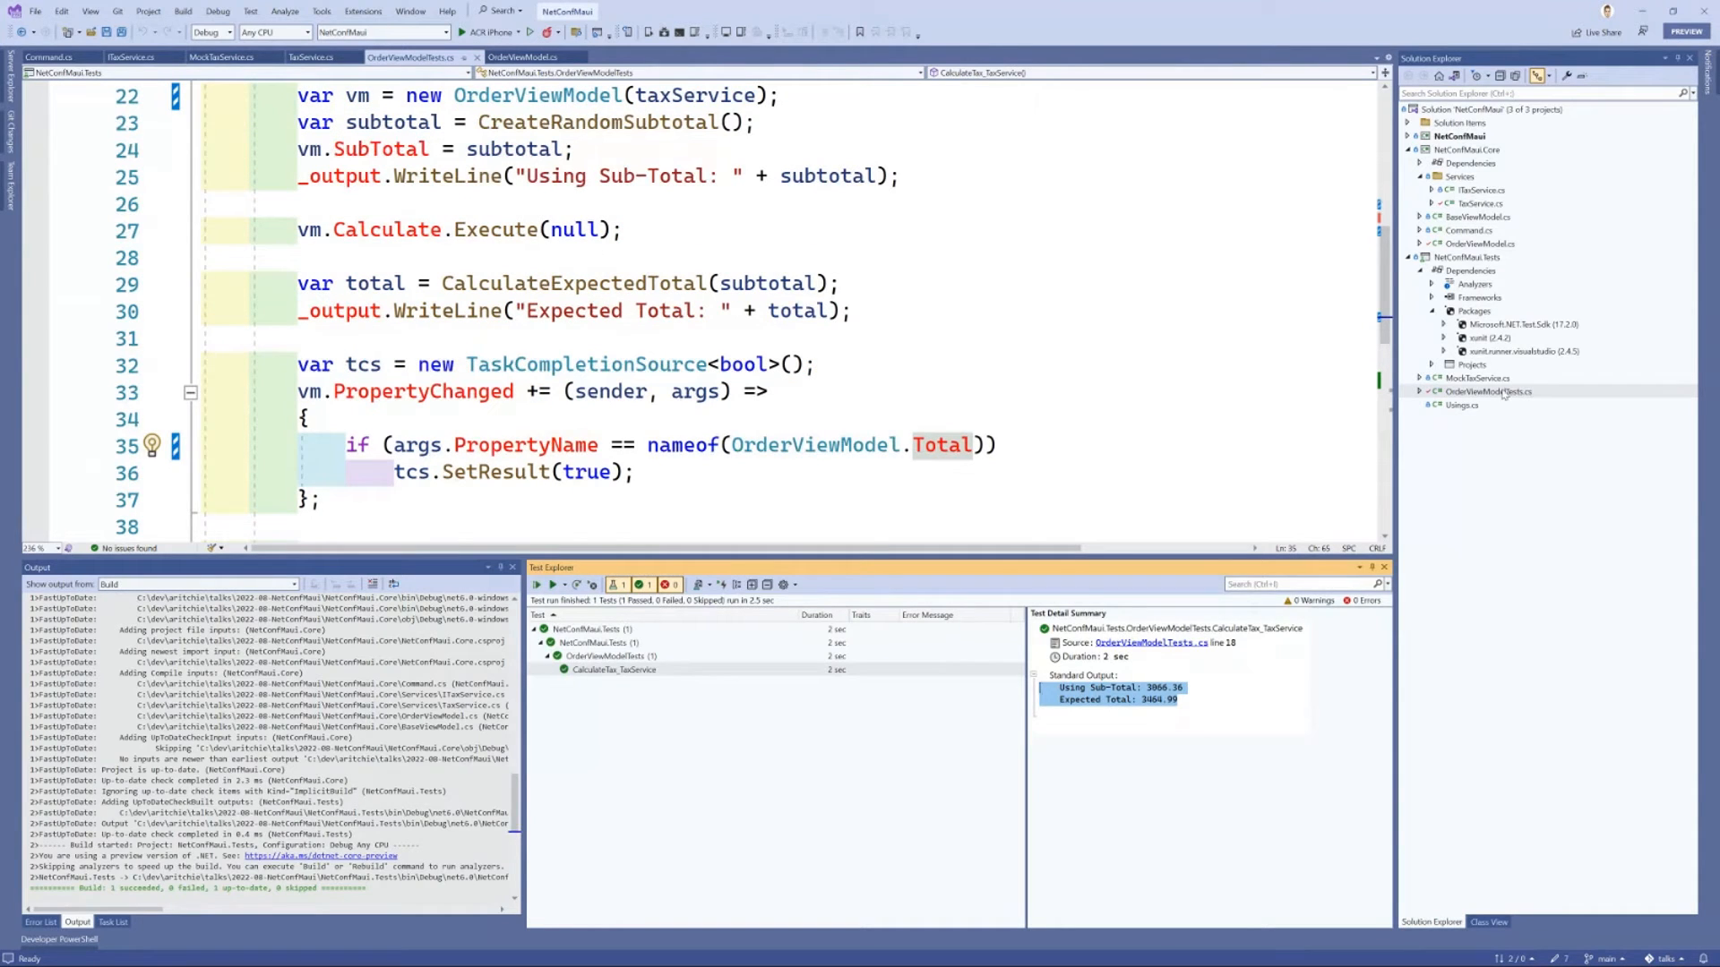
Step: View the Command class implementing ICommand in the NetConfMaui.Core project
{"action": "left_click", "coordinate": [1481, 204]}
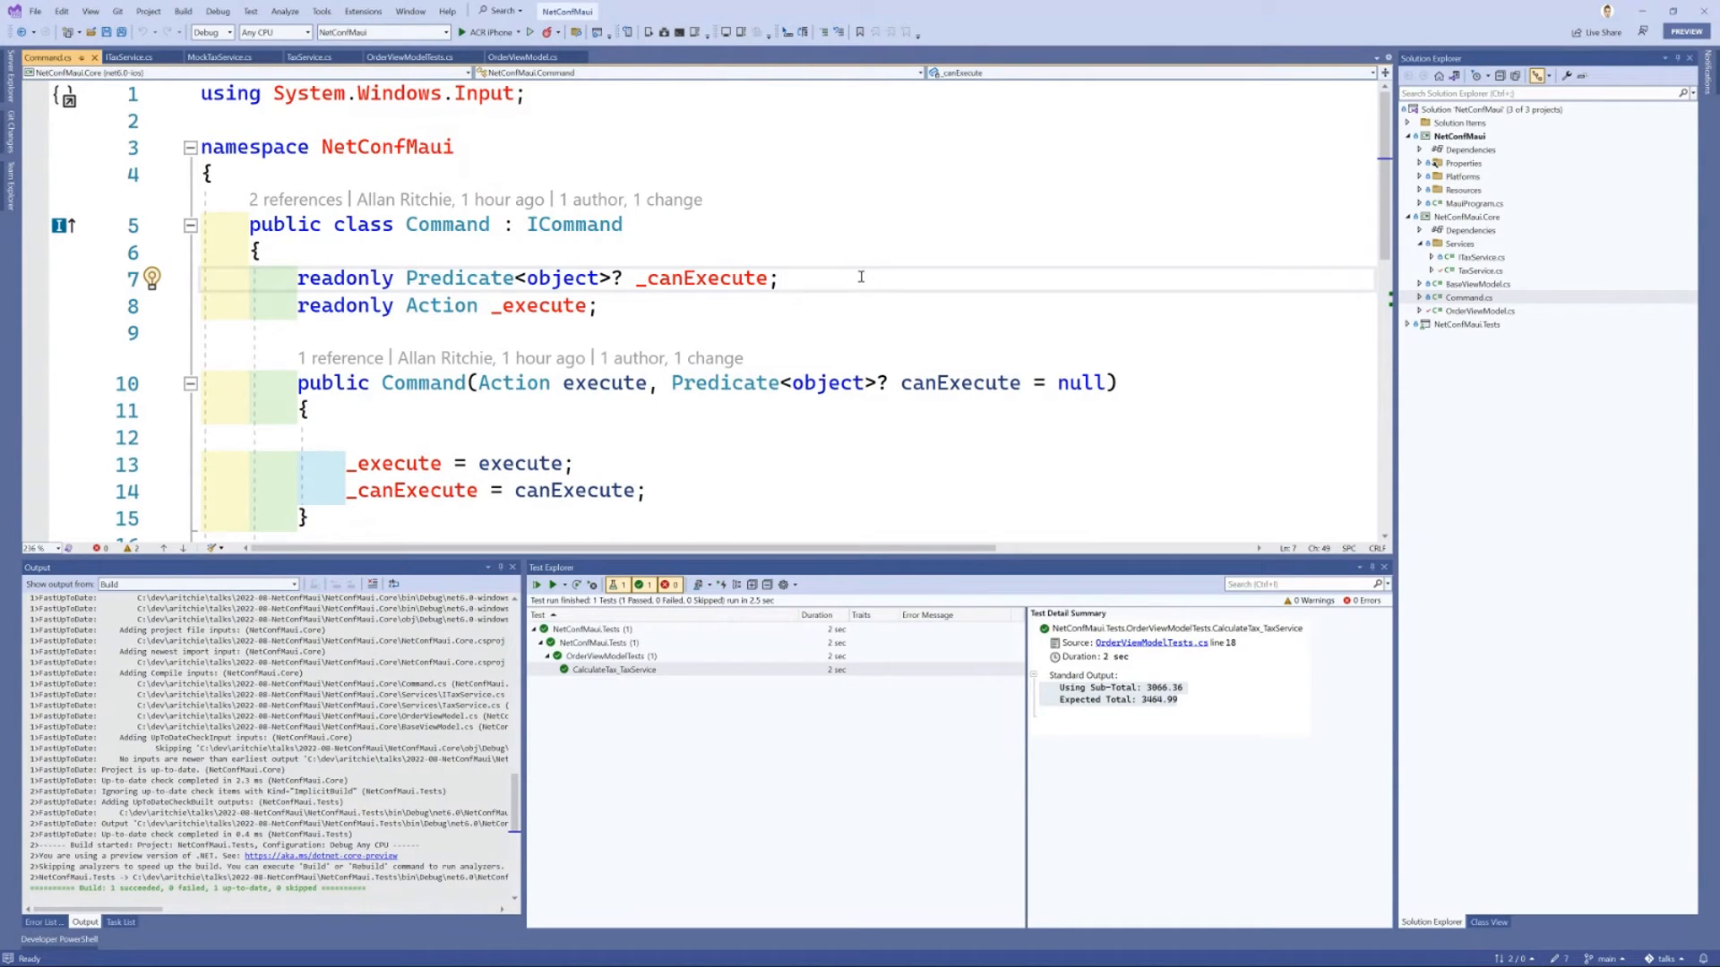
{"action": "left_click", "coordinate": [779, 278]}
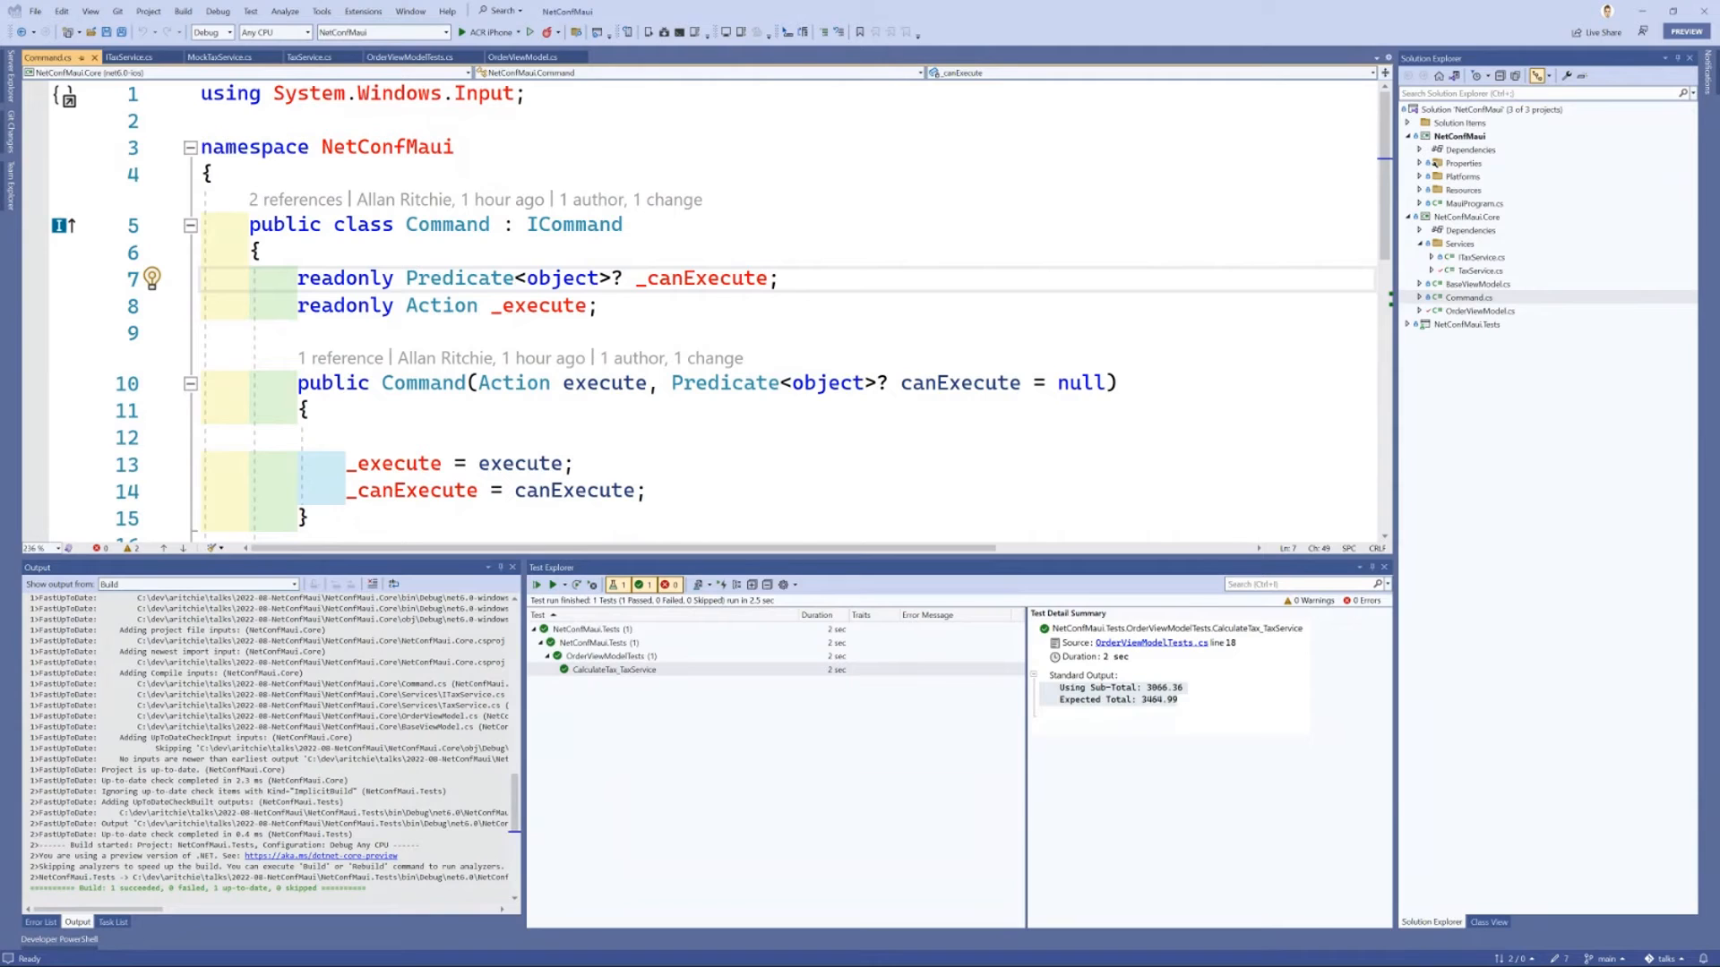
Step: Edit OrderViewModel's Calculate command to add 1.0 to subtotal on iOS/MacCatalyst and 0.5 on Android via #if blocks
{"action": "left_click", "coordinate": [1474, 285]}
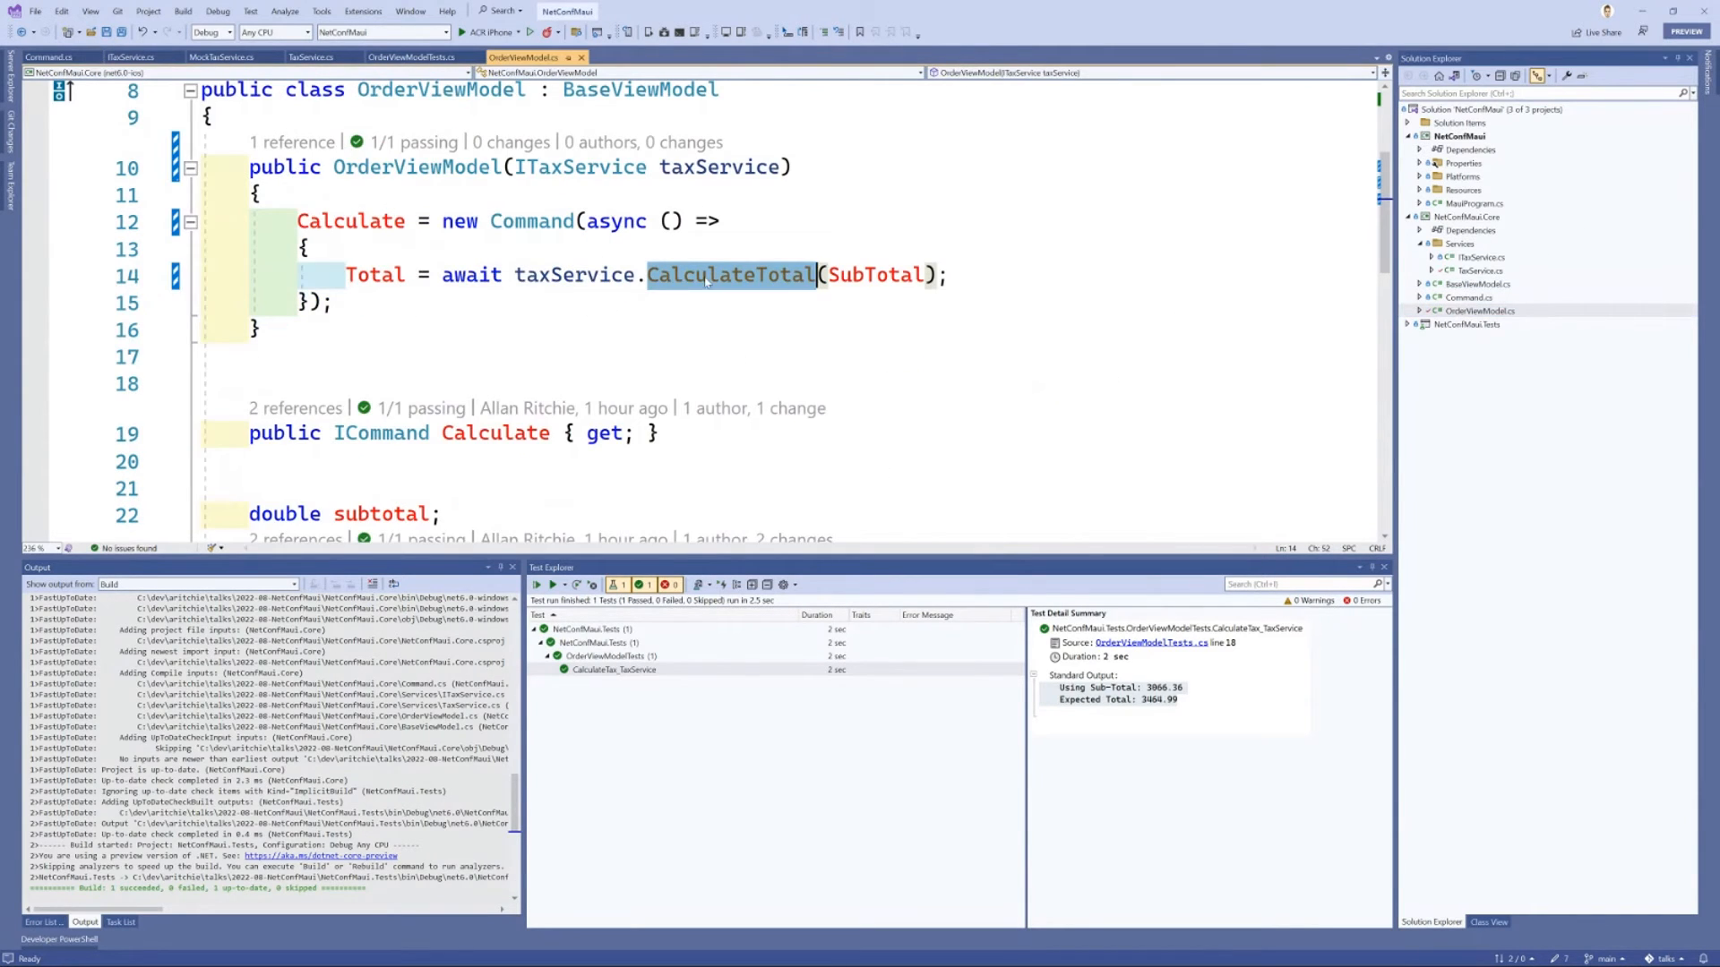
{"action": "left_click", "coordinate": [380, 276]}
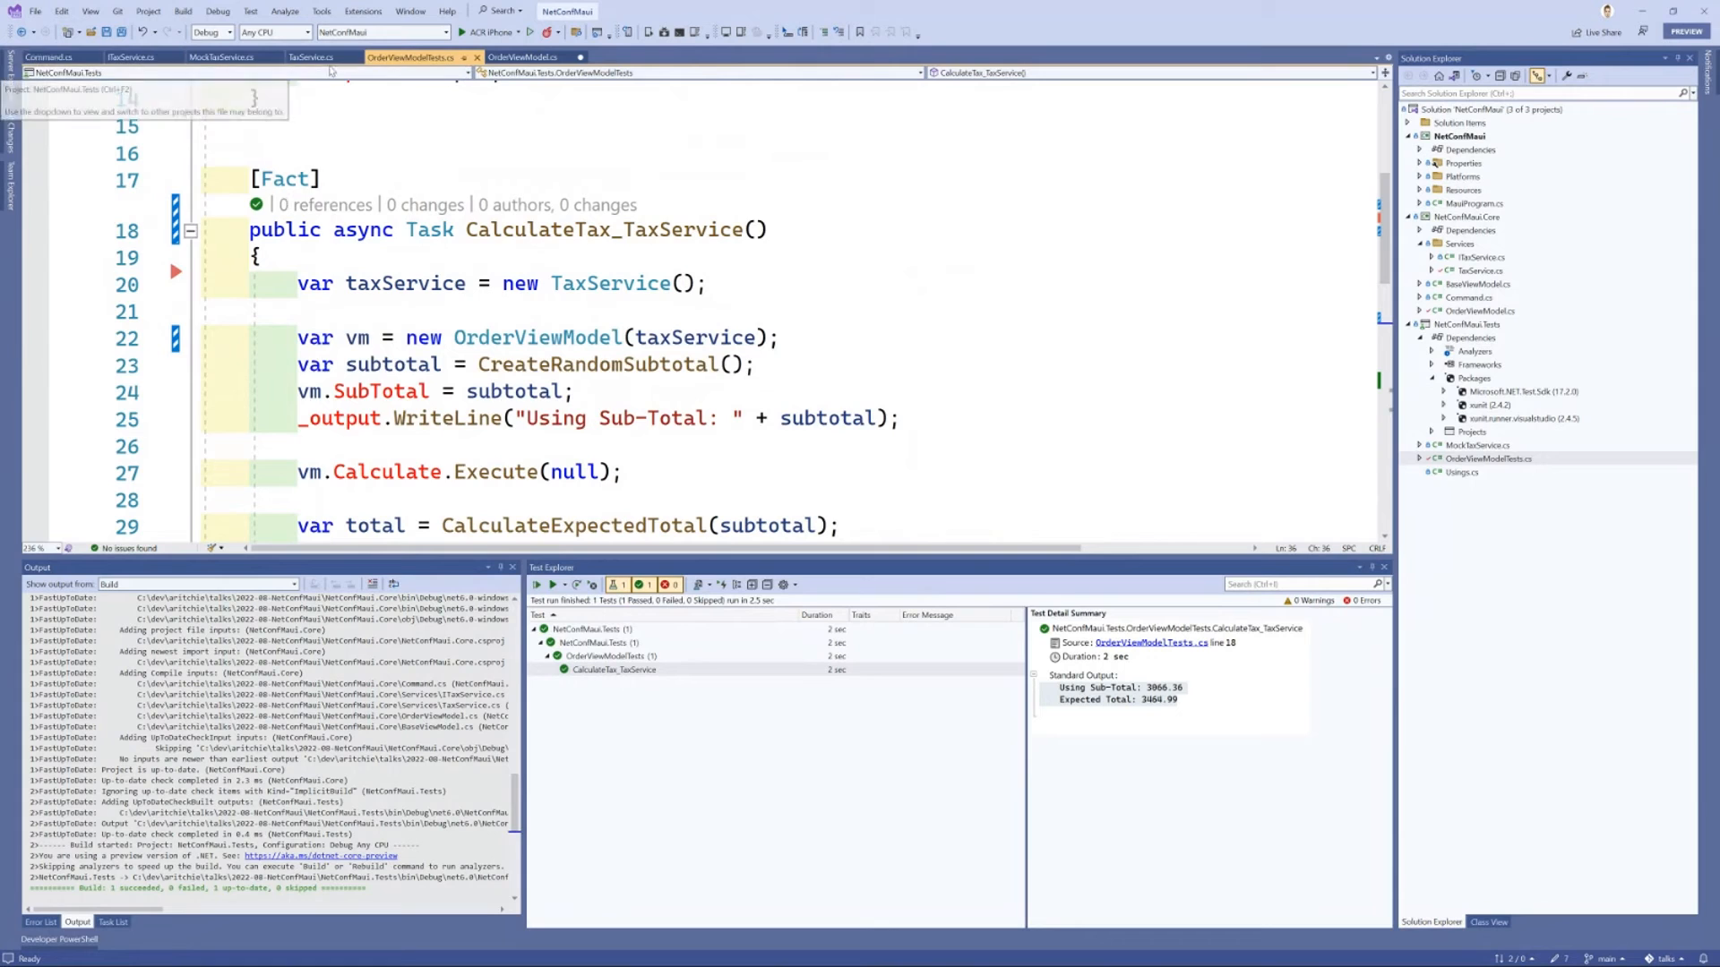
{"action": "left_click", "coordinate": [523, 58]}
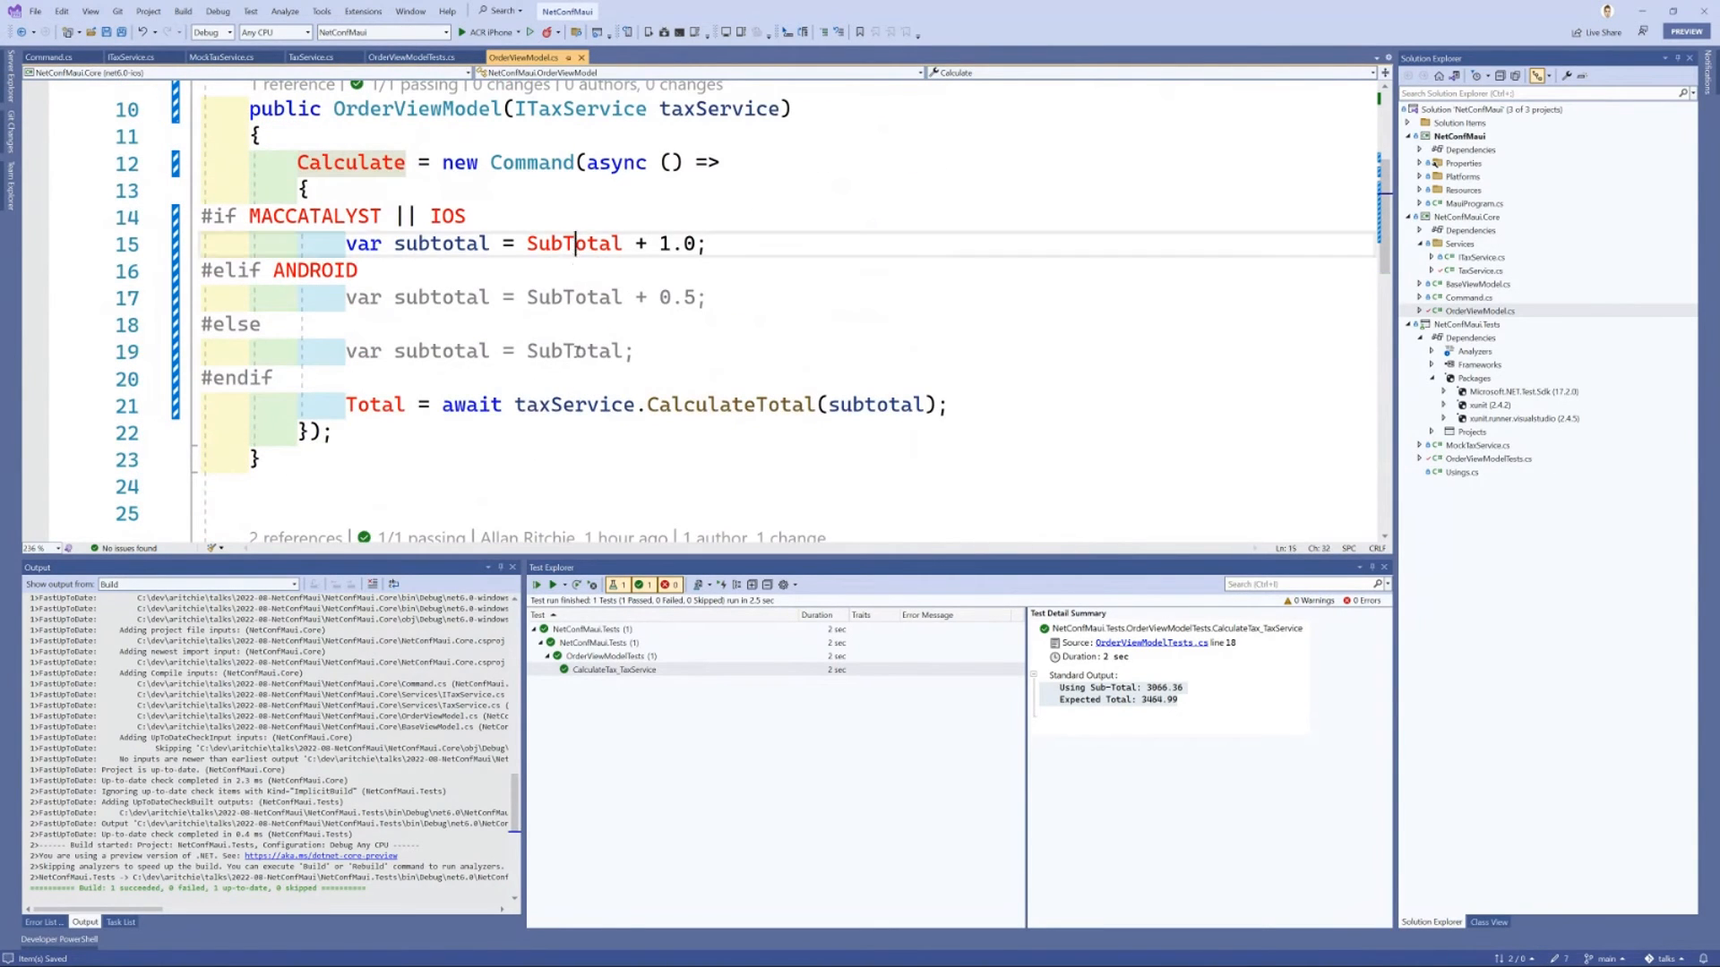
{"action": "left_click", "coordinate": [574, 244]}
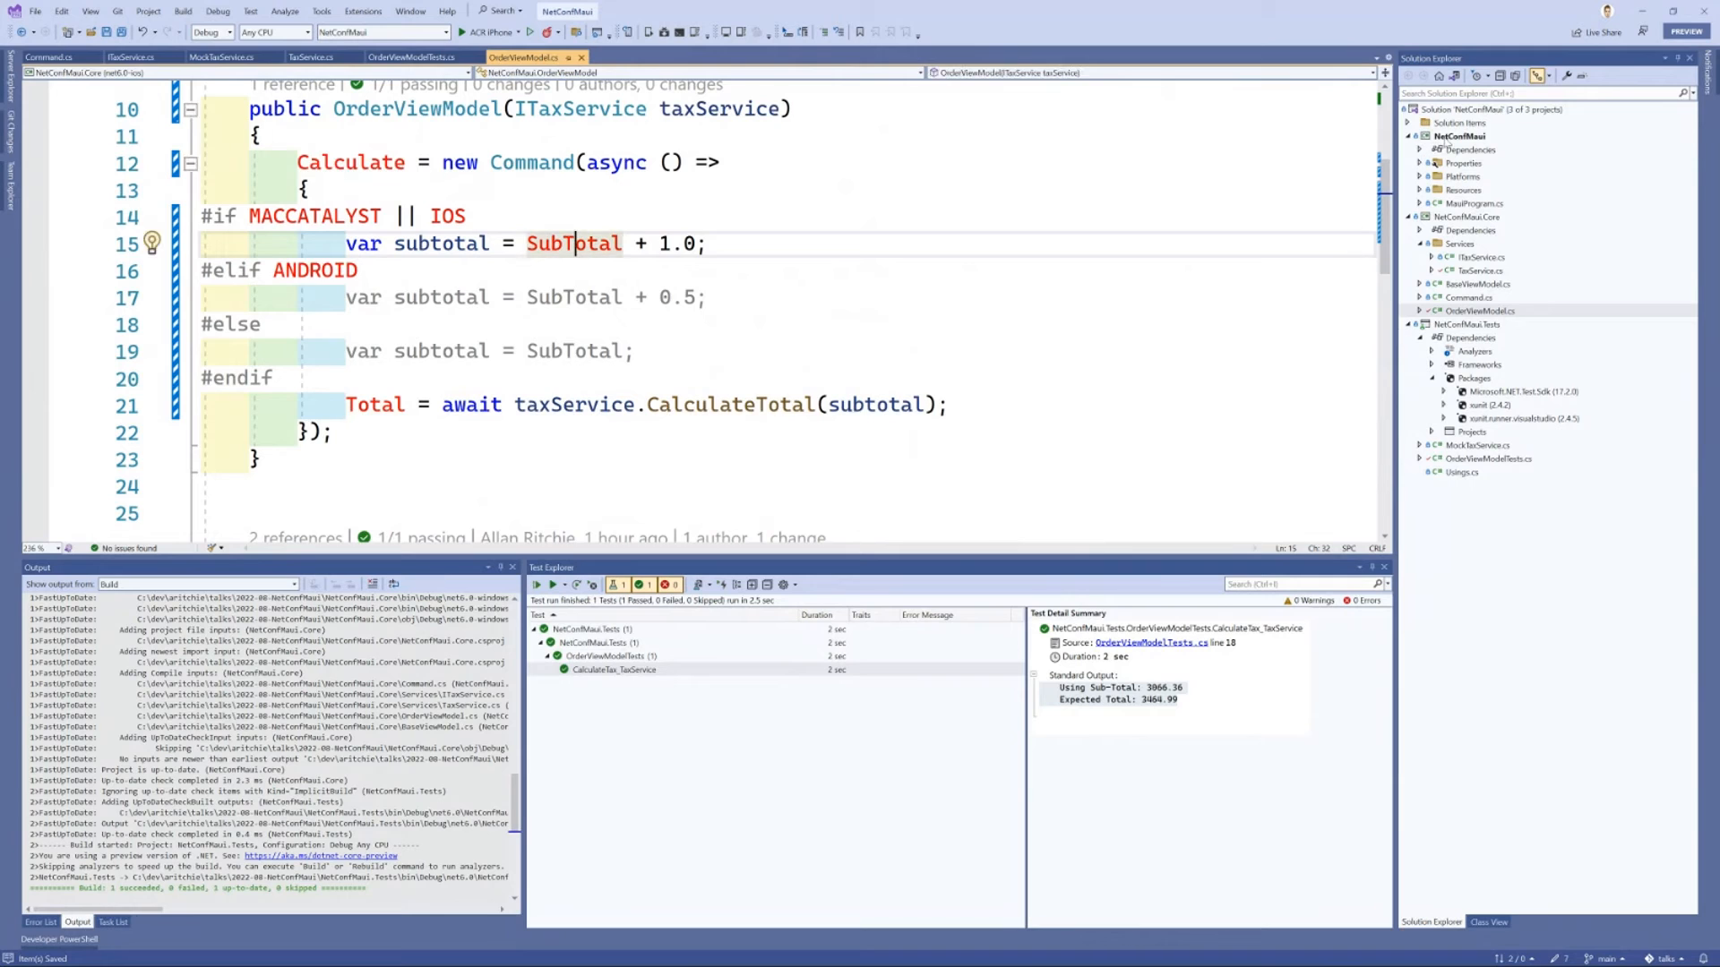
Step: Show the app project's per-platform dependencies, then expand NetConfMaui.Tests to list OrderViewModelTests.cs and MockTaxService.cs
{"action": "left_click", "coordinate": [1462, 134]}
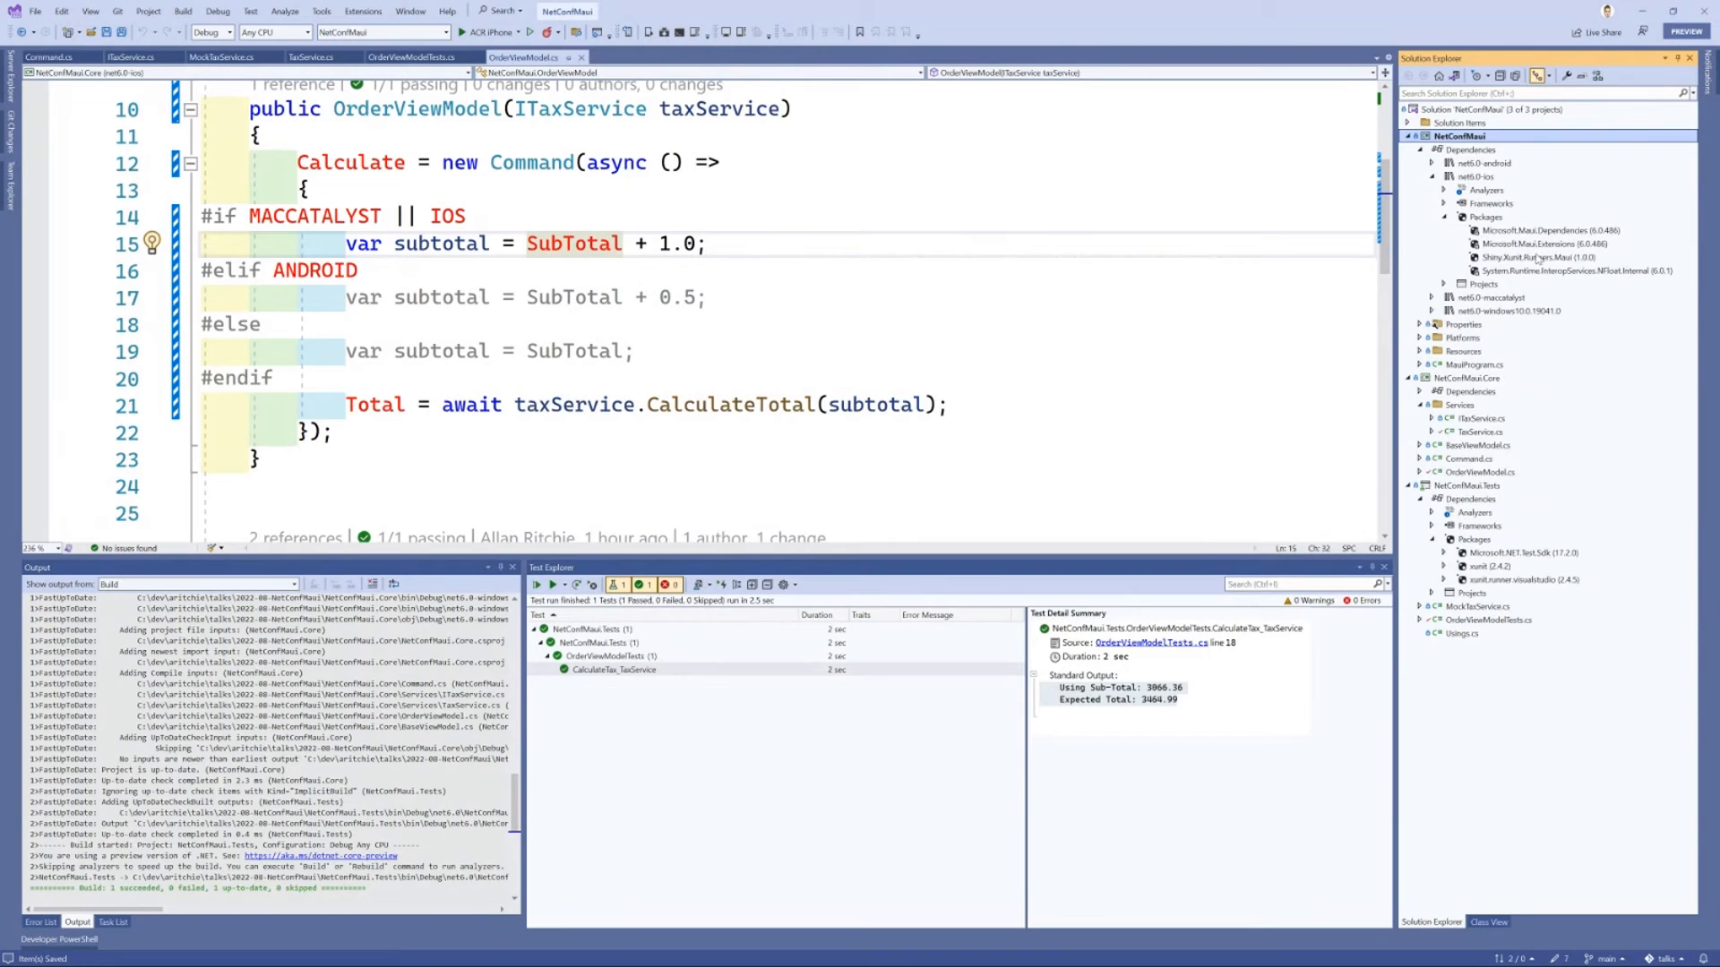
{"action": "left_click", "coordinate": [1546, 256]}
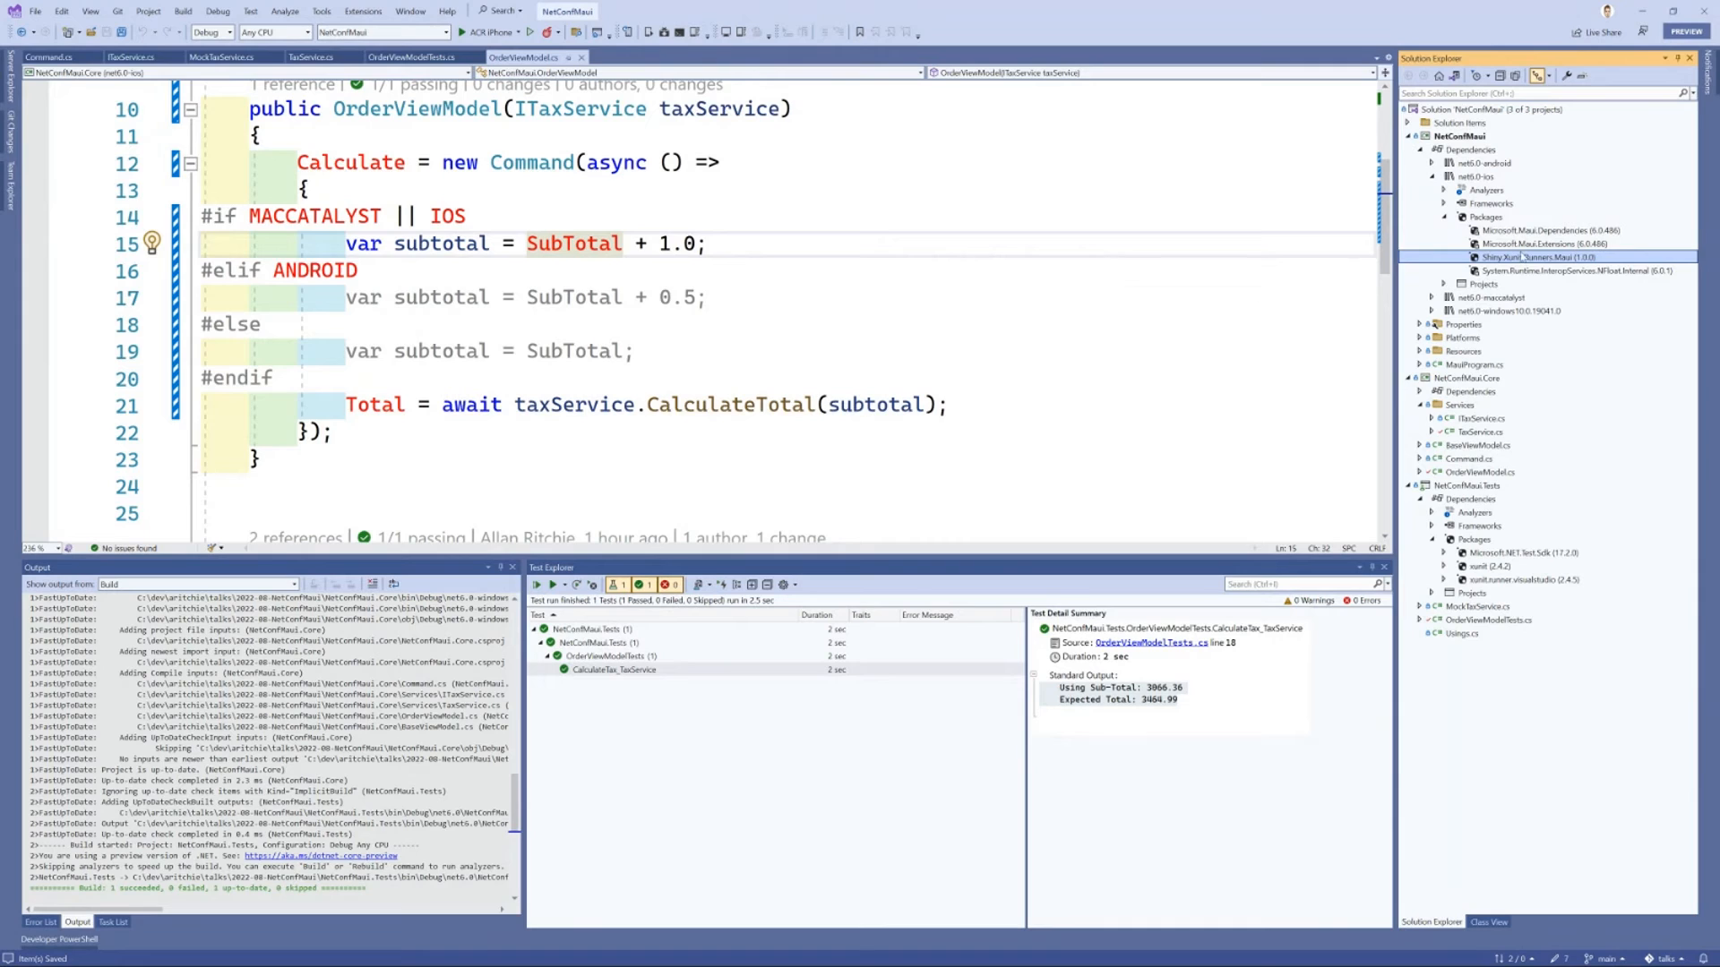
{"action": "mouse_move", "coordinate": [865, 277]}
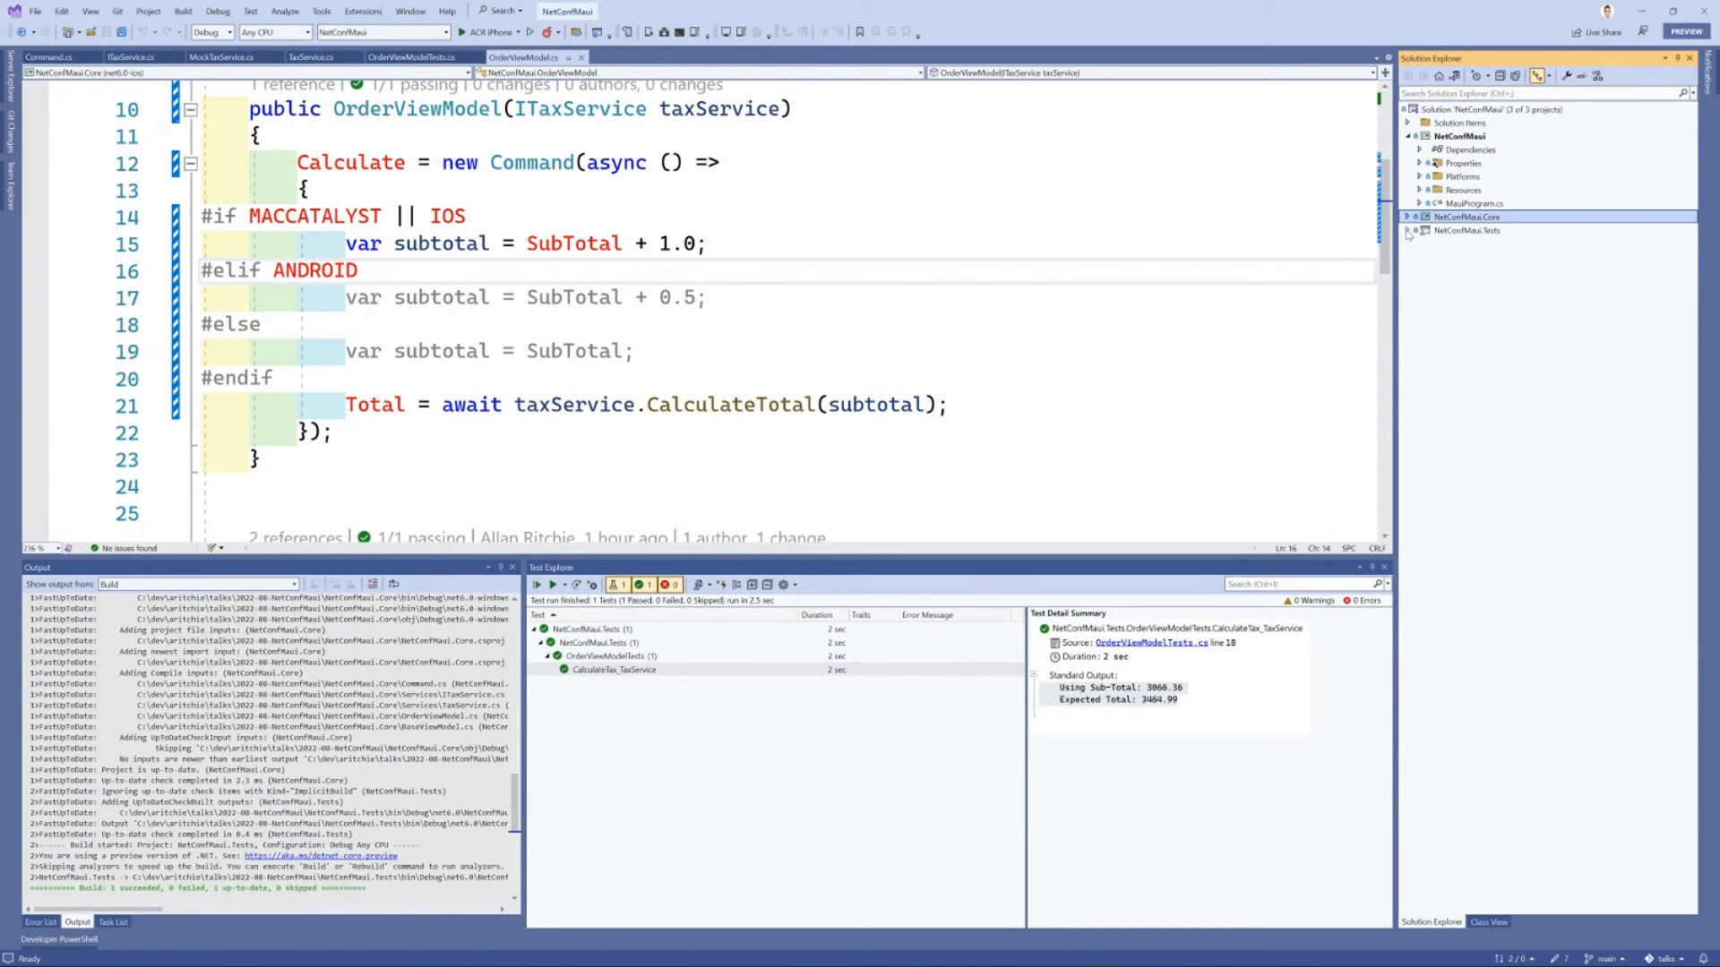
{"action": "left_click", "coordinate": [1410, 231]}
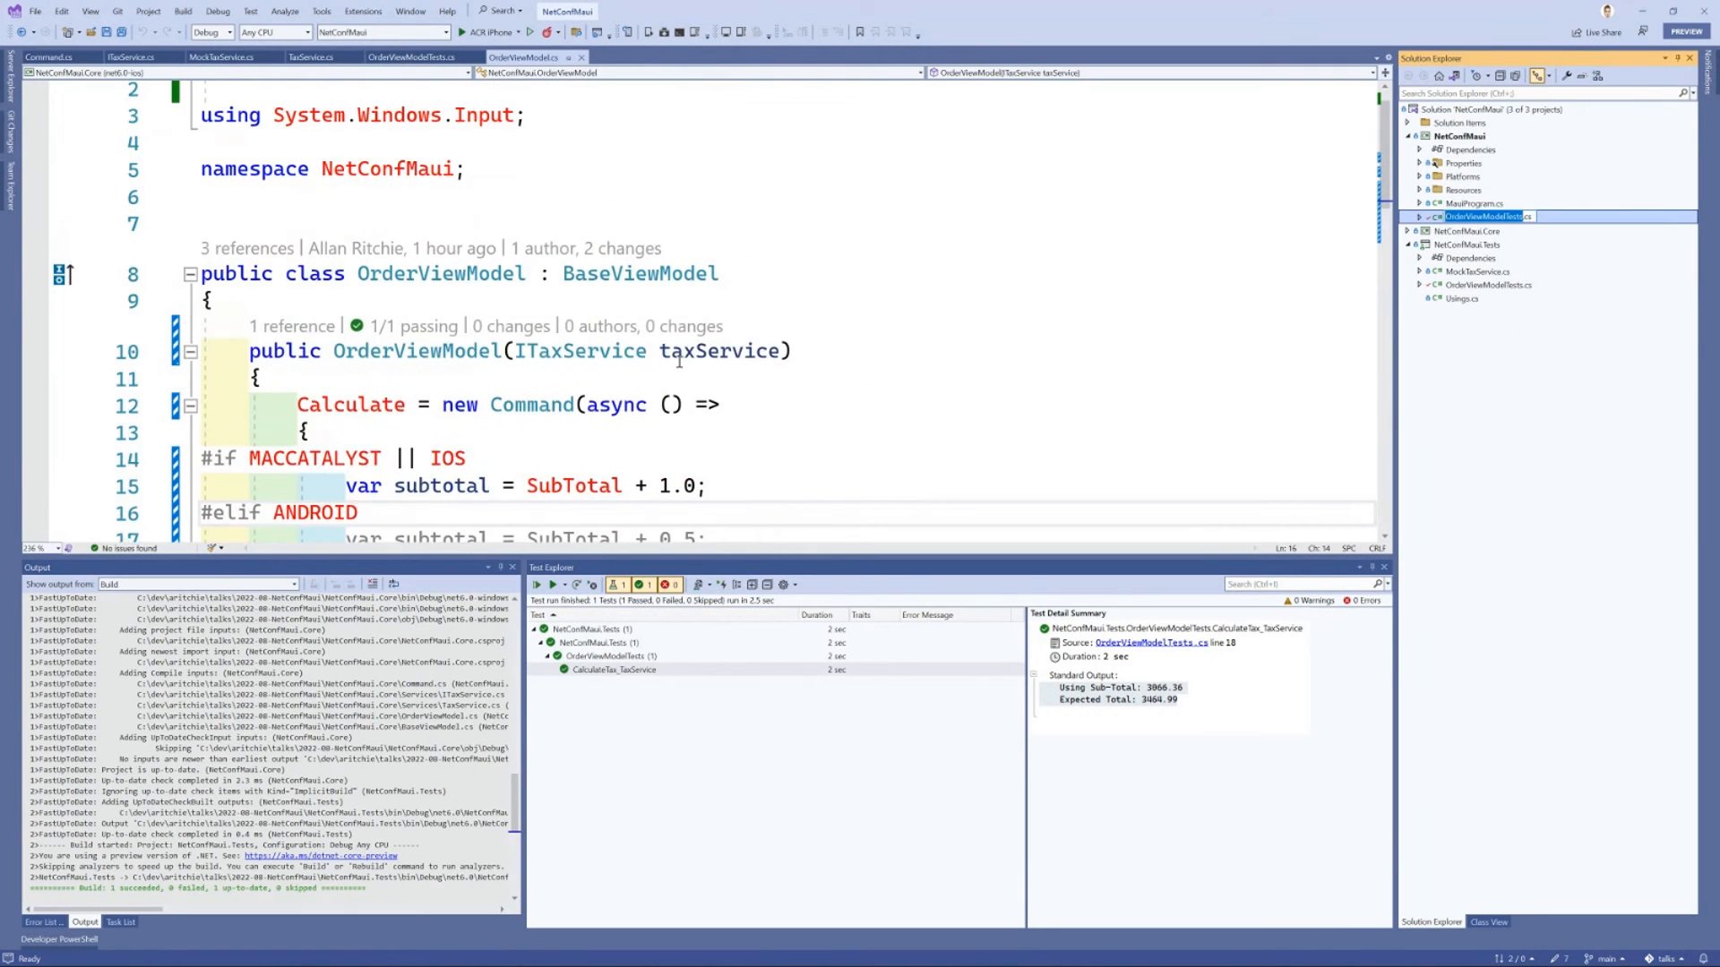
Step: Review CalculateExpectedTotal in OrderViewModelTests.cs, which adds 1.0 on iOS/MacCatalyst and 0.5 otherwise
{"action": "scroll", "scroll_direction": "down", "scroll_amount": 3}
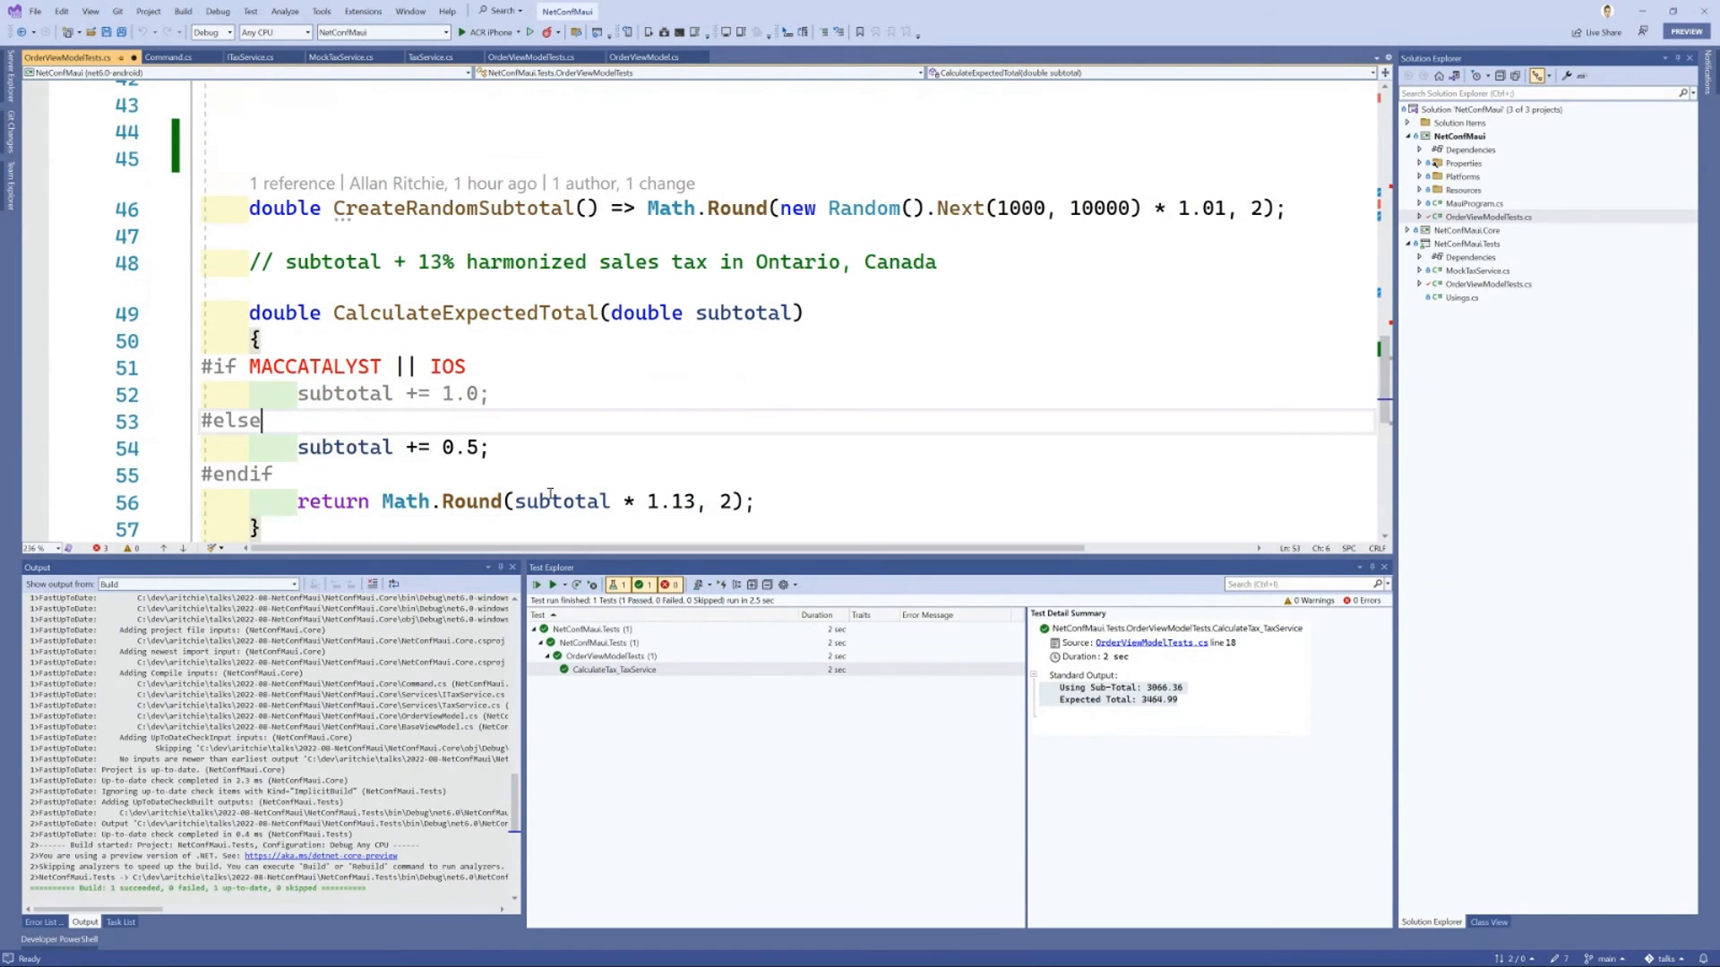
{"action": "left_click", "coordinate": [444, 394]}
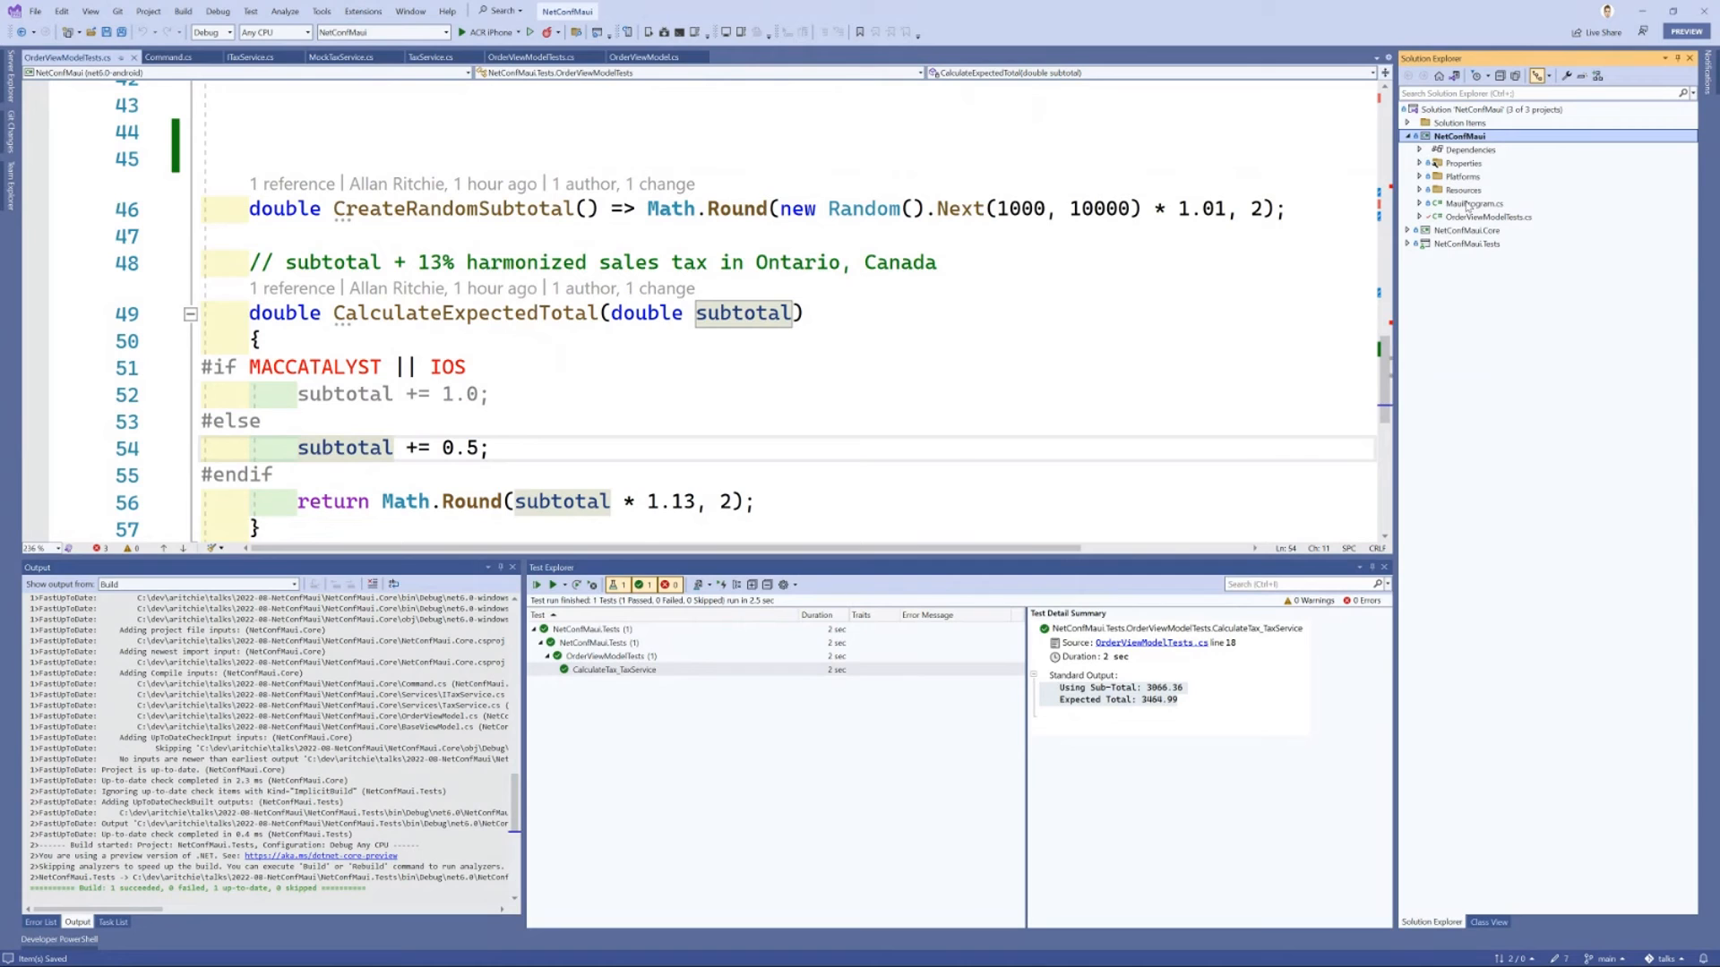
Step: Review ConfigureTests and UseVisualRunner in MauiProgram.cs and launch the Test Runner on Android and iOS emulators
{"action": "left_click", "coordinate": [1474, 204]}
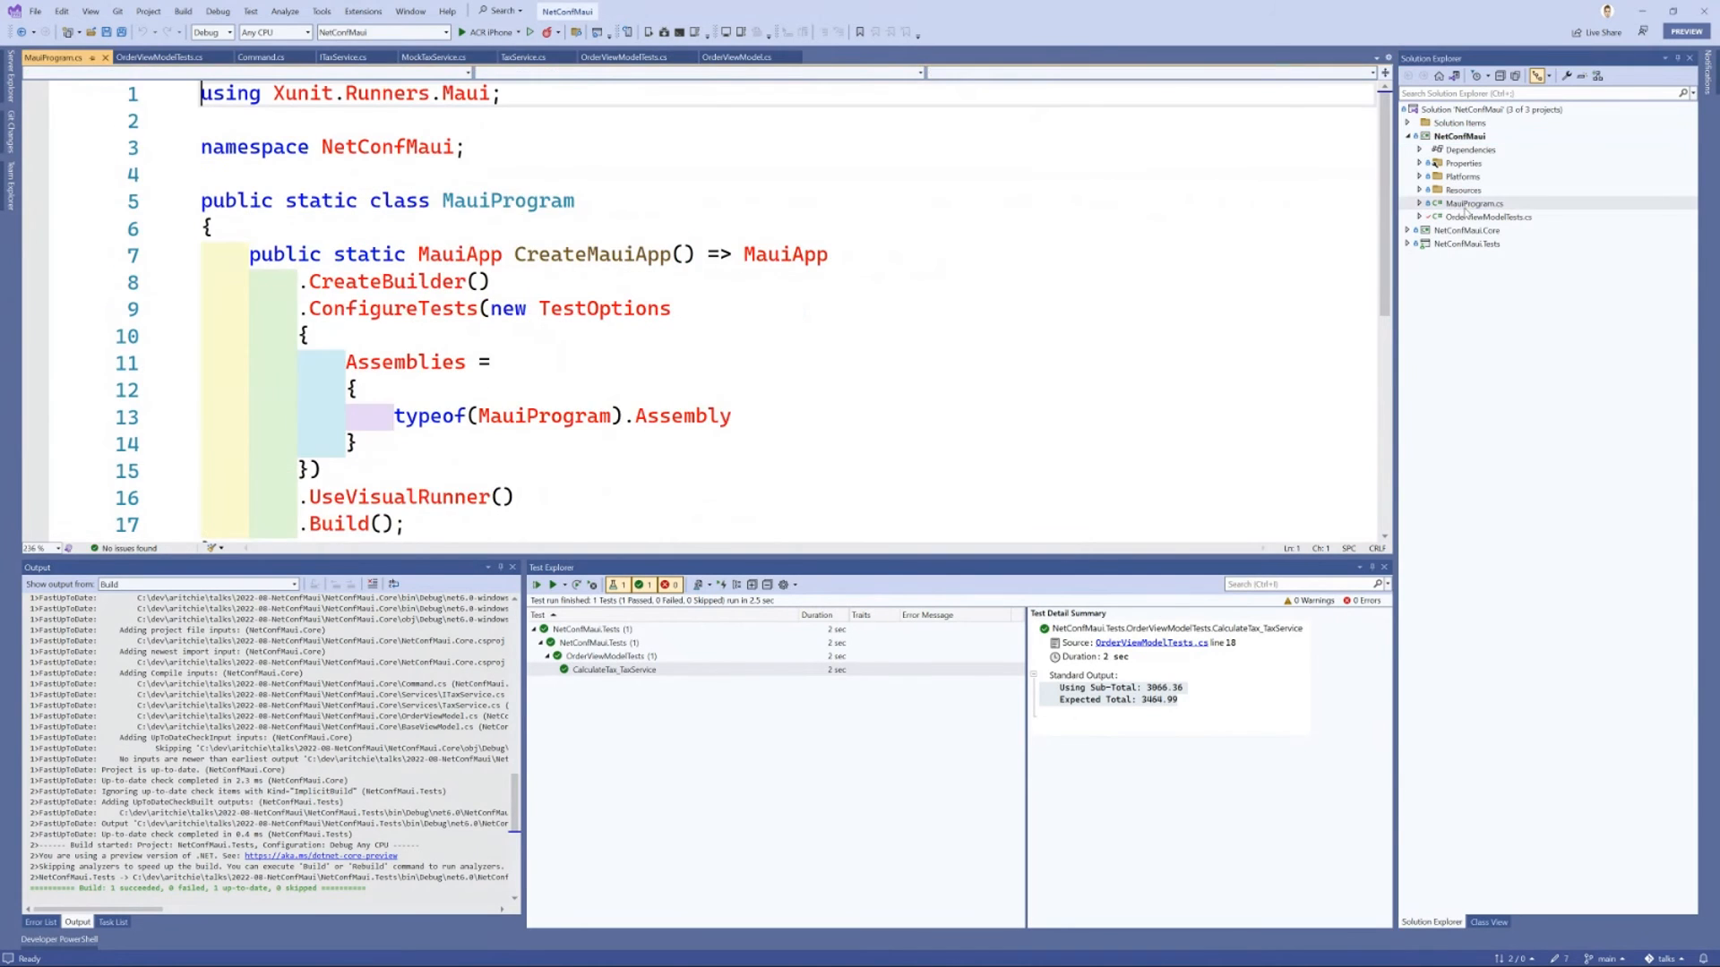
{"action": "scroll", "scroll_direction": "down", "scroll_amount": 3}
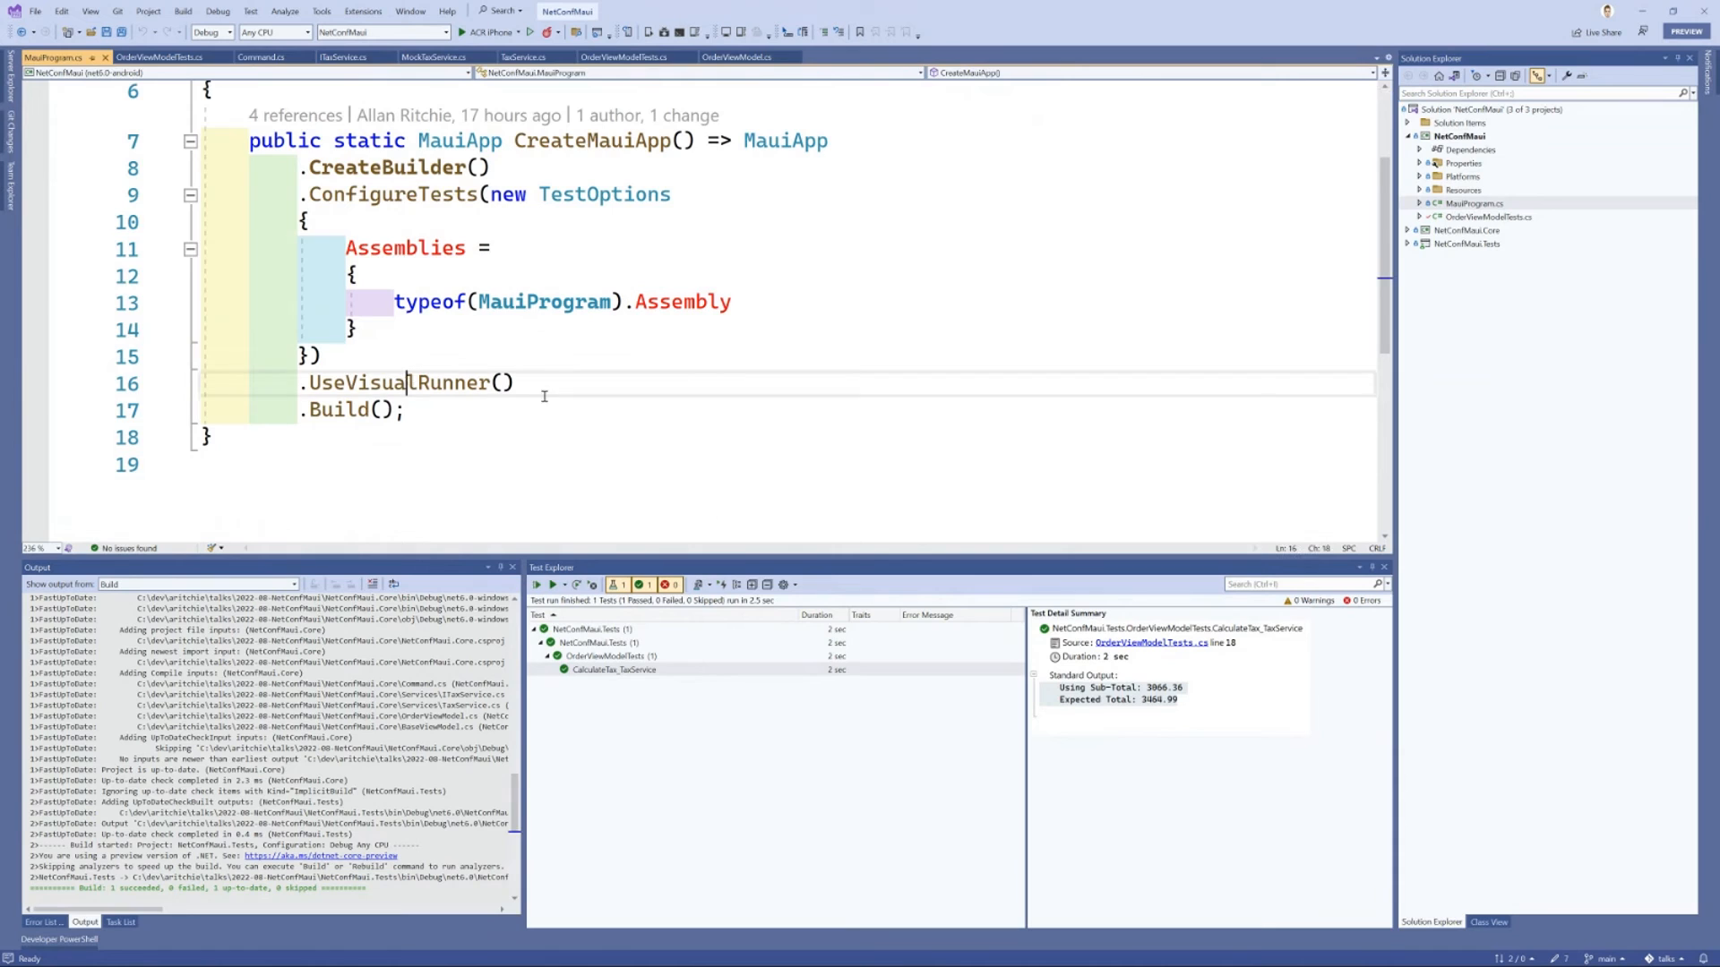
{"action": "left_click", "coordinate": [325, 357]}
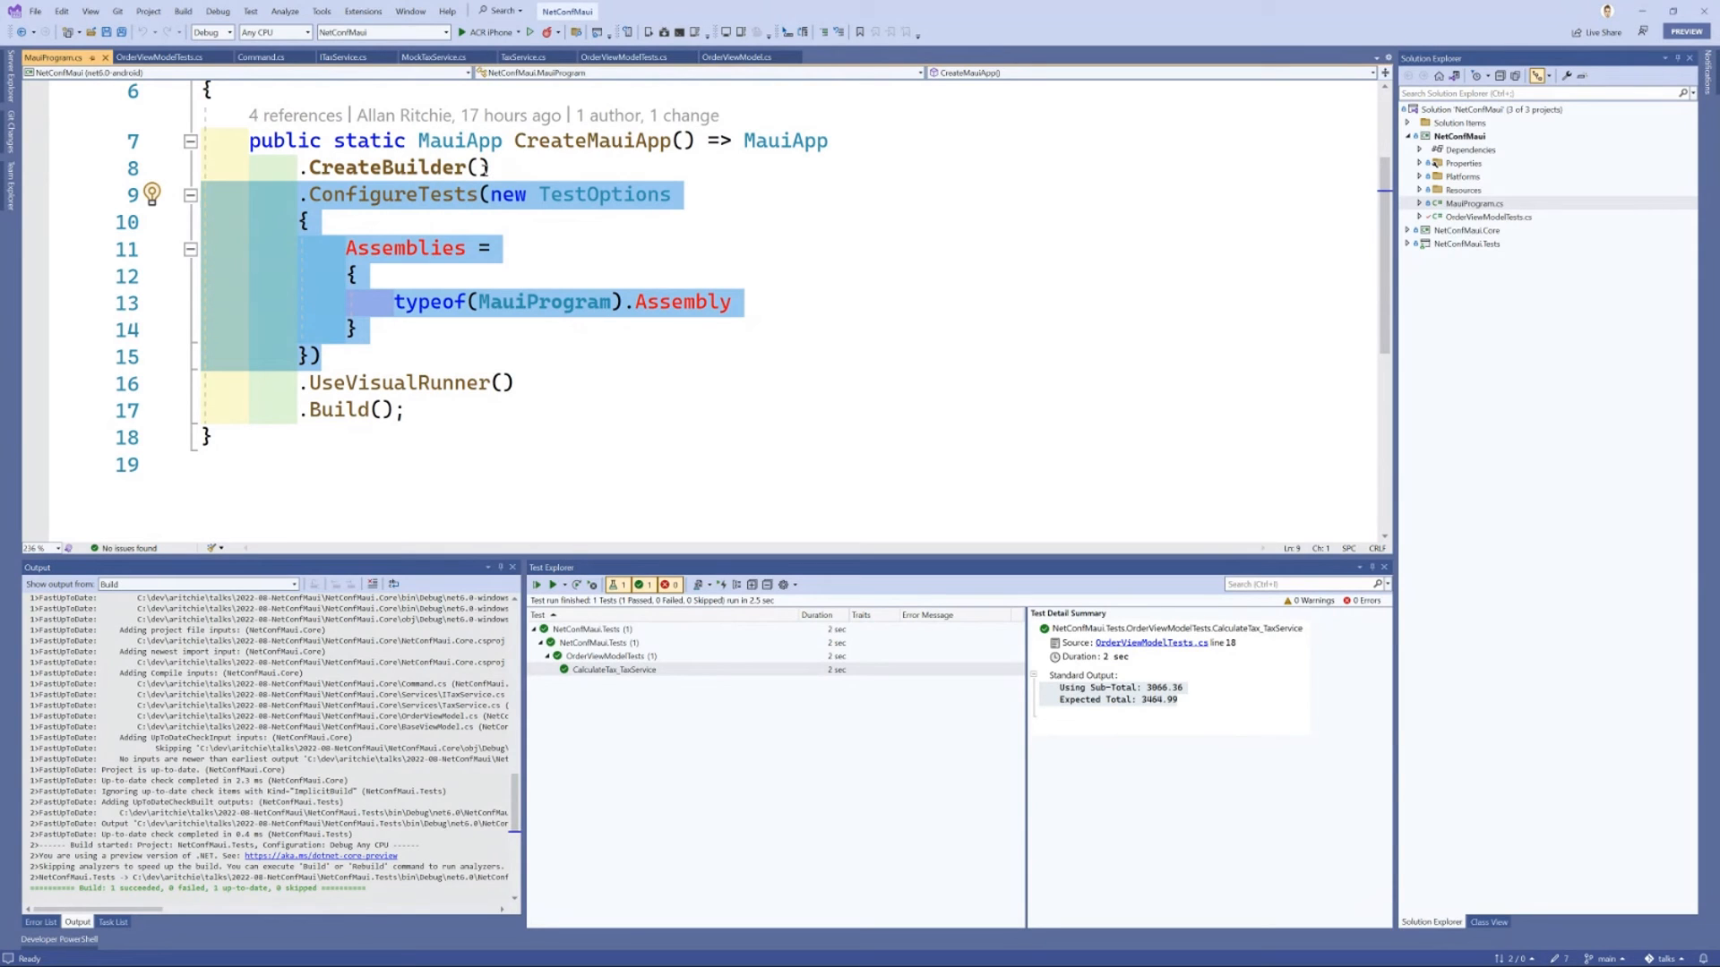
{"action": "left_click", "coordinate": [1472, 203]}
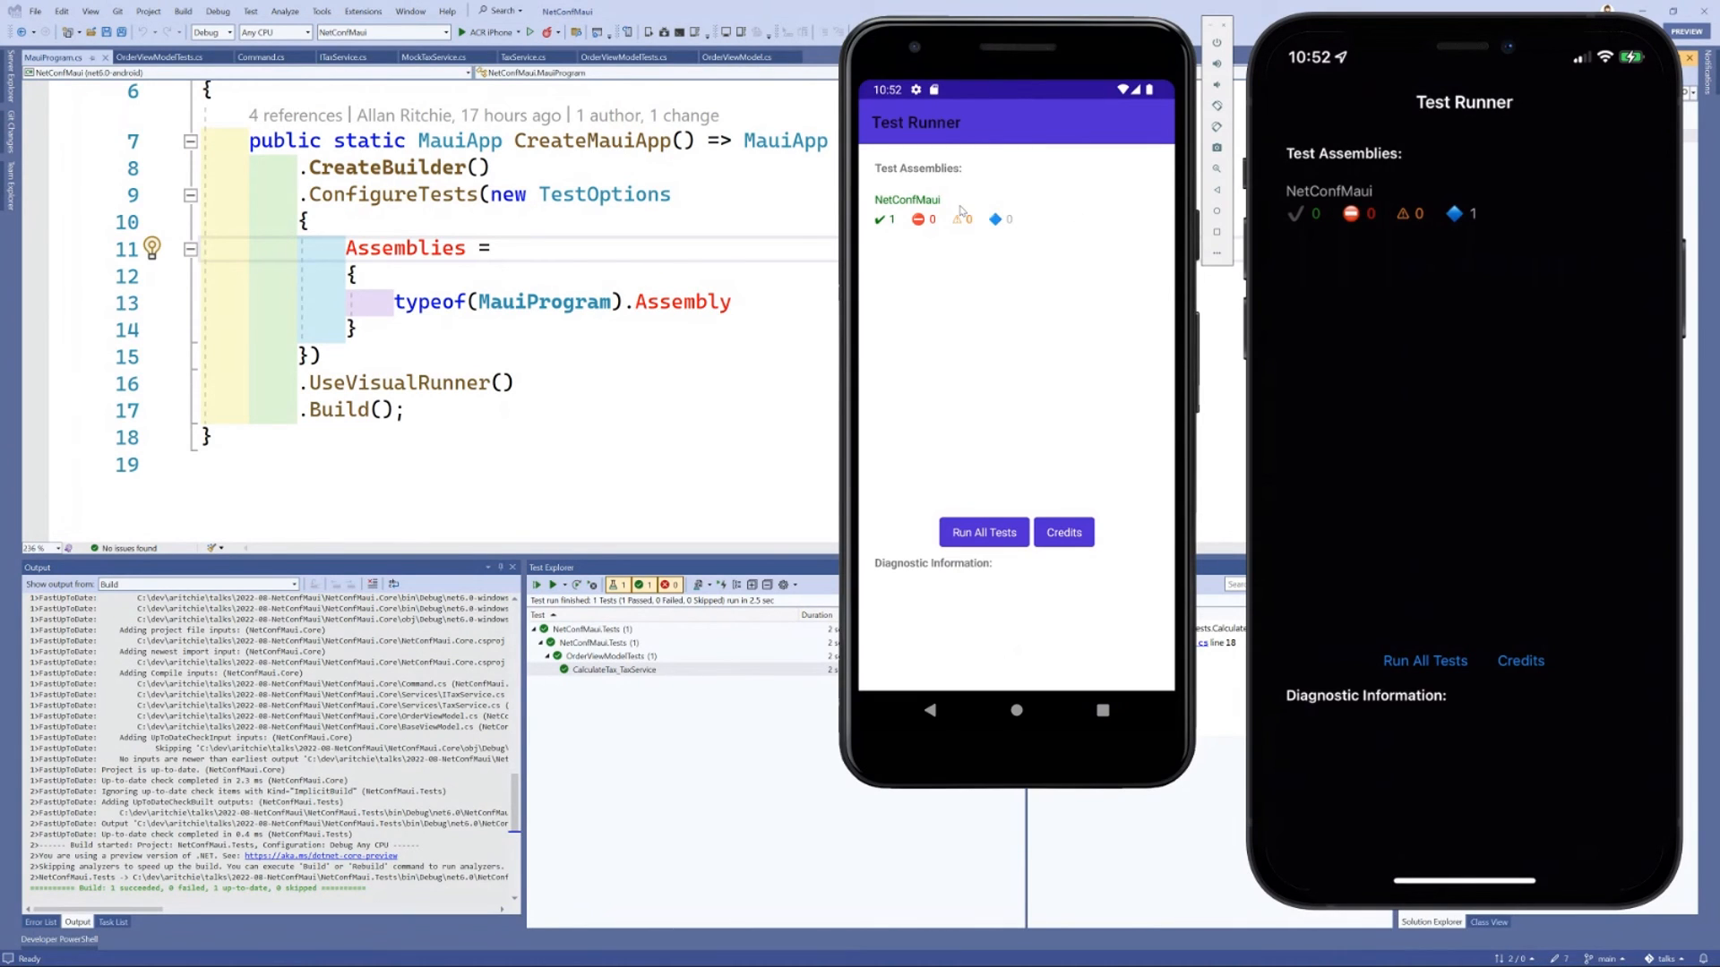
Step: Run the CalculateTax_TaxService integration test from the NetConfMaui assembly on the Android emulator and view its passing result
{"action": "left_click", "coordinate": [906, 199]}
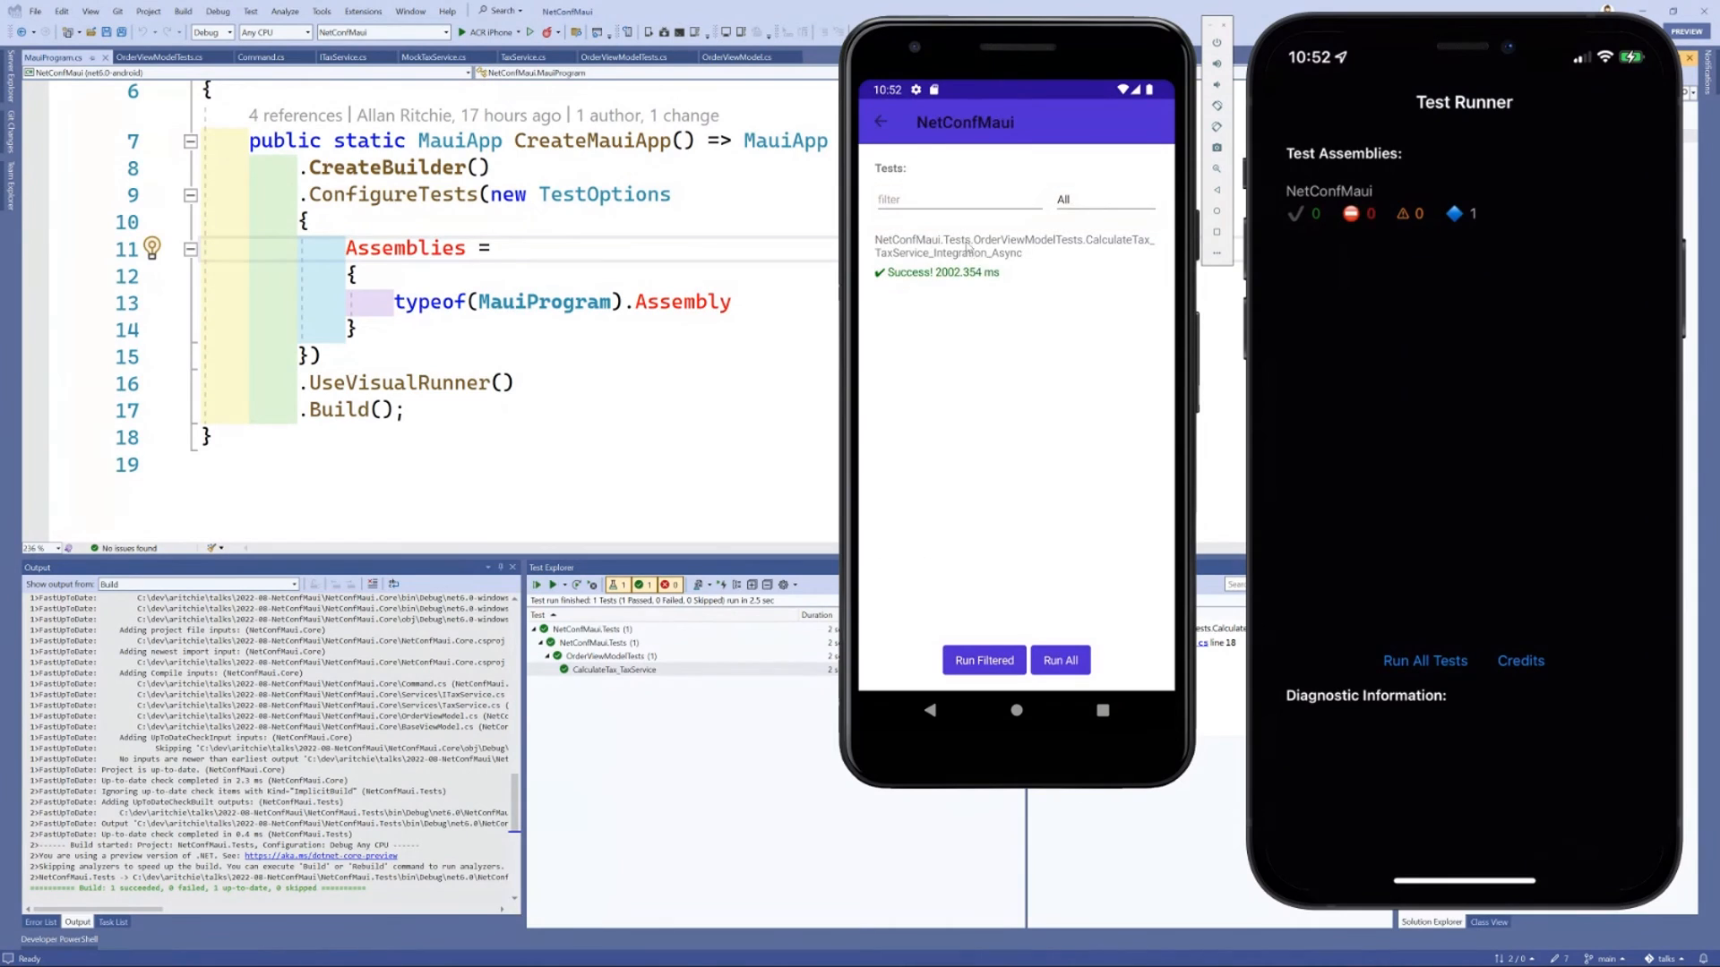
{"action": "left_click", "coordinate": [1009, 245]}
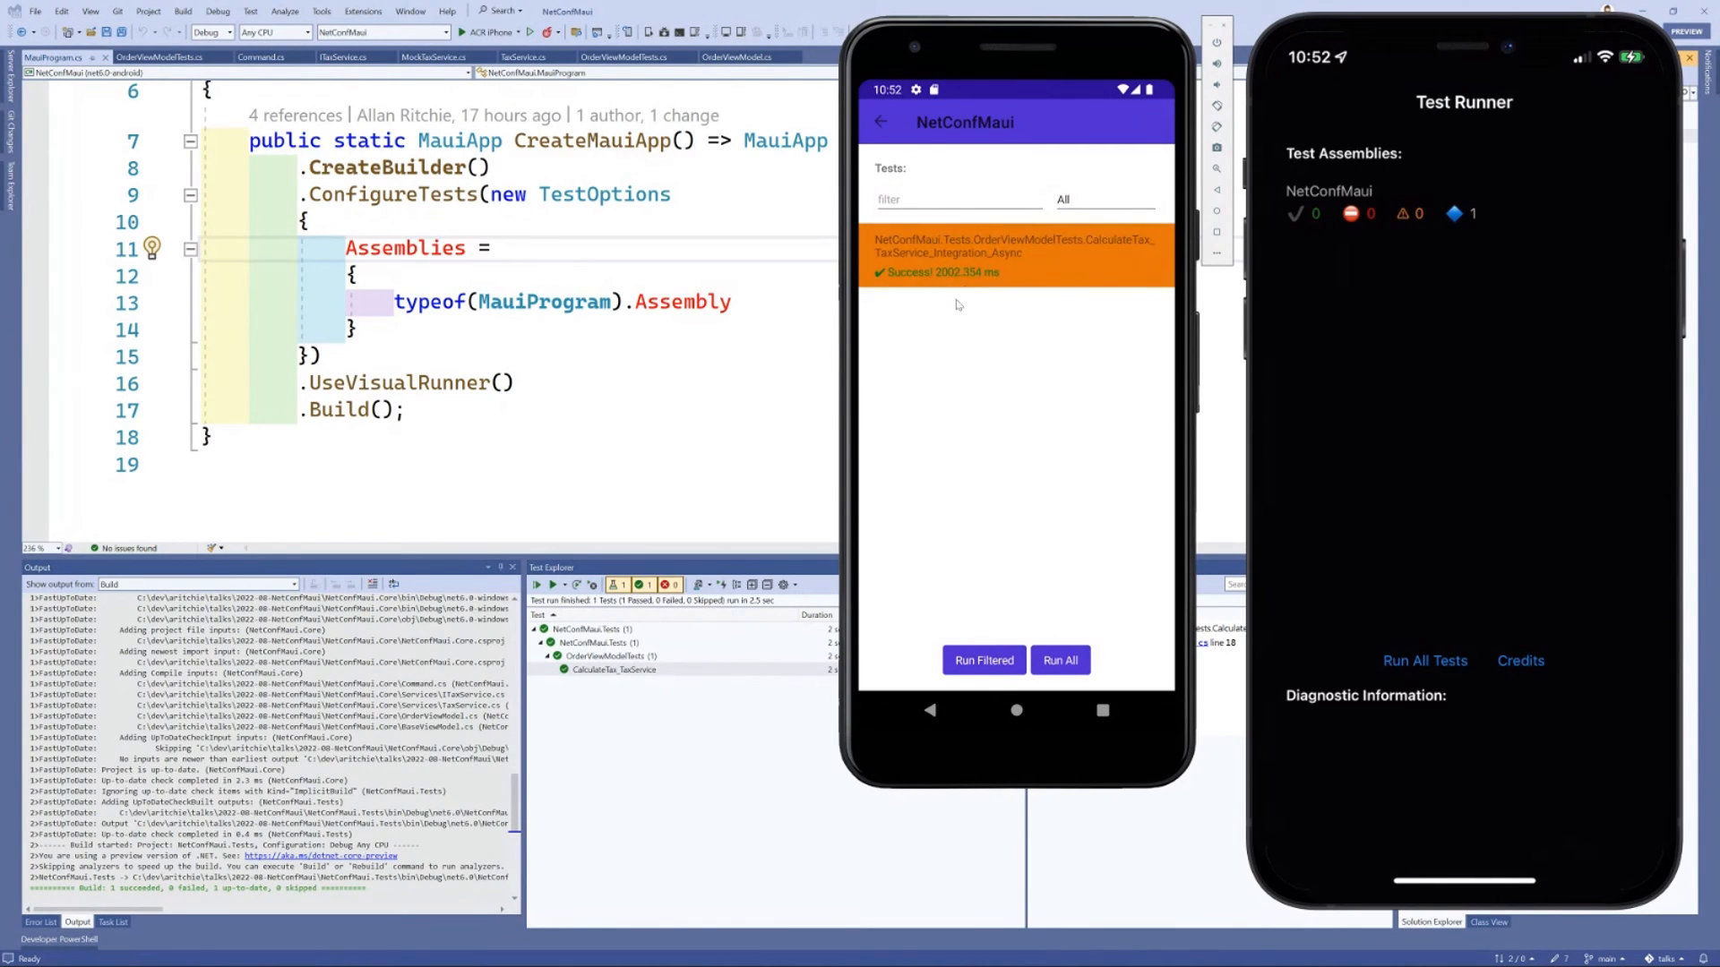
{"action": "left_click", "coordinate": [1013, 258]}
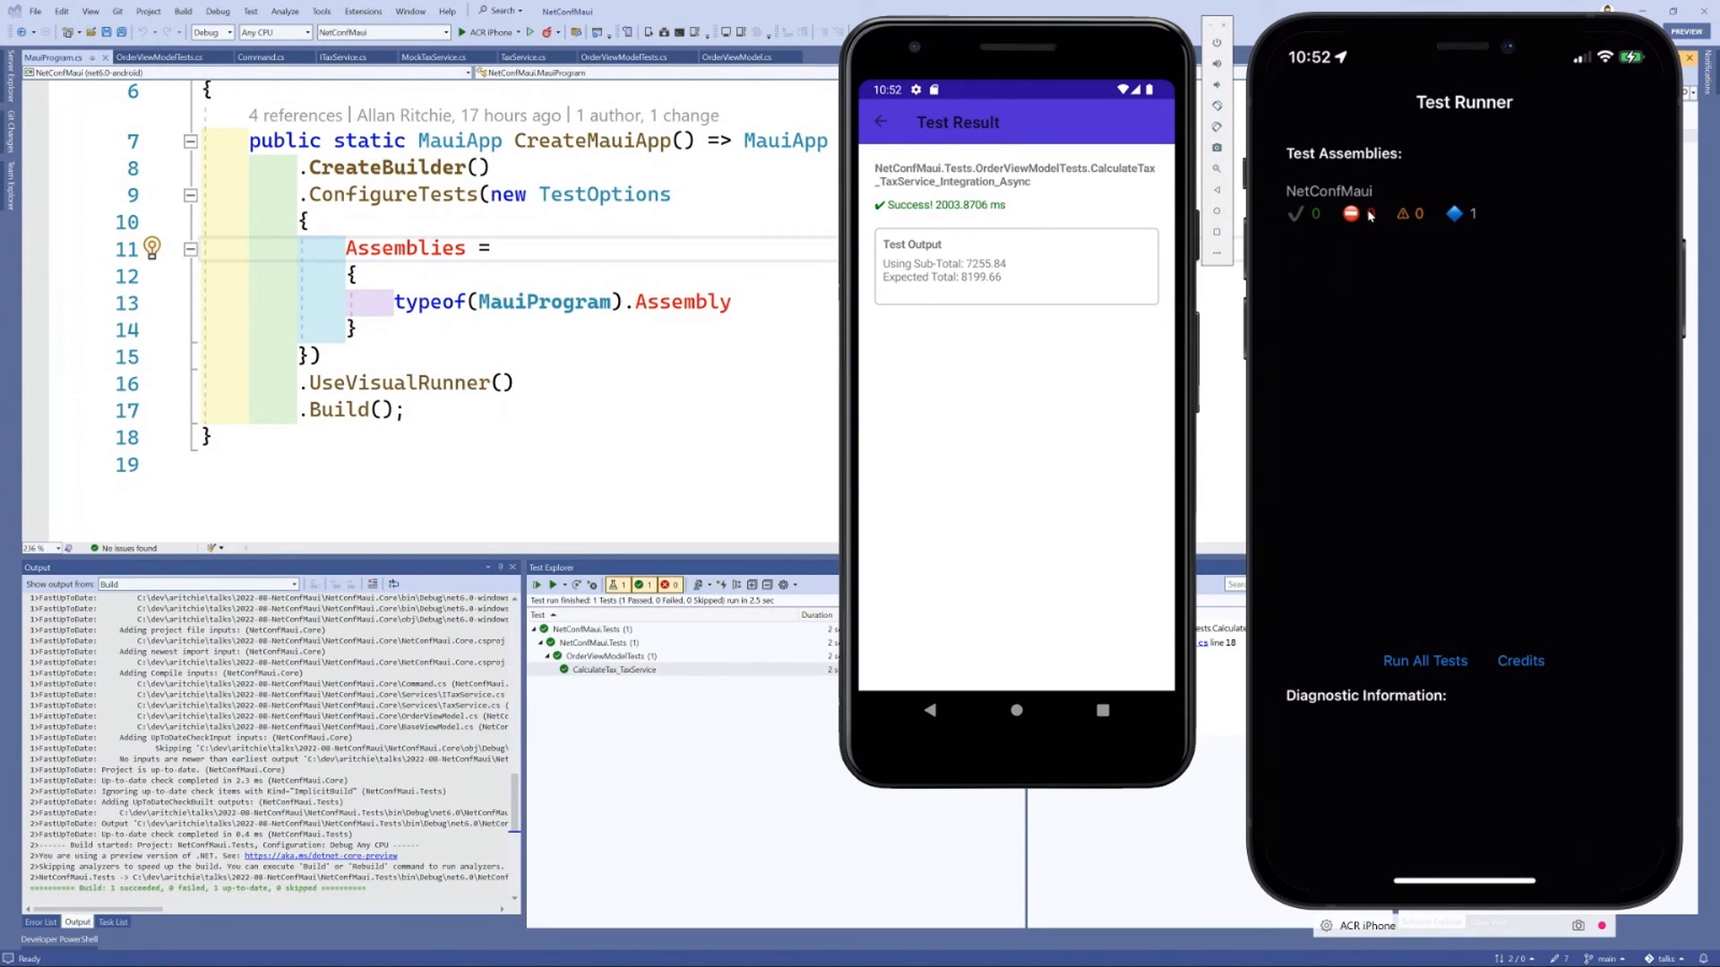
Step: Run the same integration test on the iPhone emulator and confirm it passes
{"action": "left_click", "coordinate": [1327, 190]}
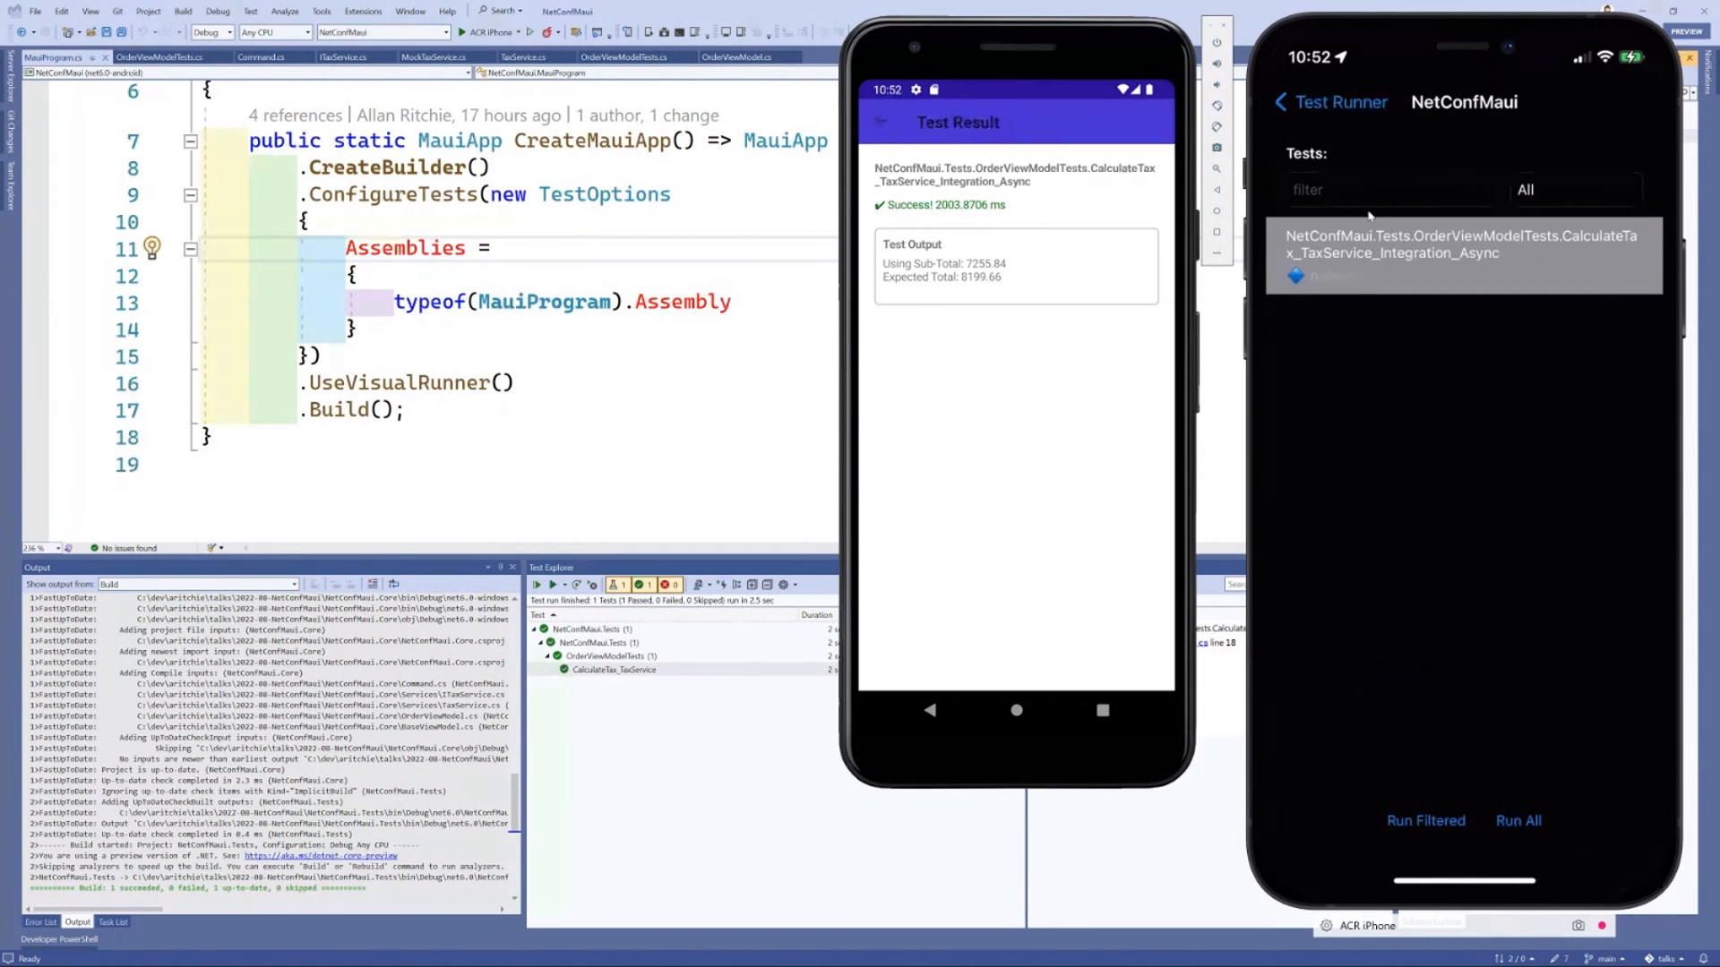
{"action": "left_click", "coordinate": [1461, 244]}
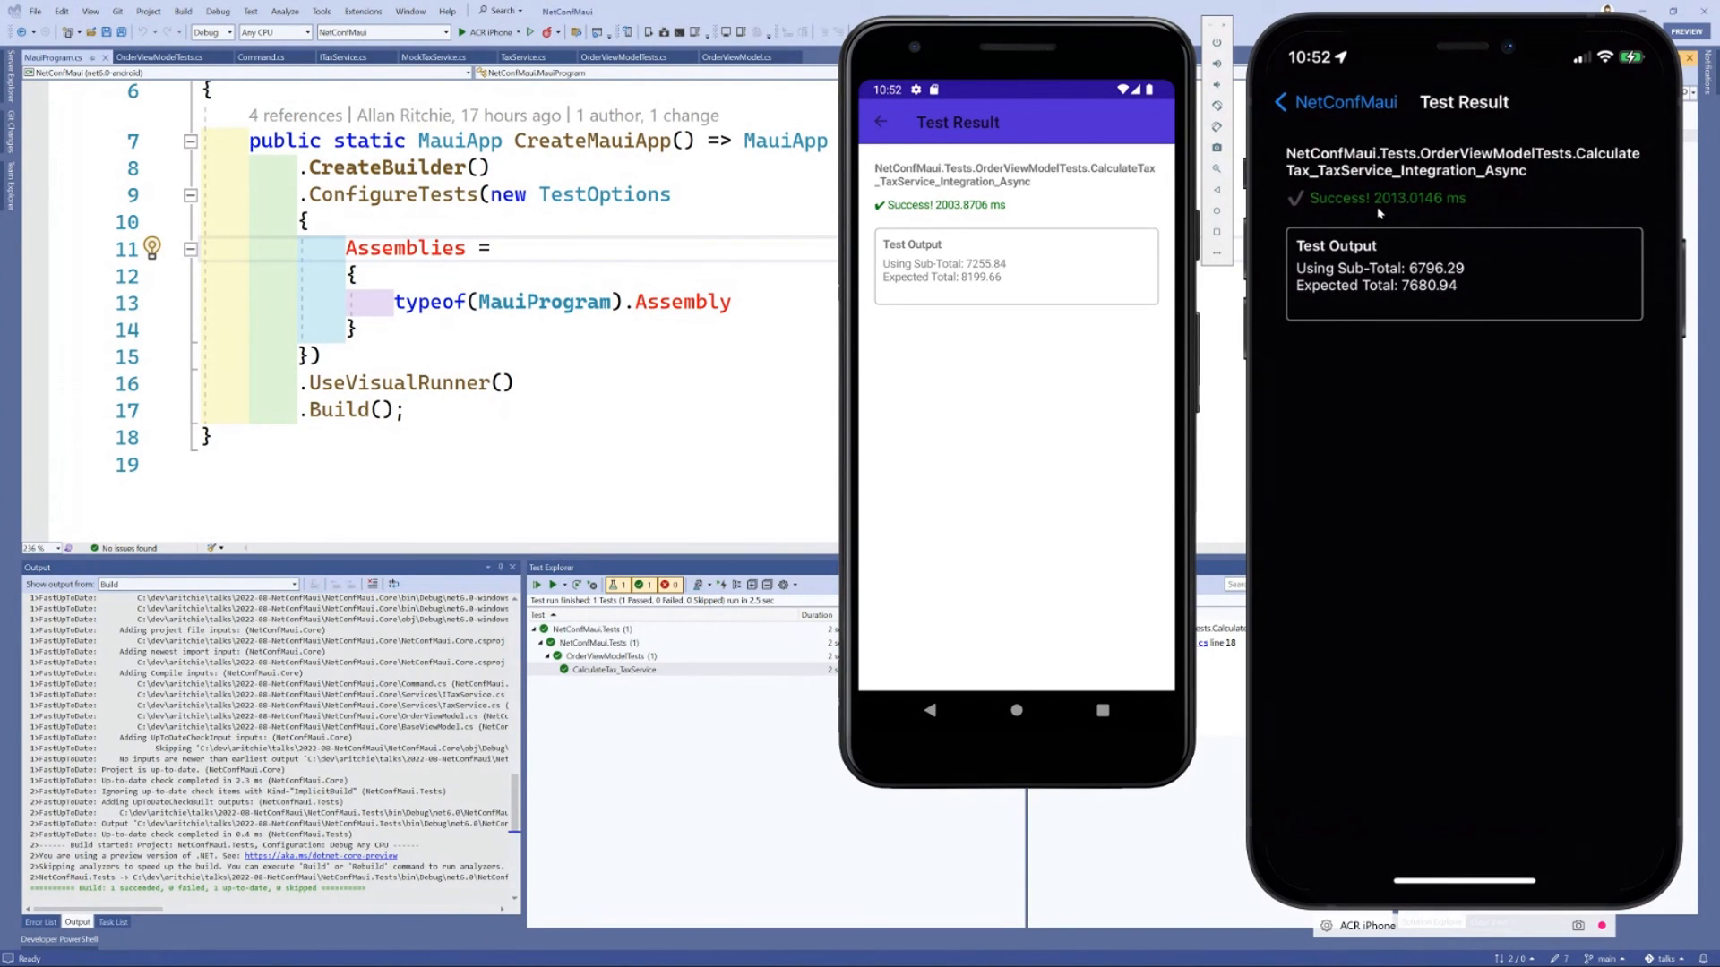
{"action": "mouse_move", "coordinate": [1404, 209]}
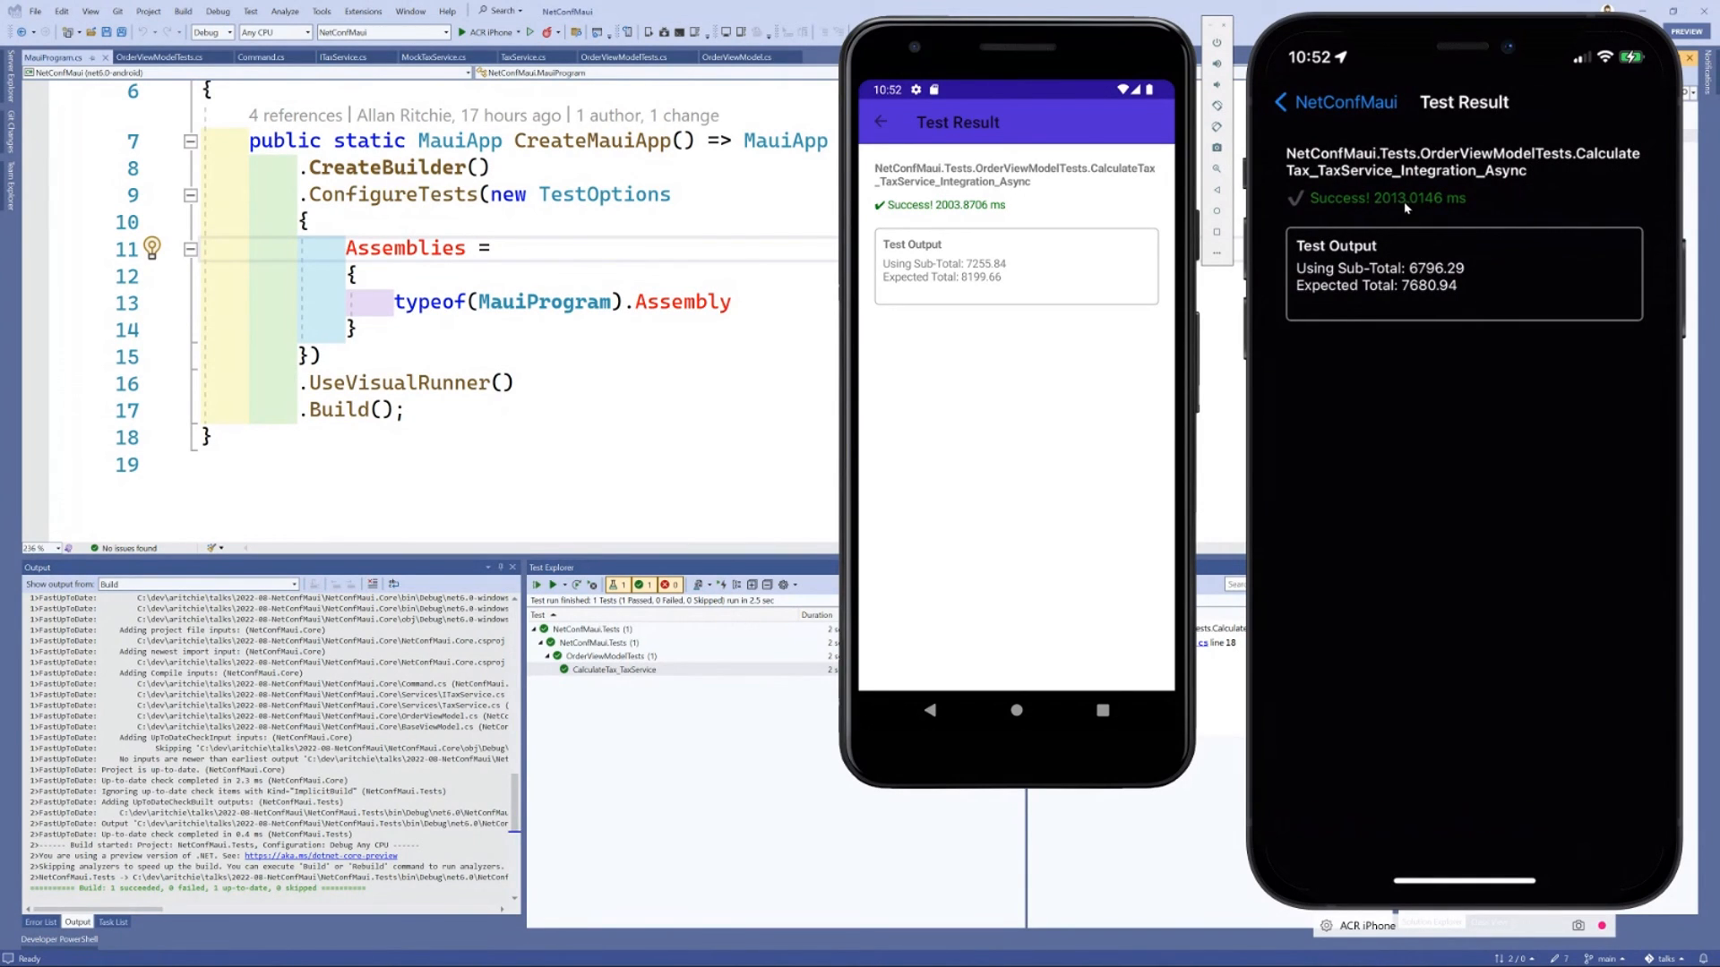
{"action": "mouse_move", "coordinate": [1390, 212]}
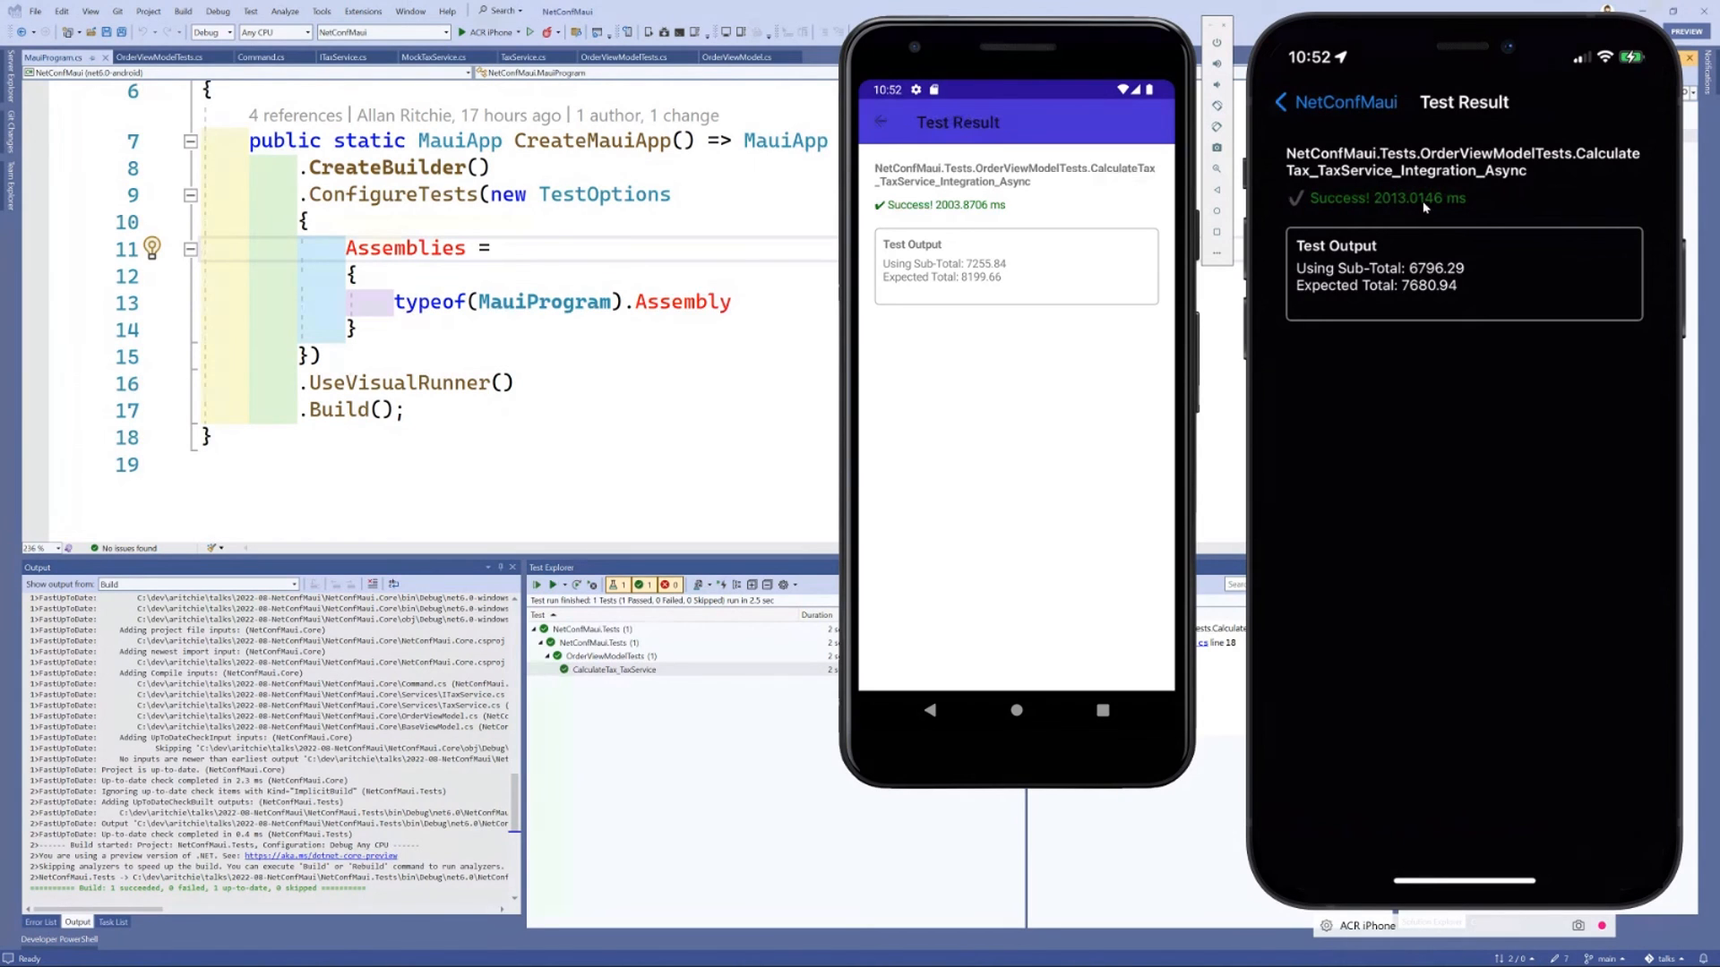
{"action": "mouse_move", "coordinate": [1395, 291]}
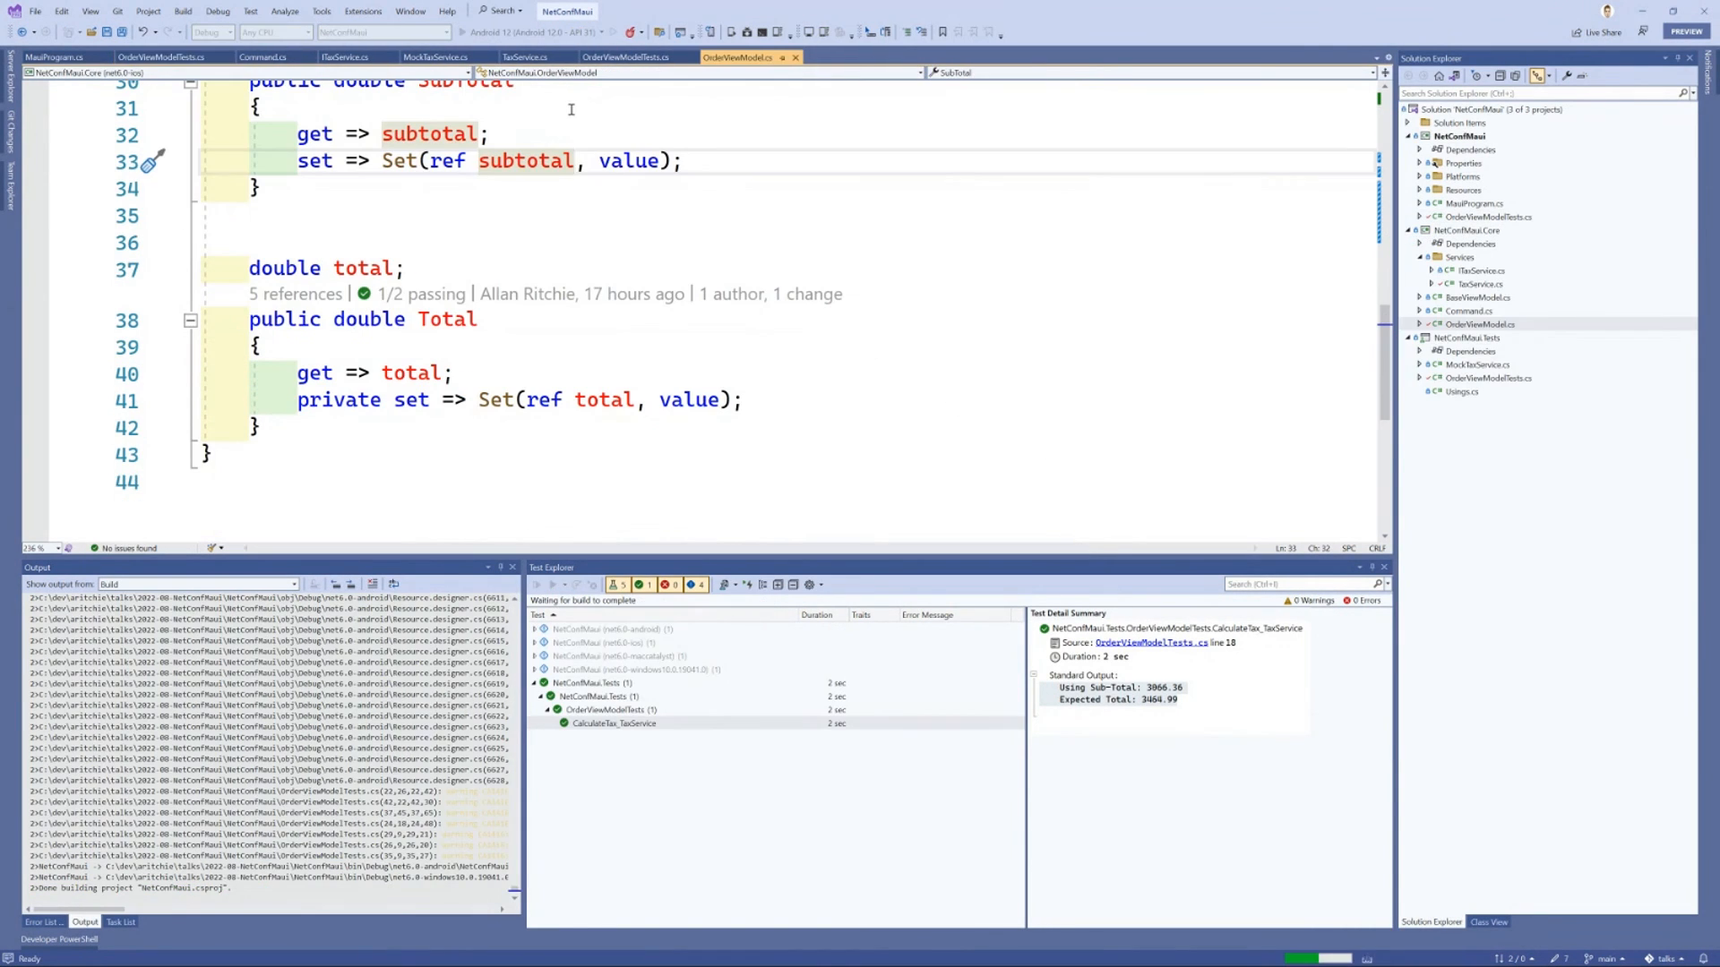
Step: Inspect the windows, android and maccatalyst test groups in Test Explorer, rebuild, and relaunch the Android Test Runner
{"action": "left_click", "coordinate": [636, 668]}
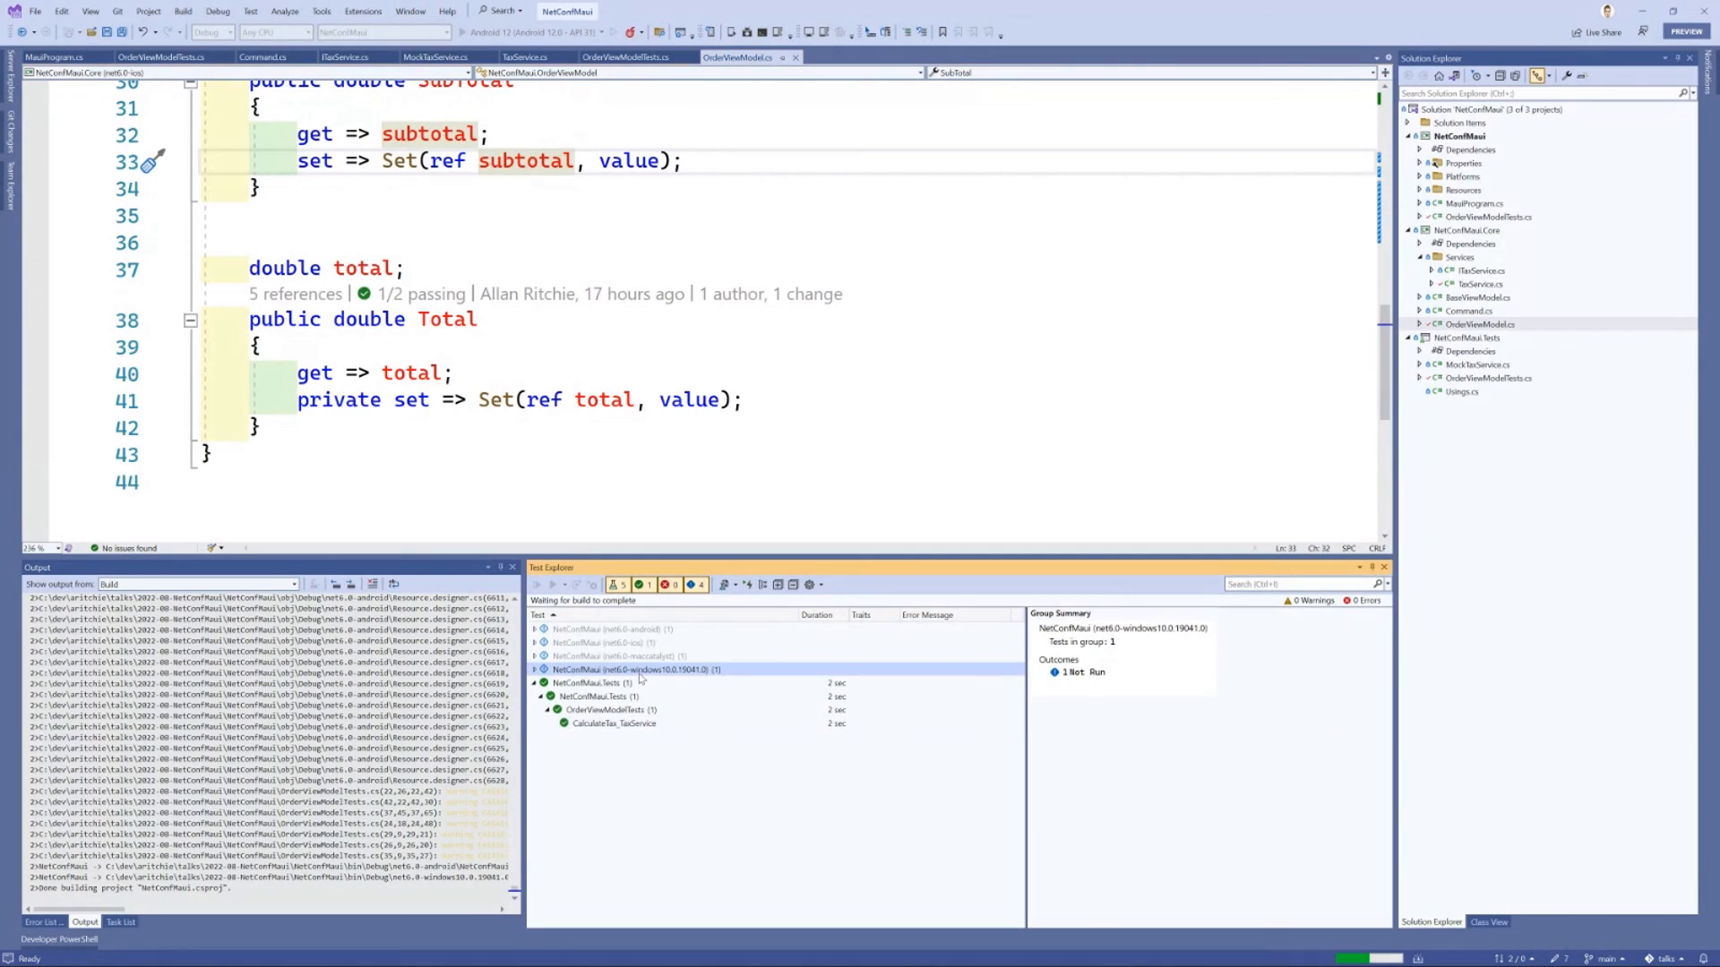
{"action": "left_click", "coordinate": [609, 629]}
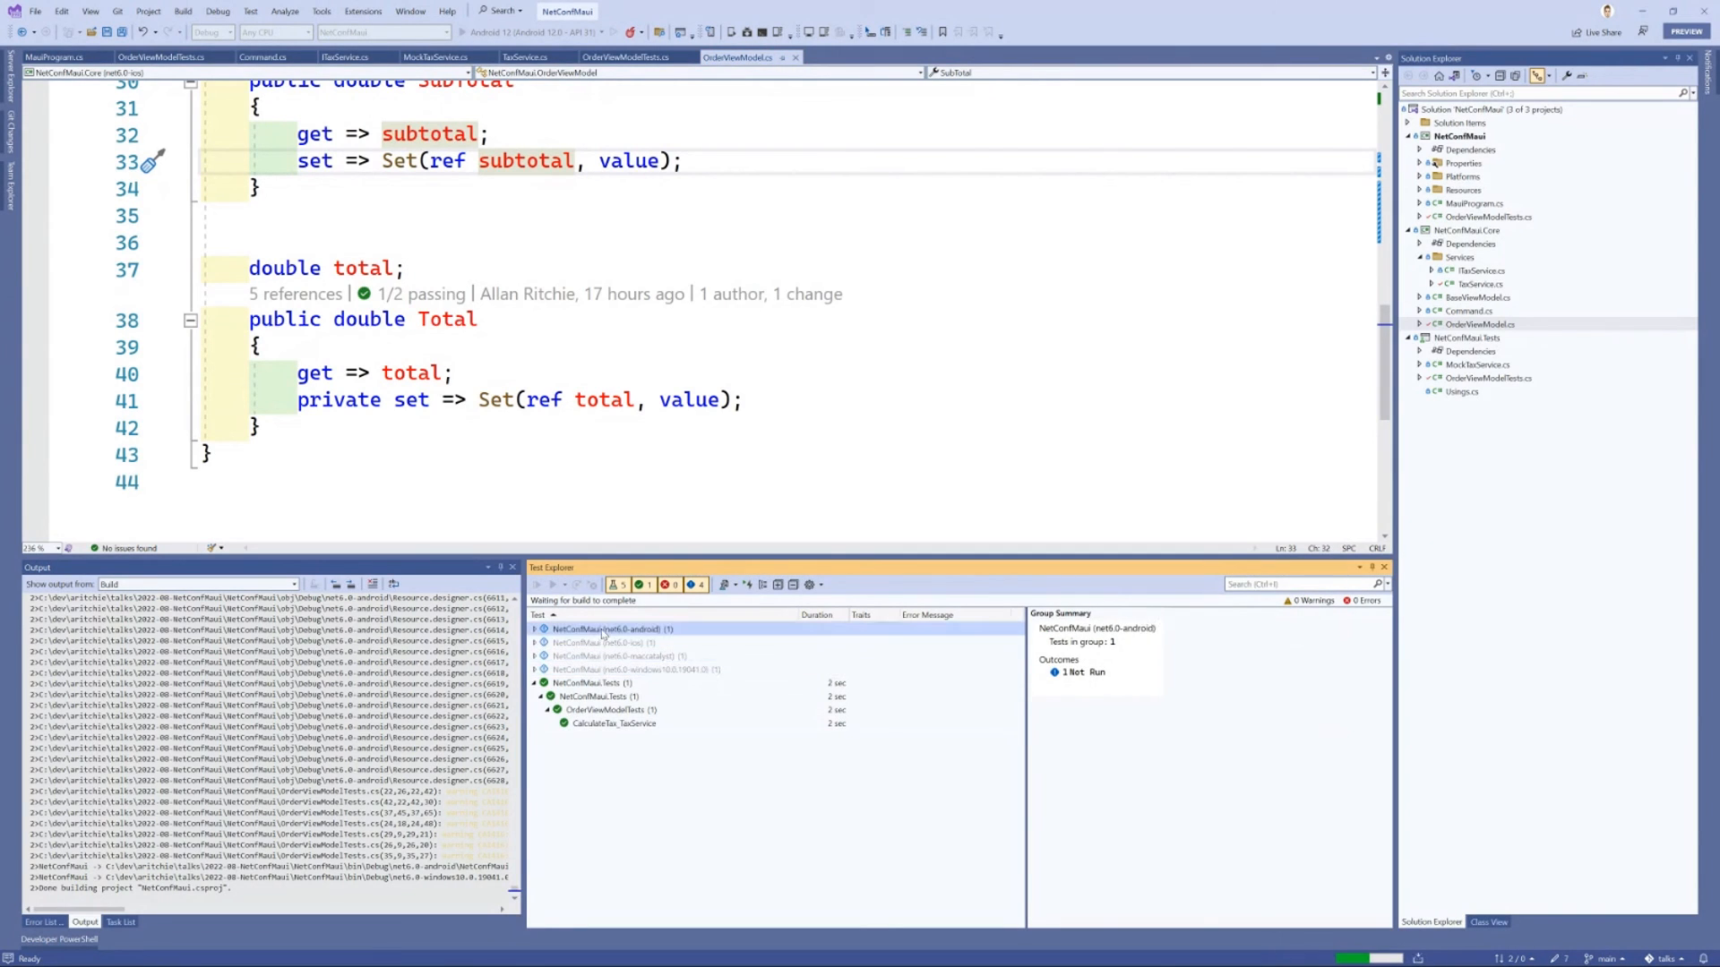
{"action": "left_click", "coordinate": [618, 656]}
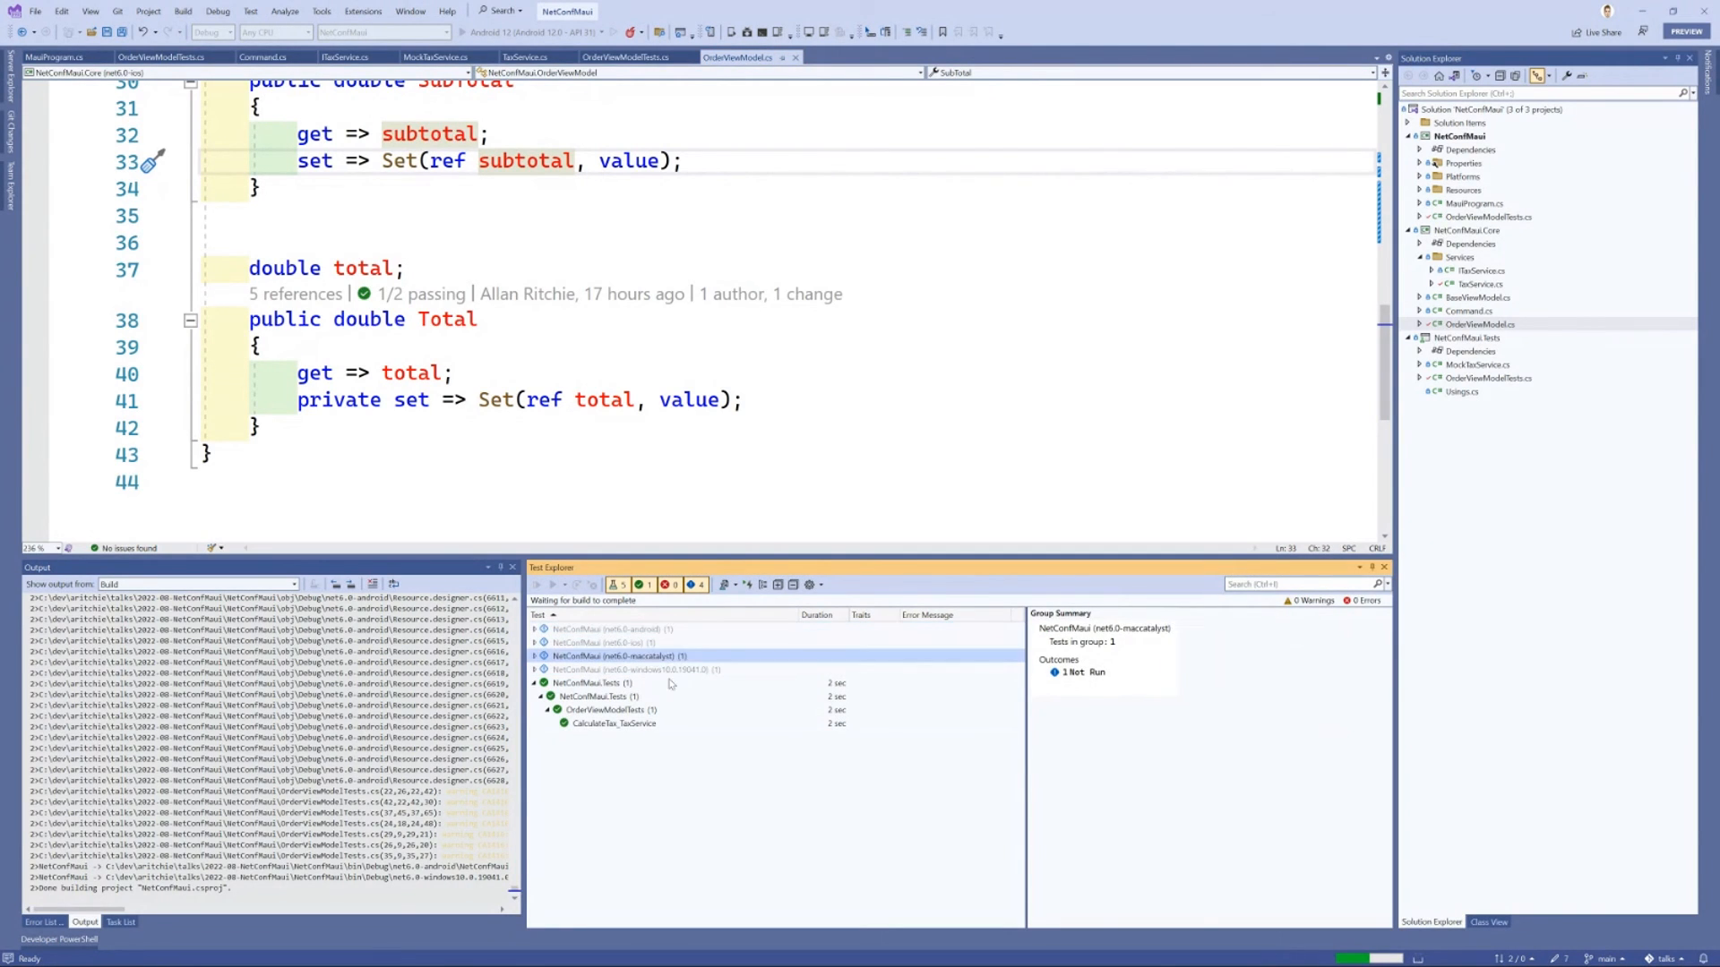
{"action": "left_click", "coordinate": [635, 669]}
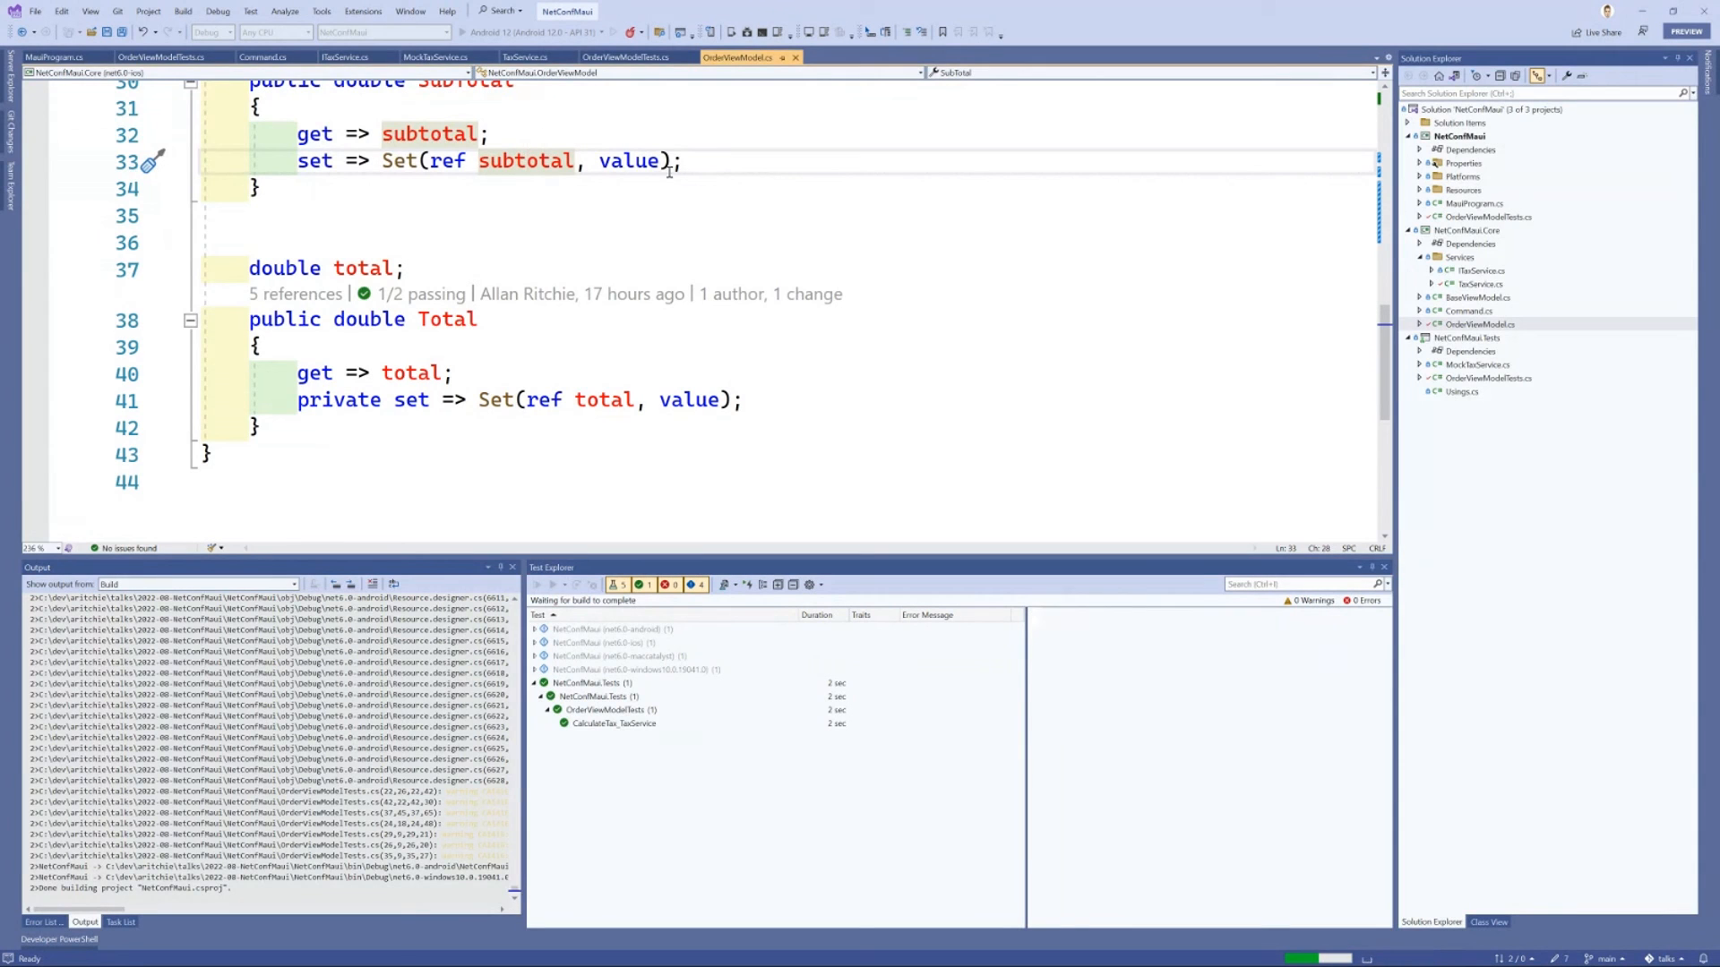
{"action": "left_click", "coordinate": [259, 187]}
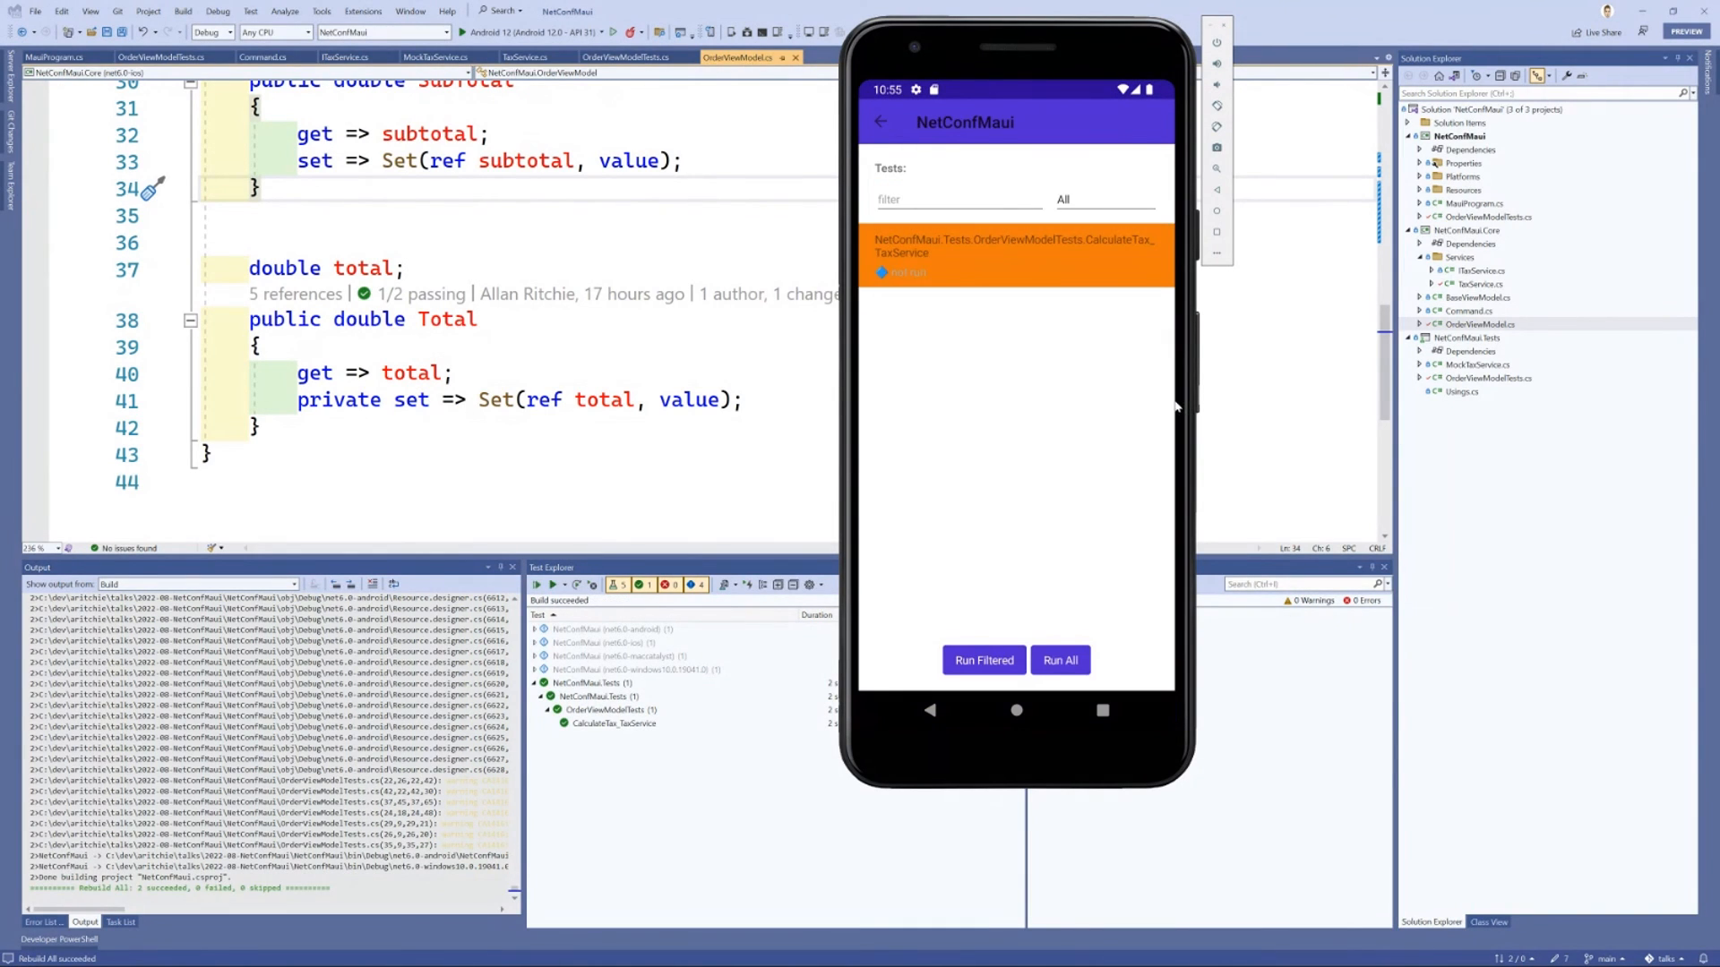
Step: Run CalculateTax_TaxService on the Android runner to see it pass, then show the closing 'Thanks for joining!' slide
{"action": "left_click", "coordinate": [1014, 245]}
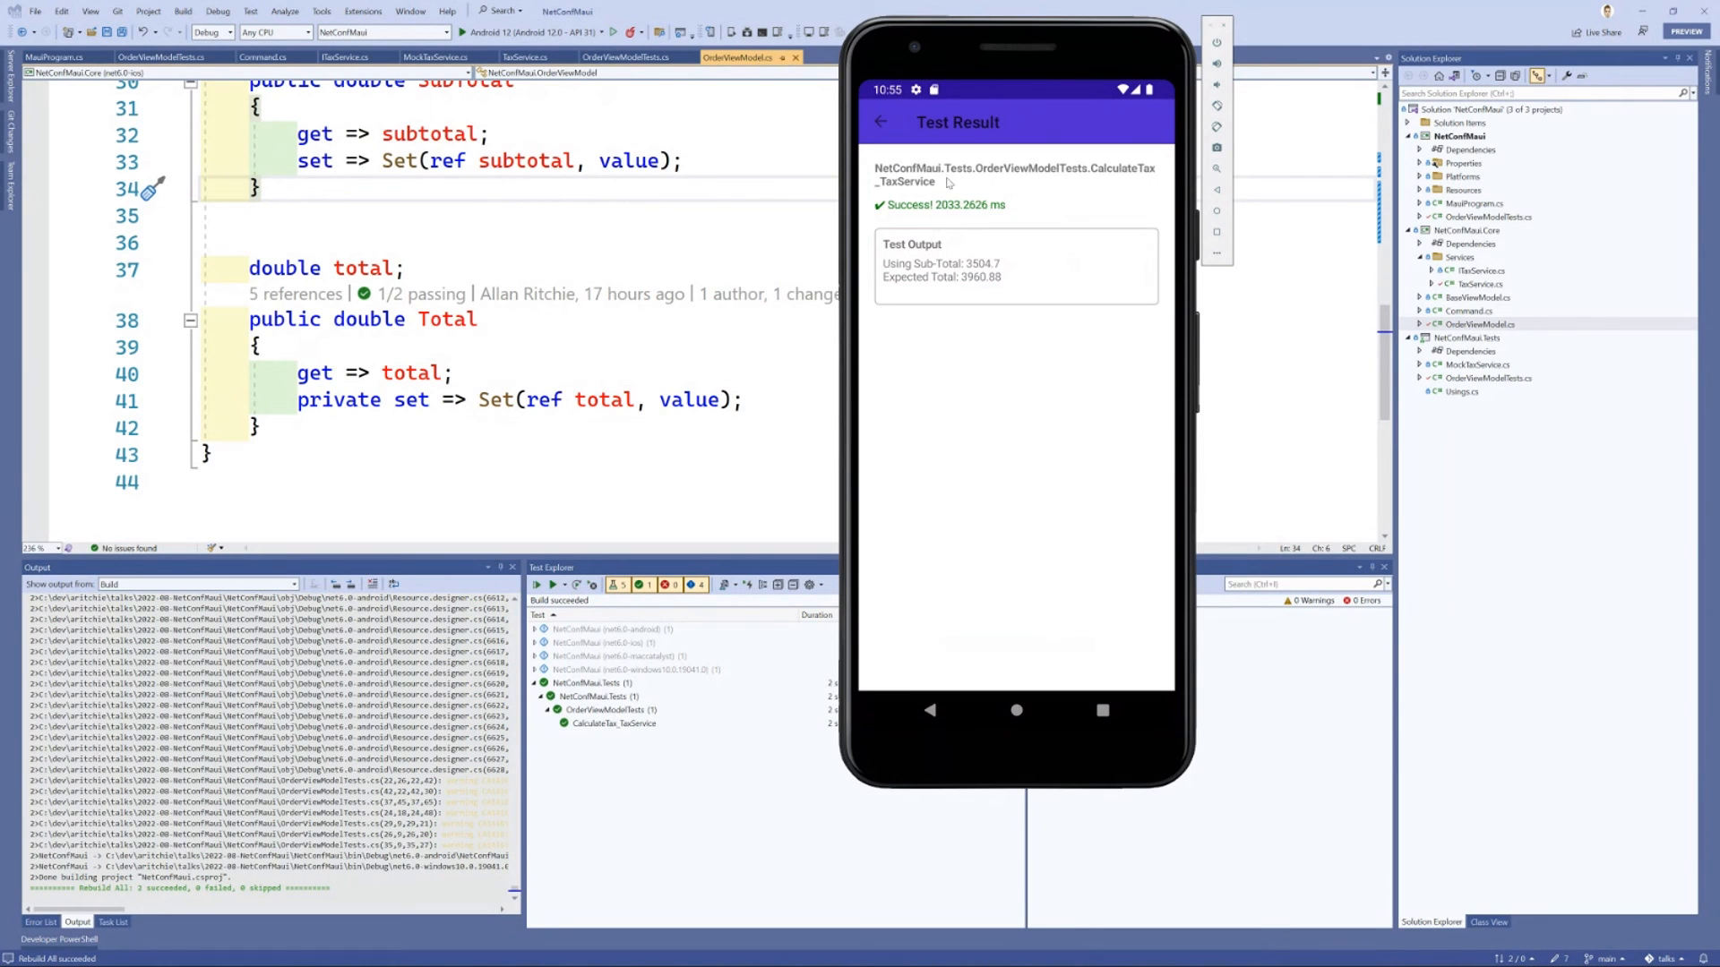
{"action": "mouse_move", "coordinate": [1068, 702]}
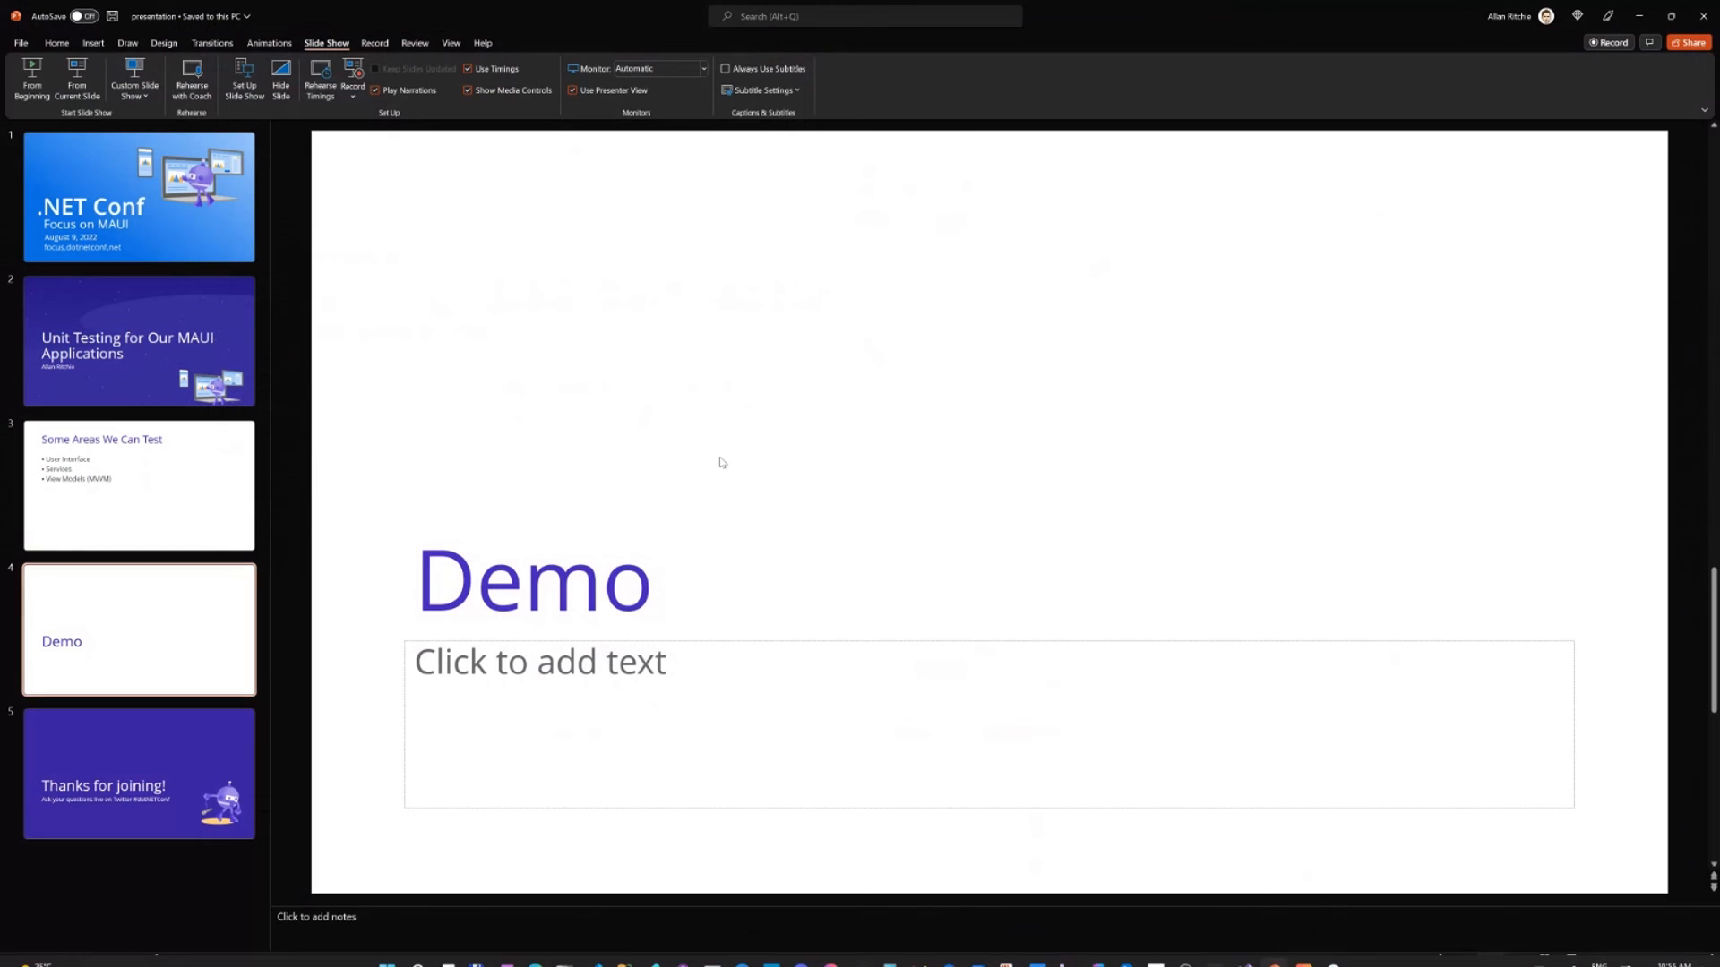
{"action": "left_click", "coordinate": [138, 774]}
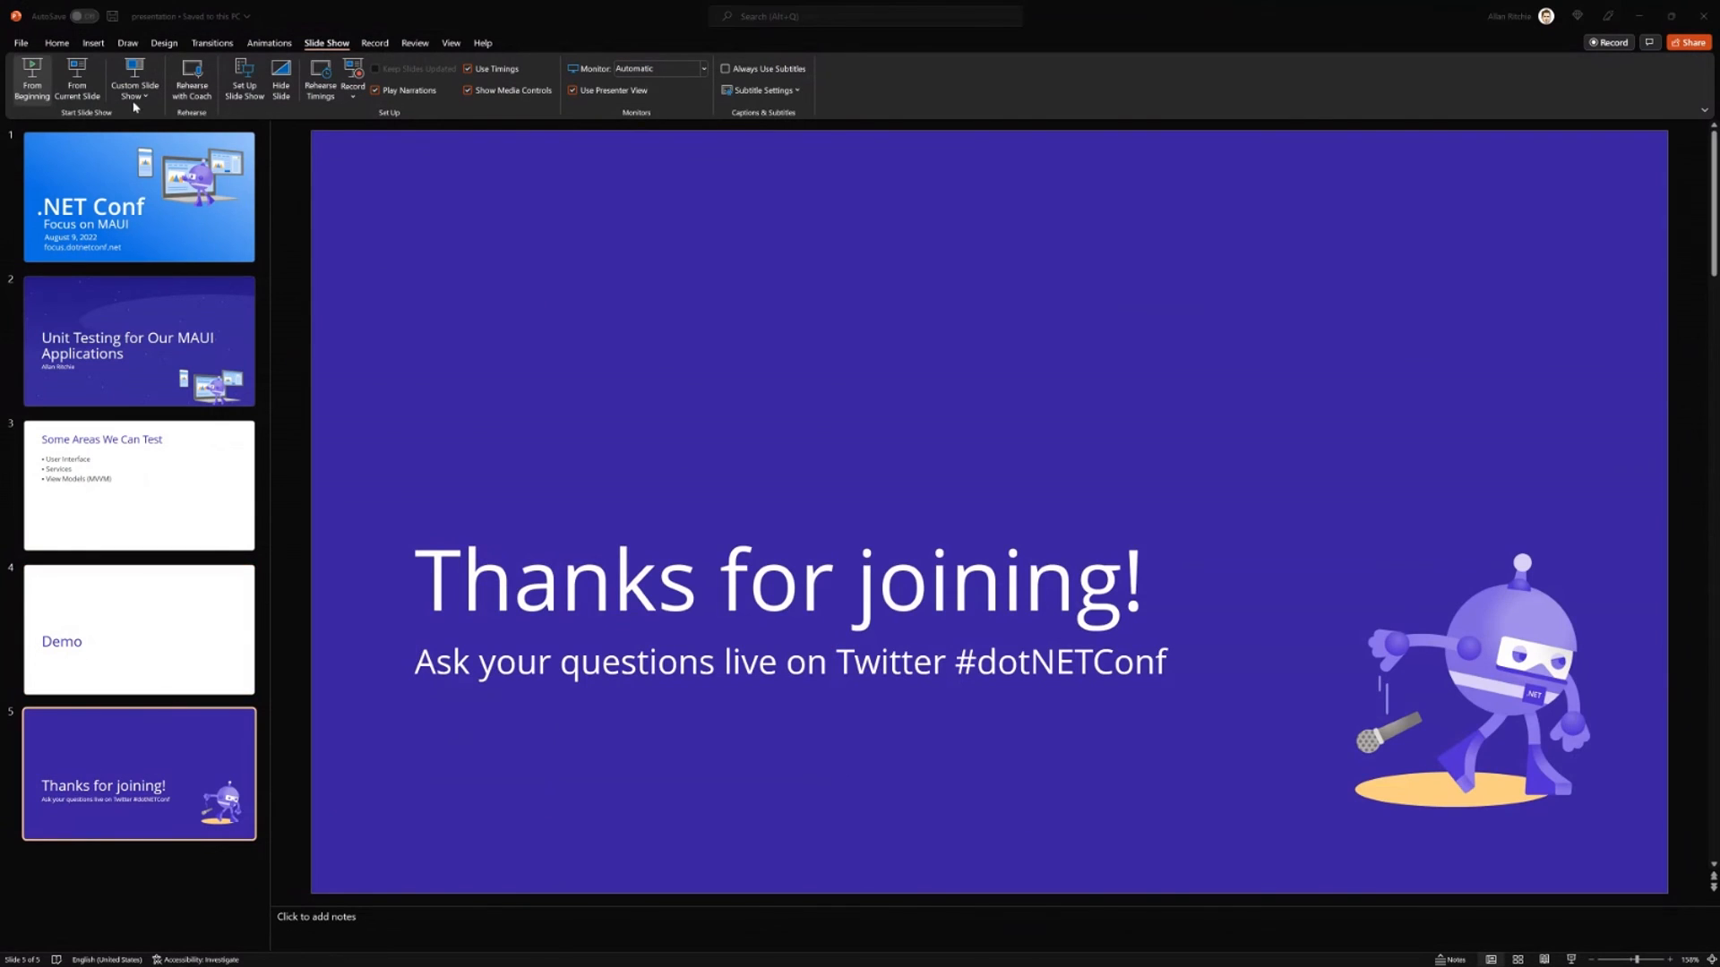